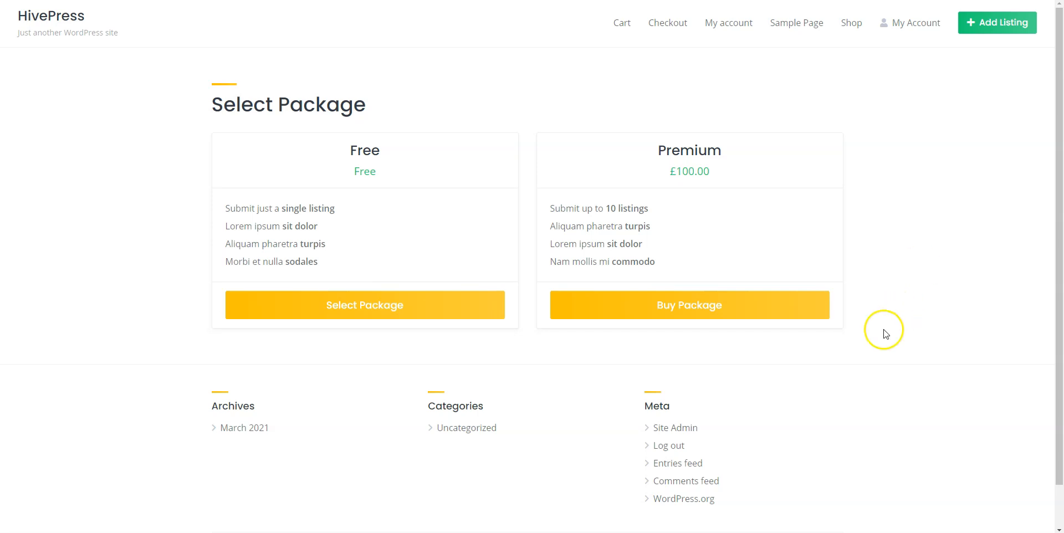
mouse_move(572, 386)
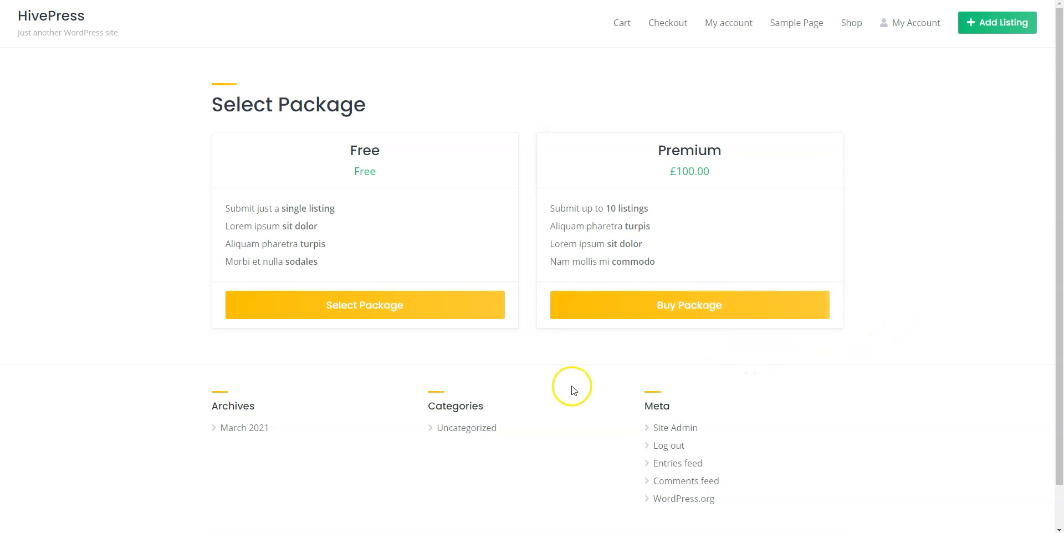
mouse_move(395, 331)
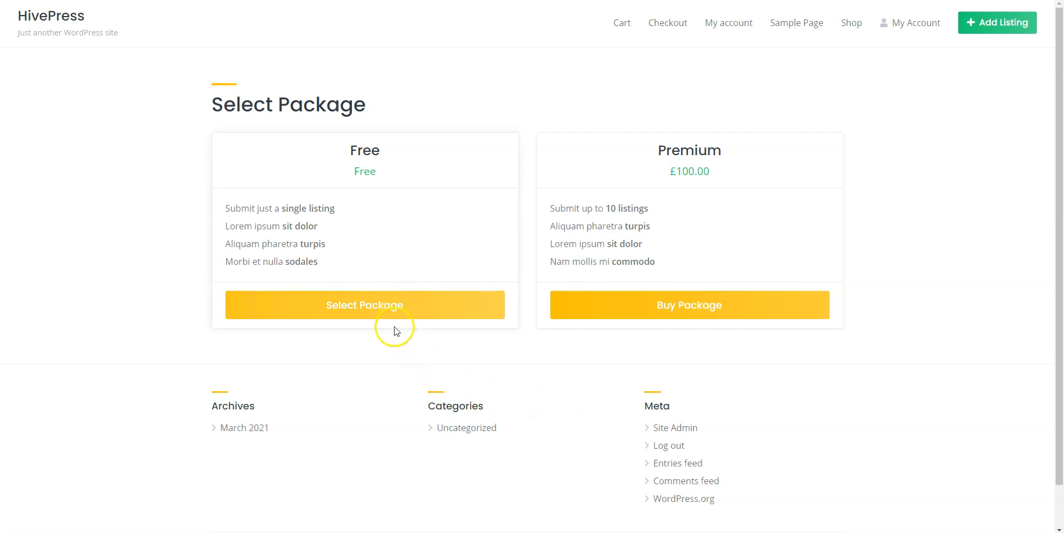
mouse_move(66, 71)
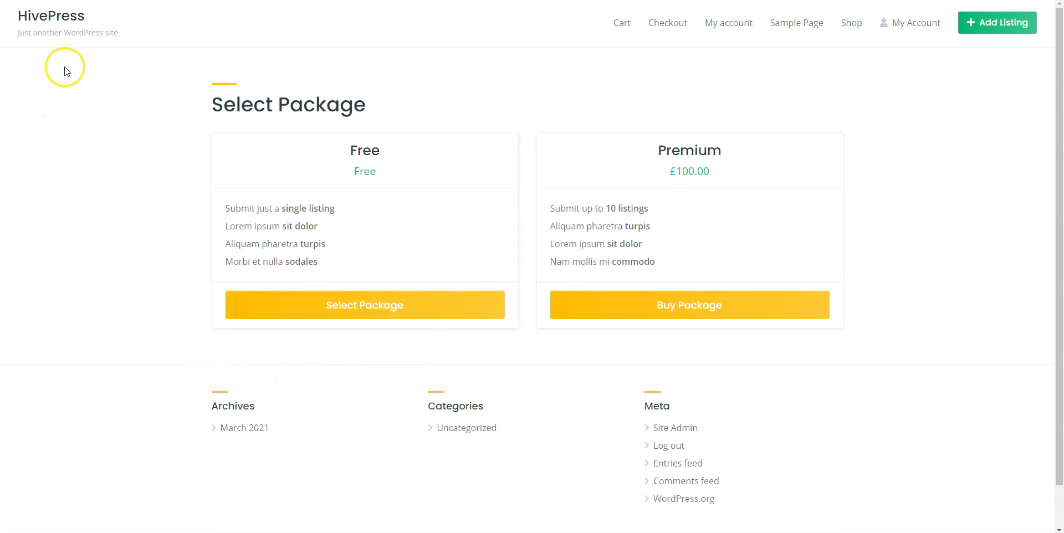
mouse_move(65, 68)
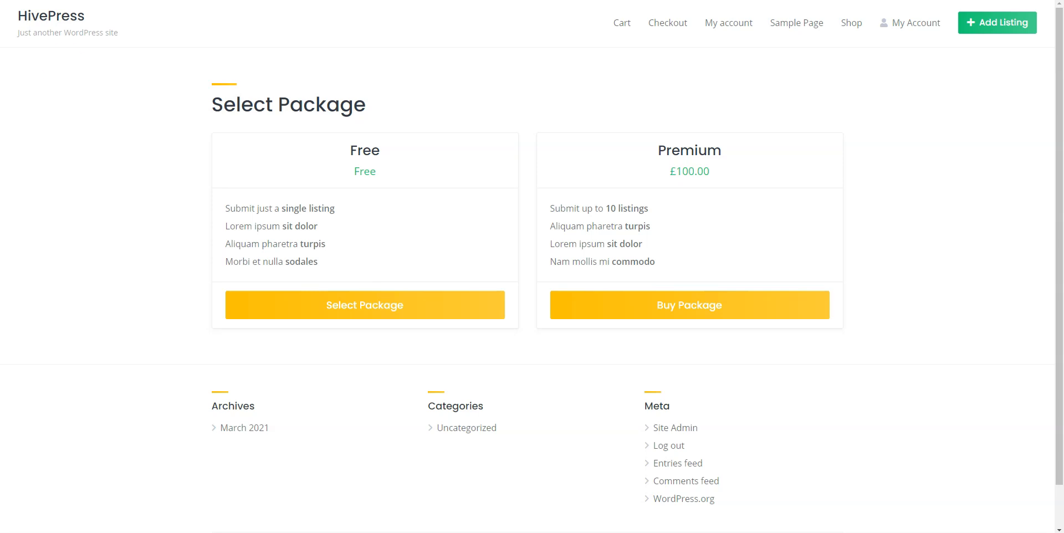
Search the WordPress theme directory for 'listinghive'
left_click(675, 427)
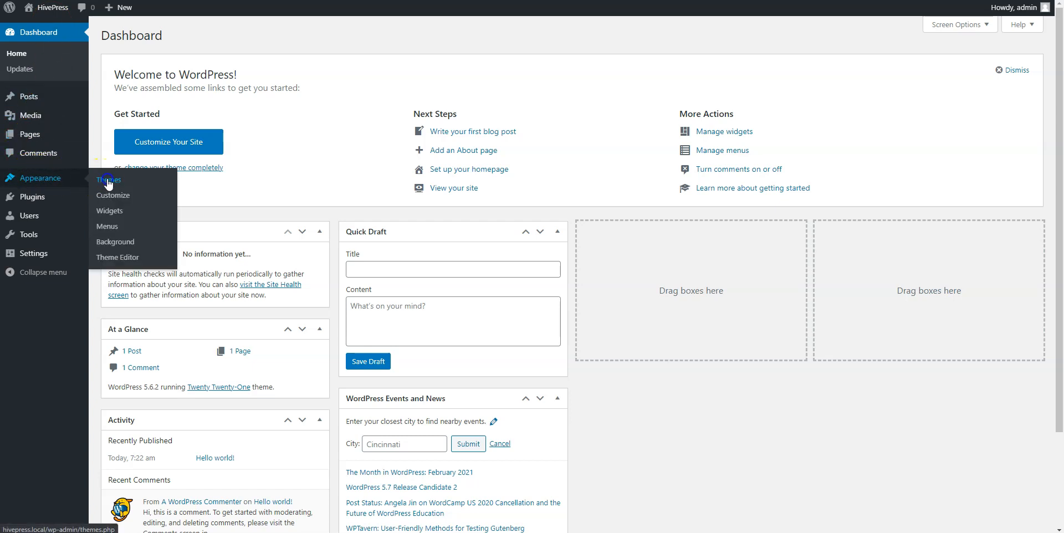
left_click(109, 180)
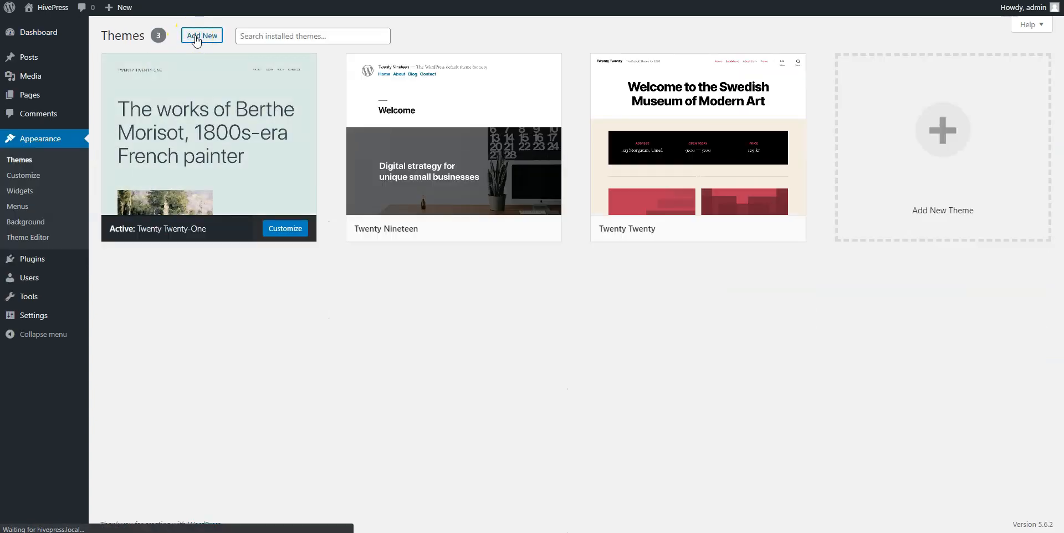
left_click(202, 35)
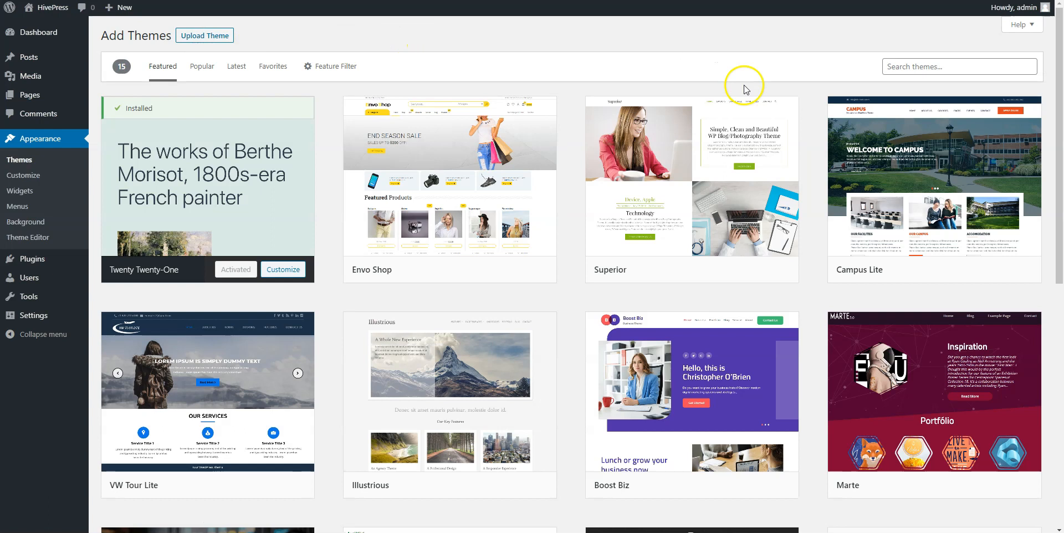
left_click(957, 67)
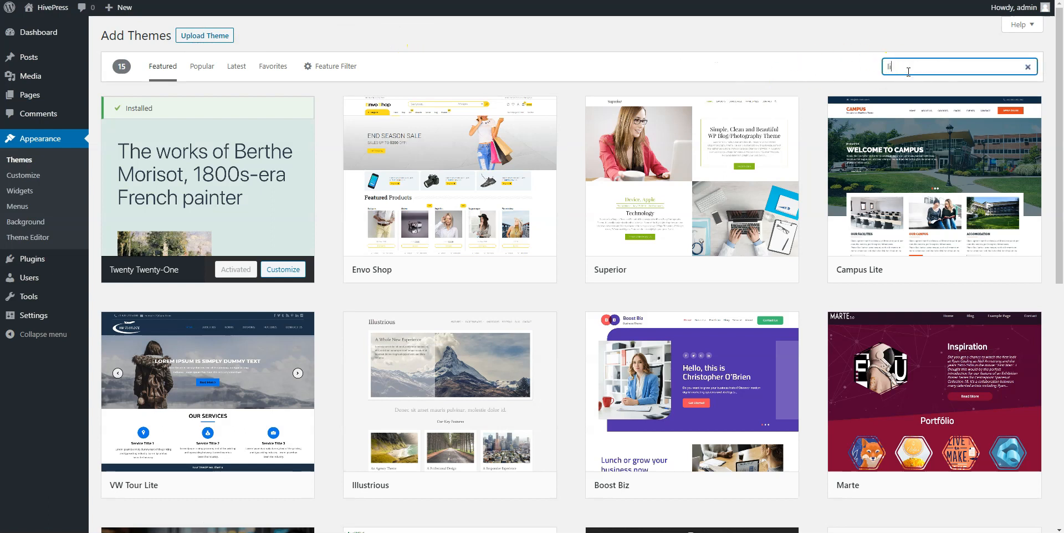
type("listinghive")
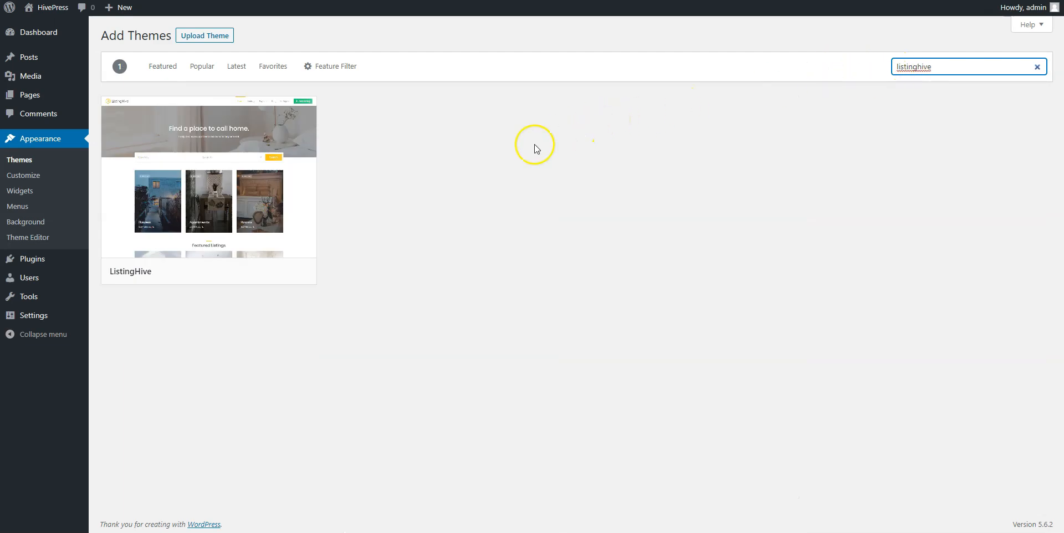
mouse_move(209, 187)
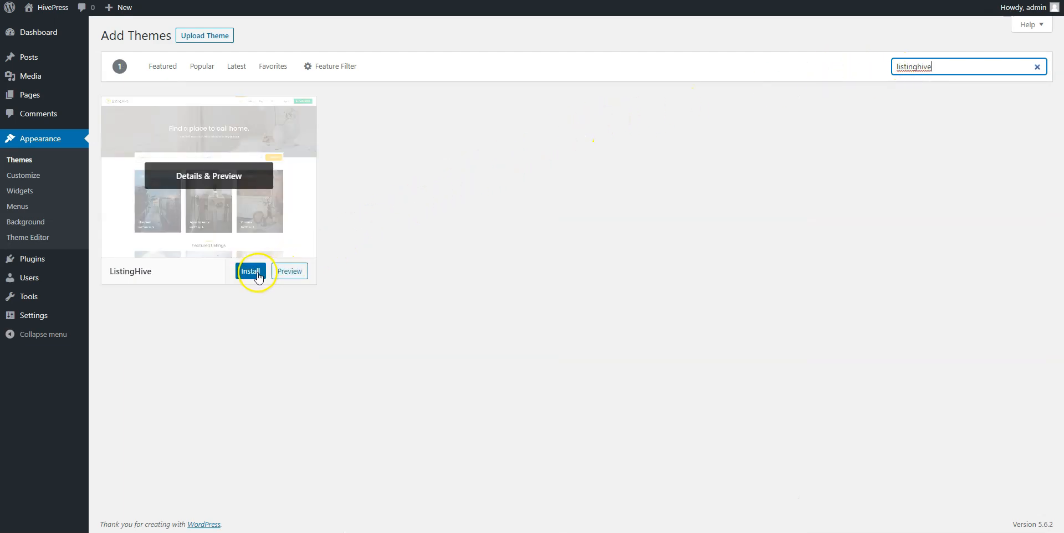
Install the ListingHive theme and activate it
left_click(250, 271)
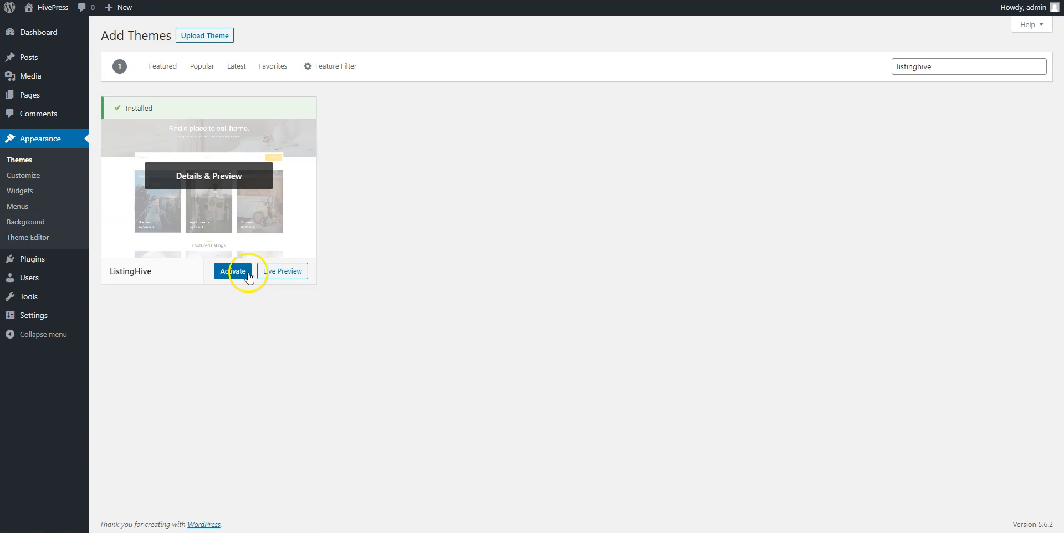
left_click(233, 271)
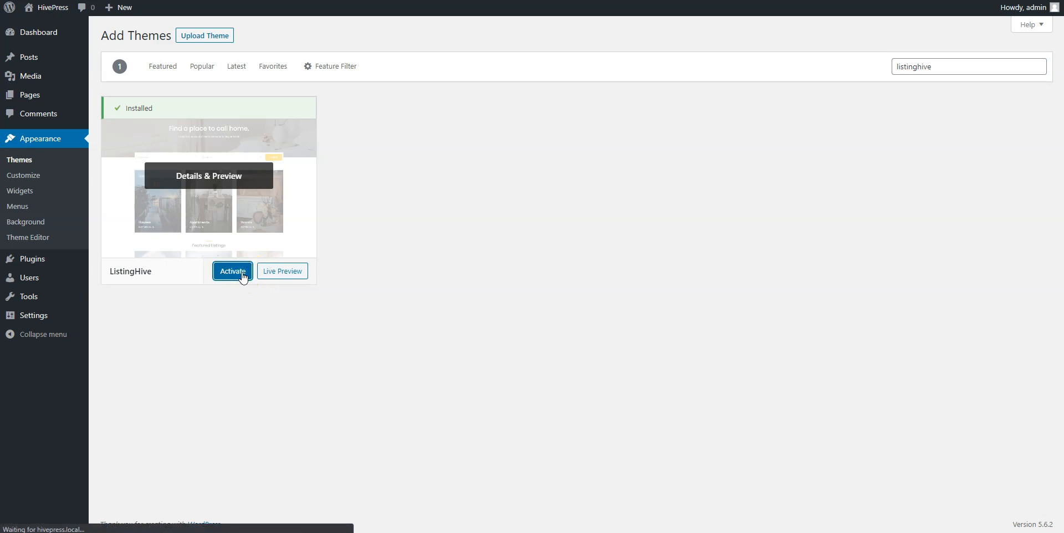
left_click(232, 272)
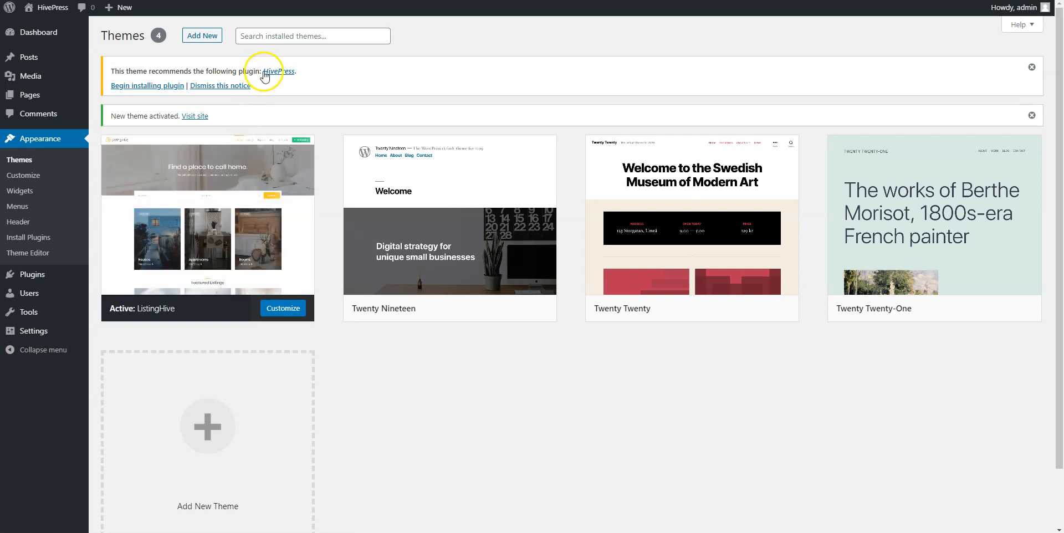
mouse_move(298, 80)
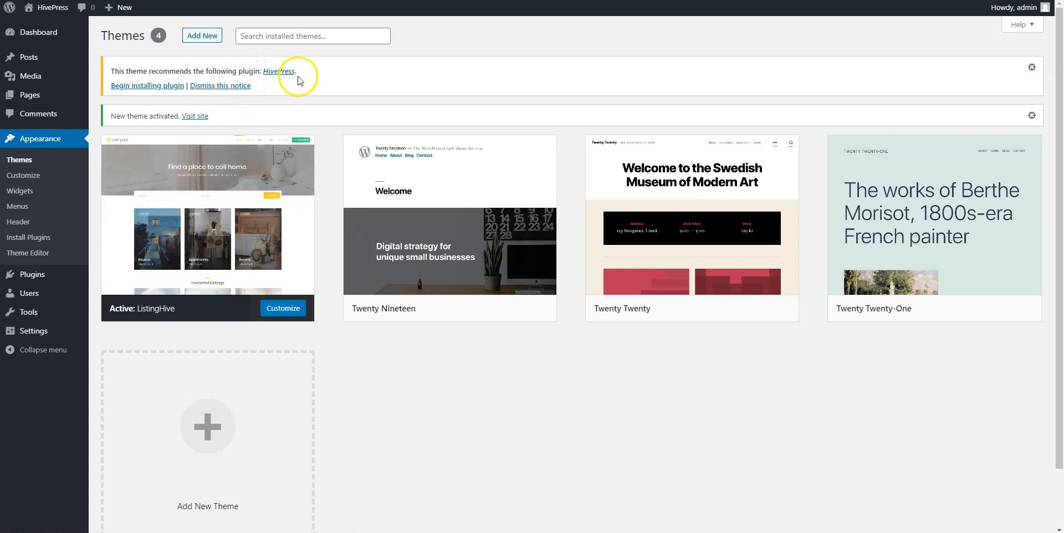
mouse_move(144, 86)
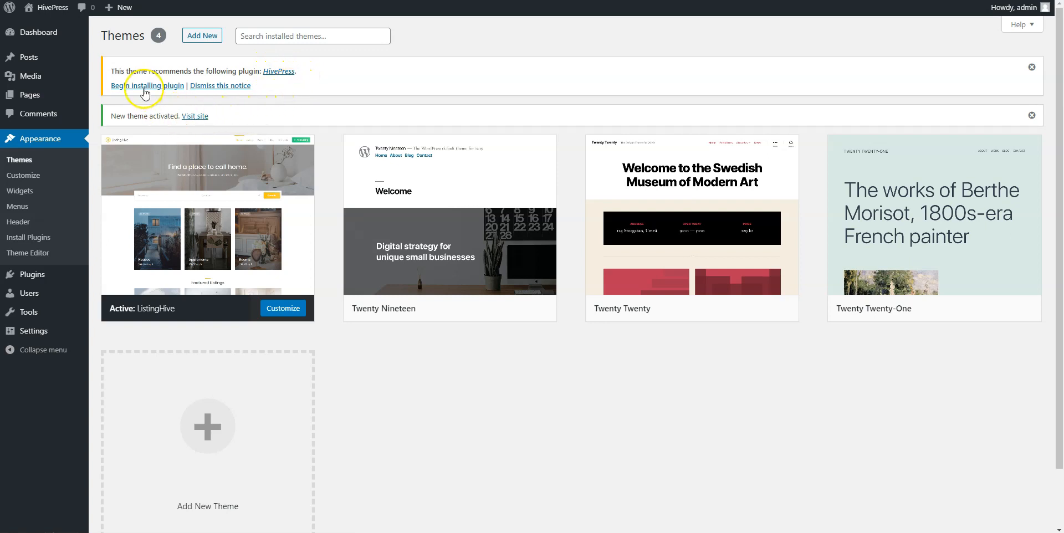
Install HivePress from the theme's recommended-plugin notice and activate it
left_click(144, 86)
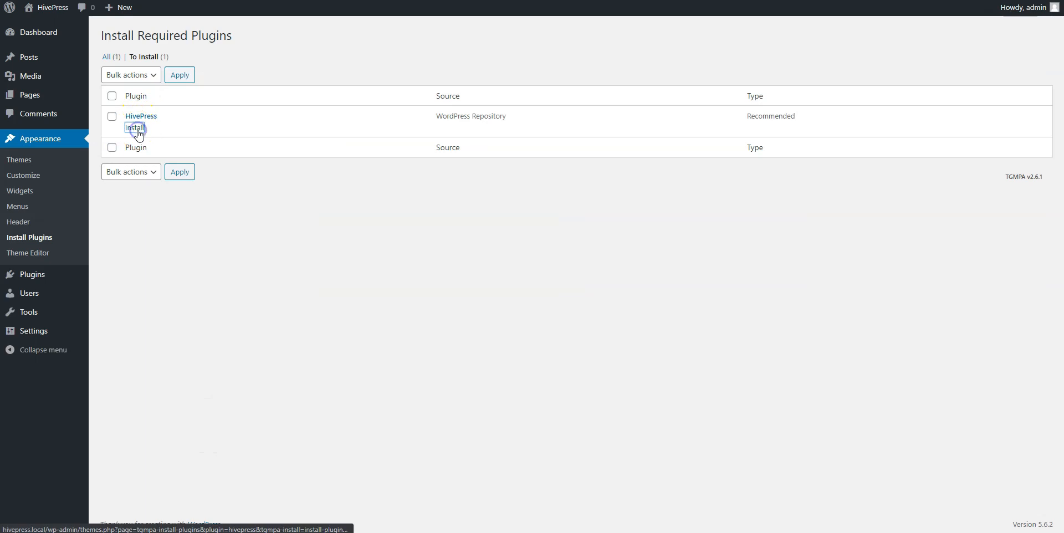
left_click(136, 129)
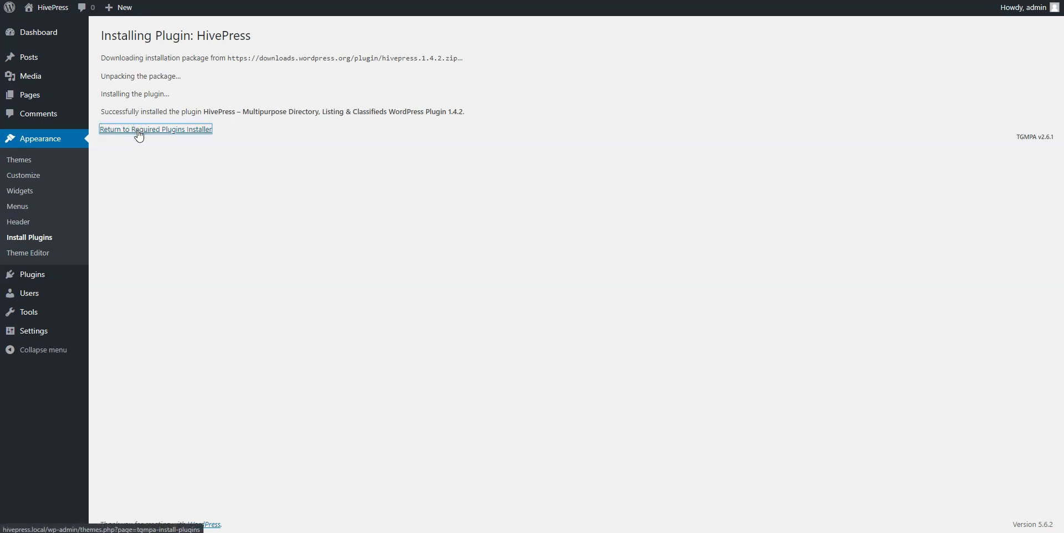
left_click(154, 130)
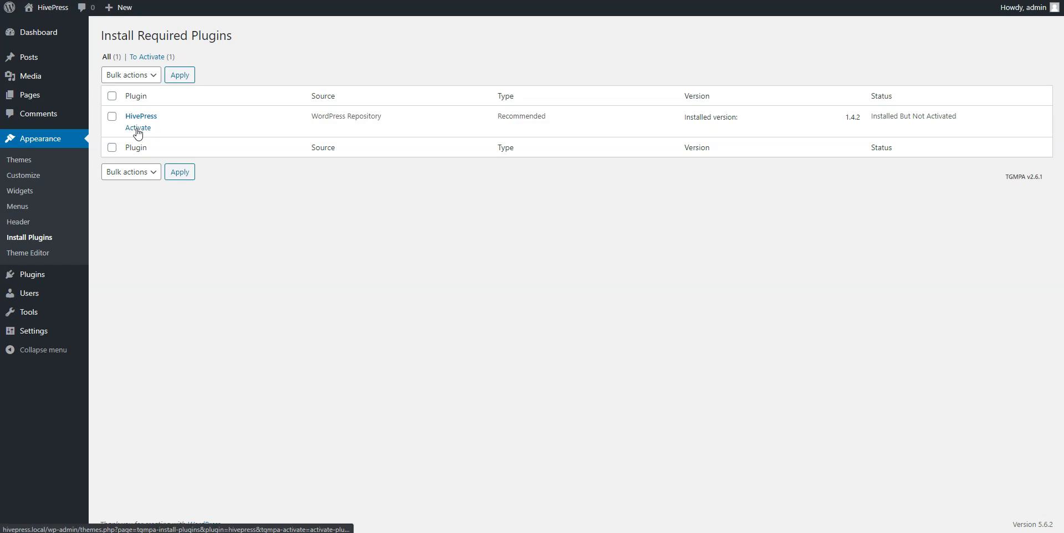
left_click(137, 128)
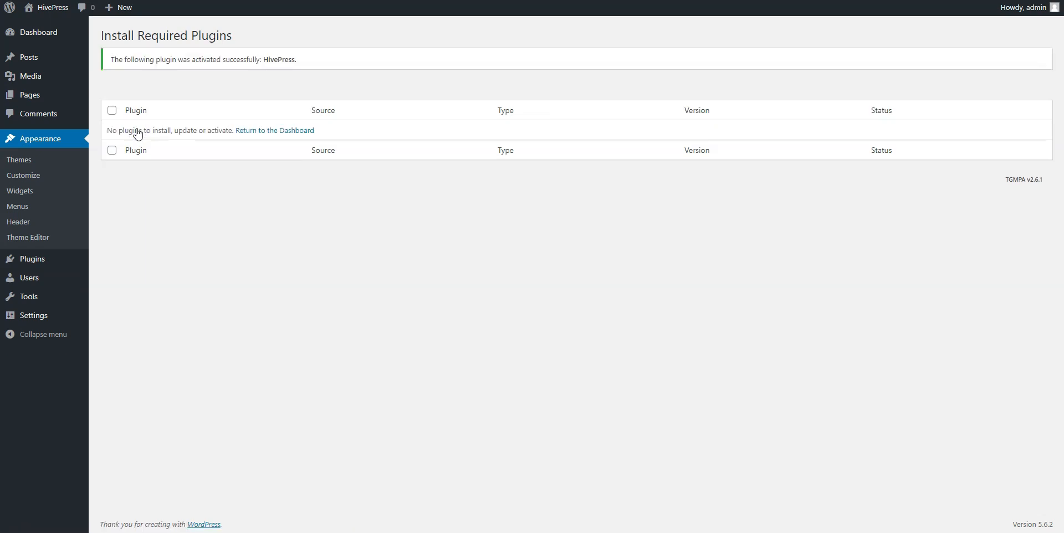
mouse_move(39, 32)
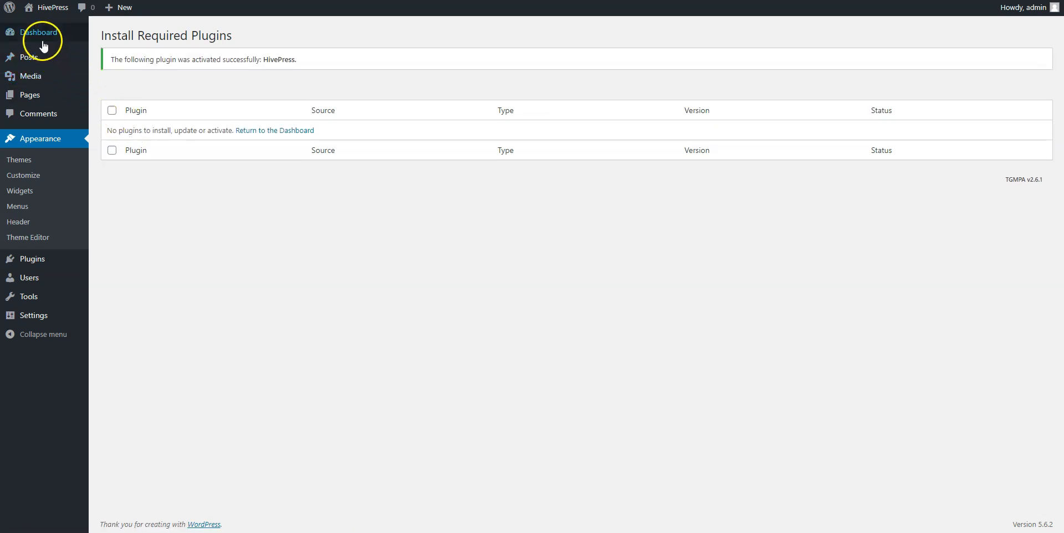
Search Add New Plugins for WooCommerce, install it and activate it
left_click(39, 32)
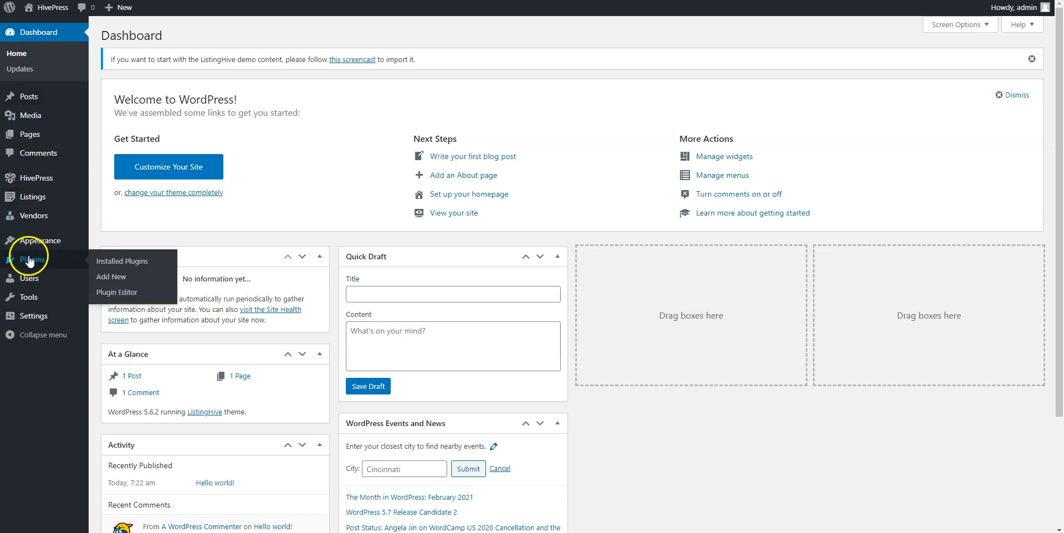
left_click(111, 277)
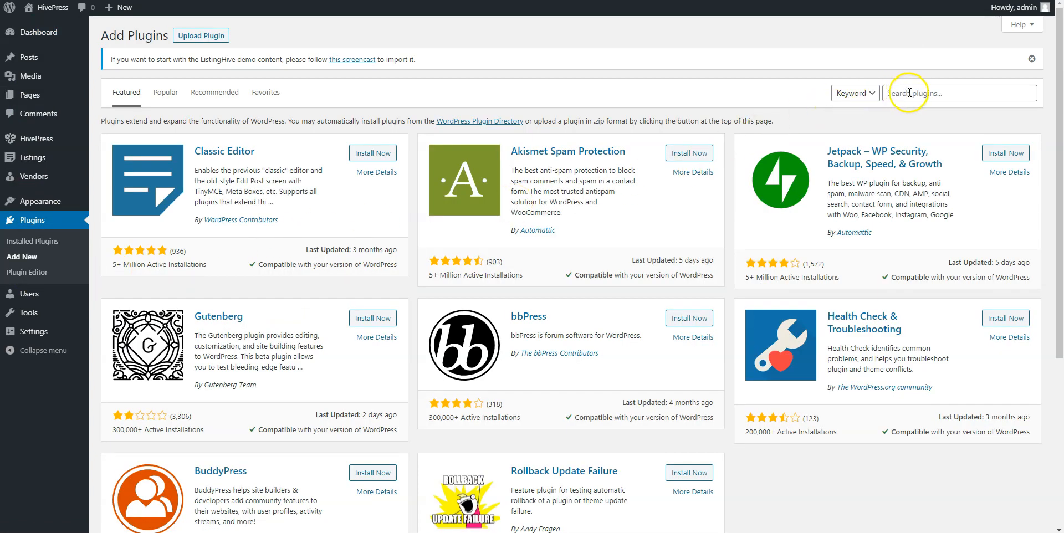
type("wood")
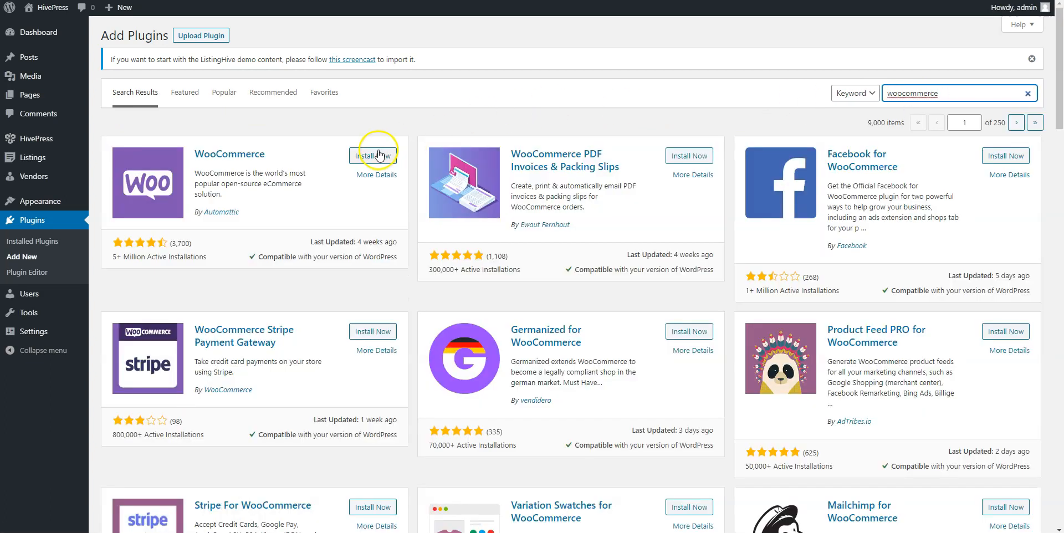
left_click(373, 156)
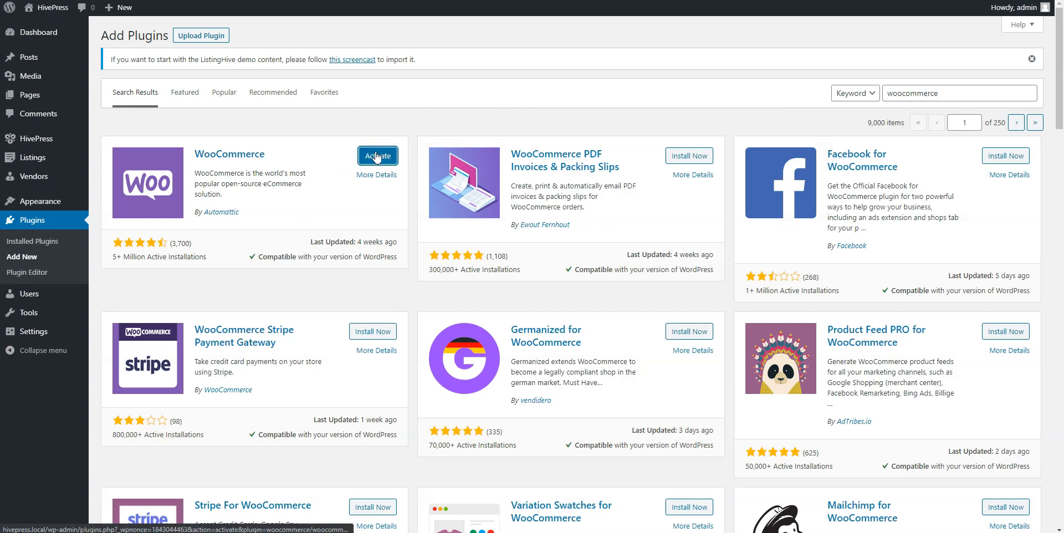
left_click(378, 157)
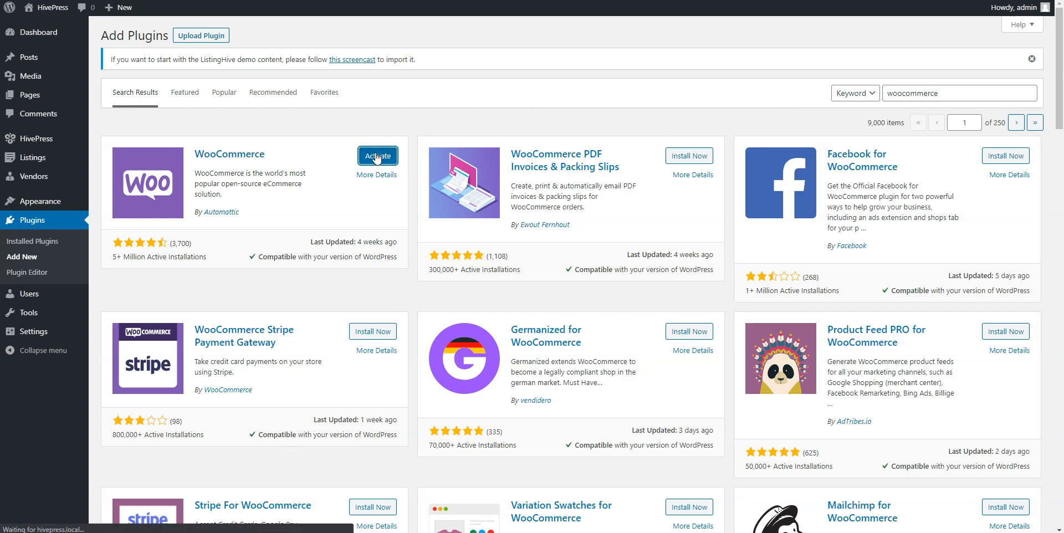
left_click(377, 156)
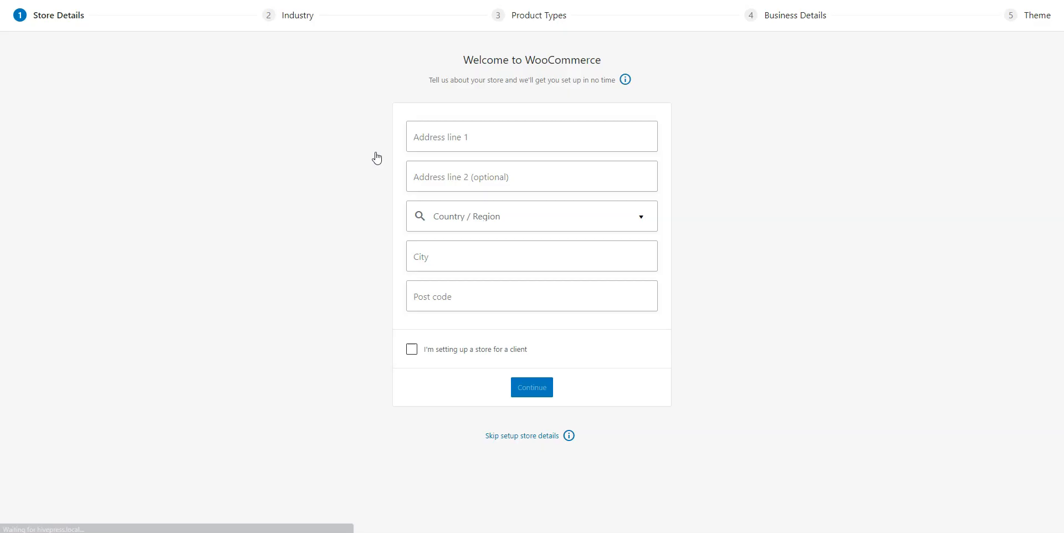
mouse_move(374, 146)
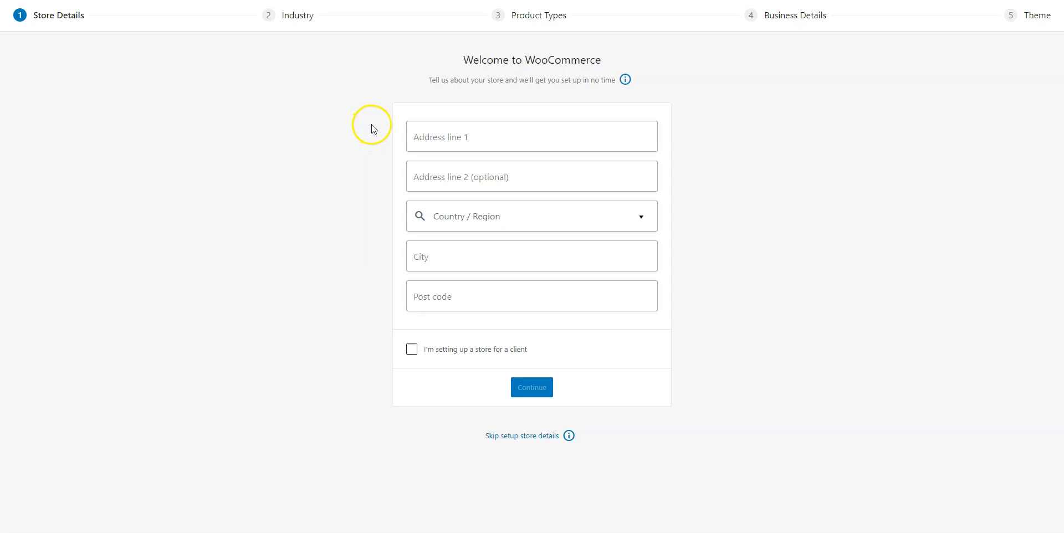
mouse_move(371, 230)
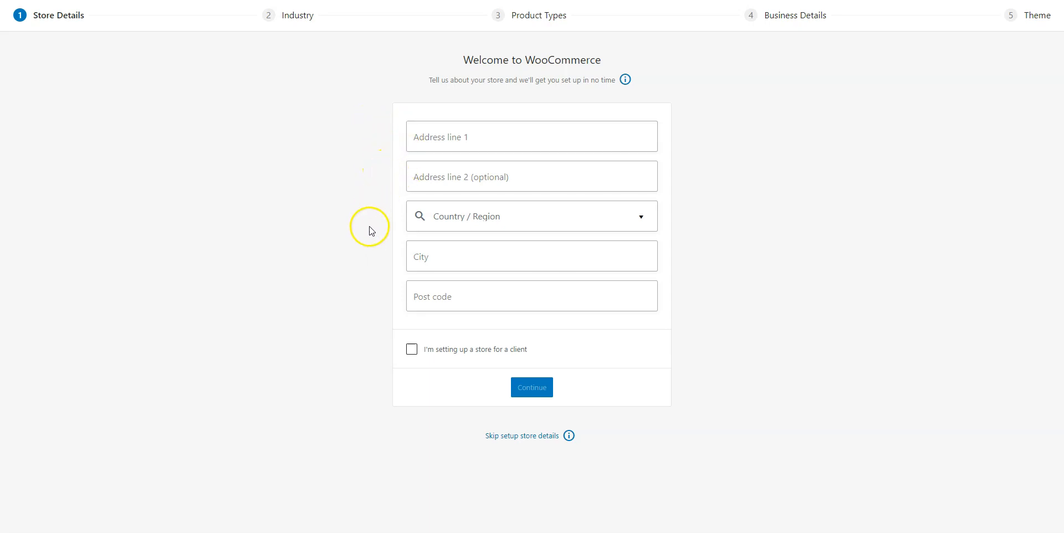
mouse_move(372, 310)
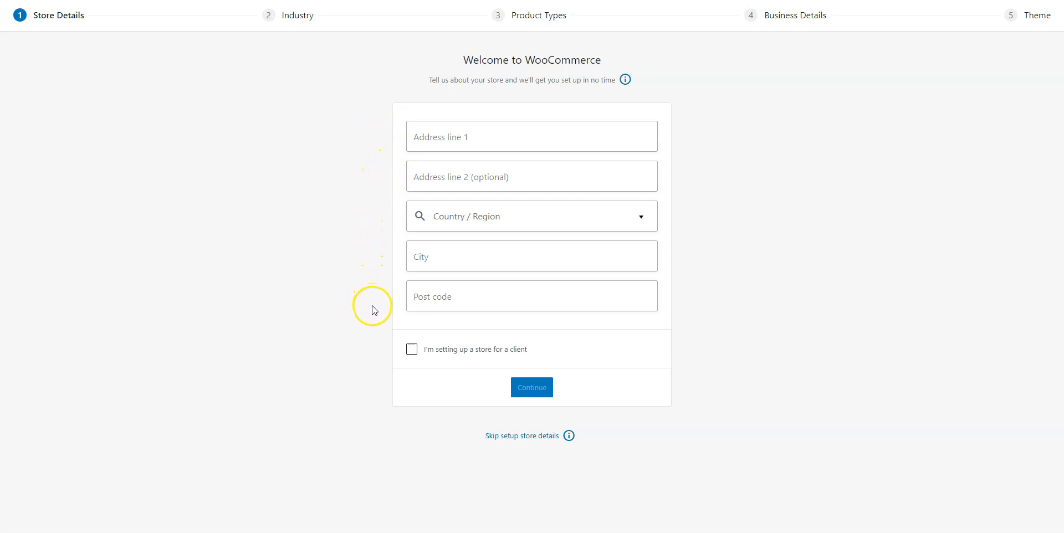
mouse_move(371, 339)
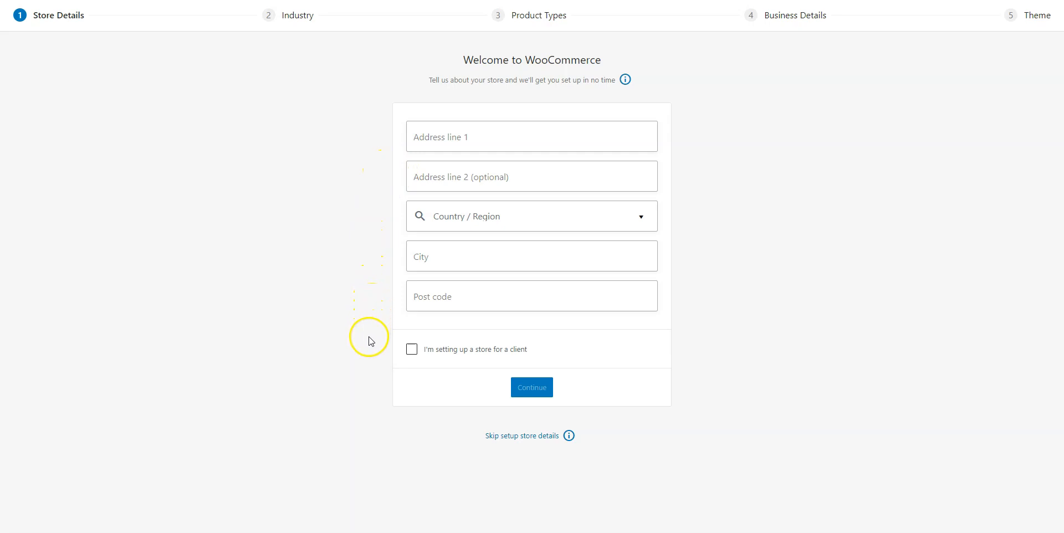
mouse_move(490, 436)
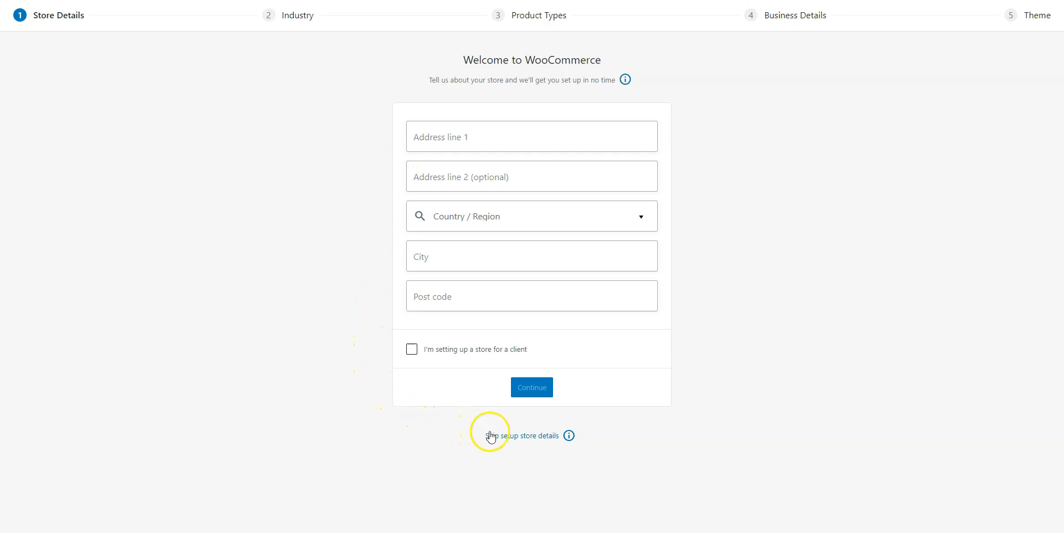
mouse_move(519, 442)
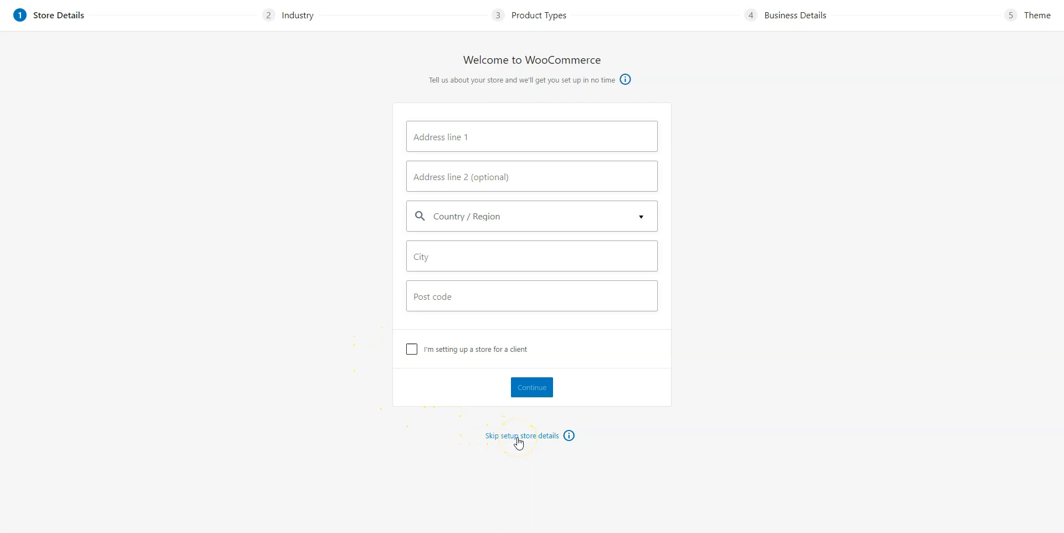
Skip WooCommerce store setup, then install and activate the HivePress Paid Listings extension
left_click(521, 436)
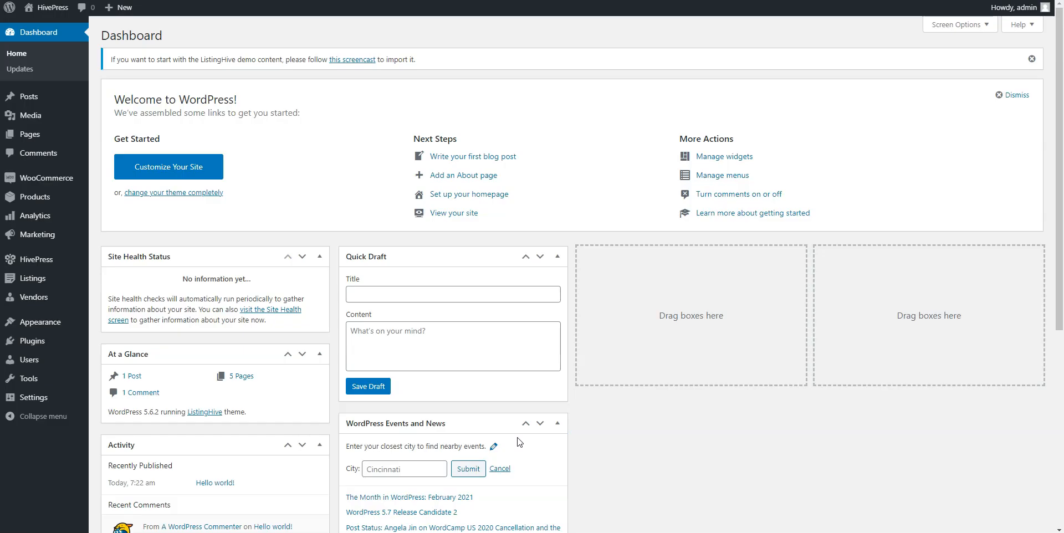
mouse_move(485, 441)
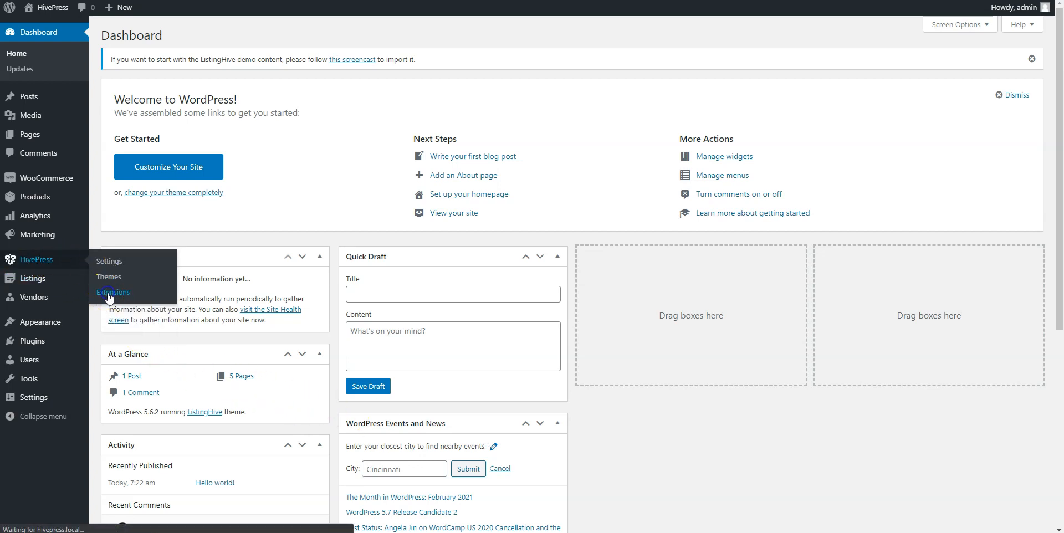
left_click(113, 293)
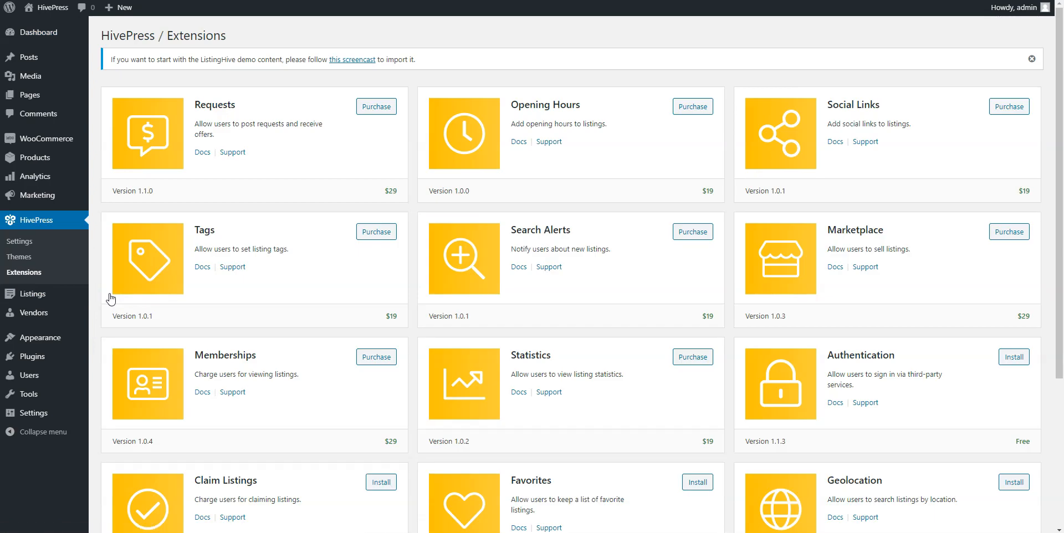
scroll("down", 3)
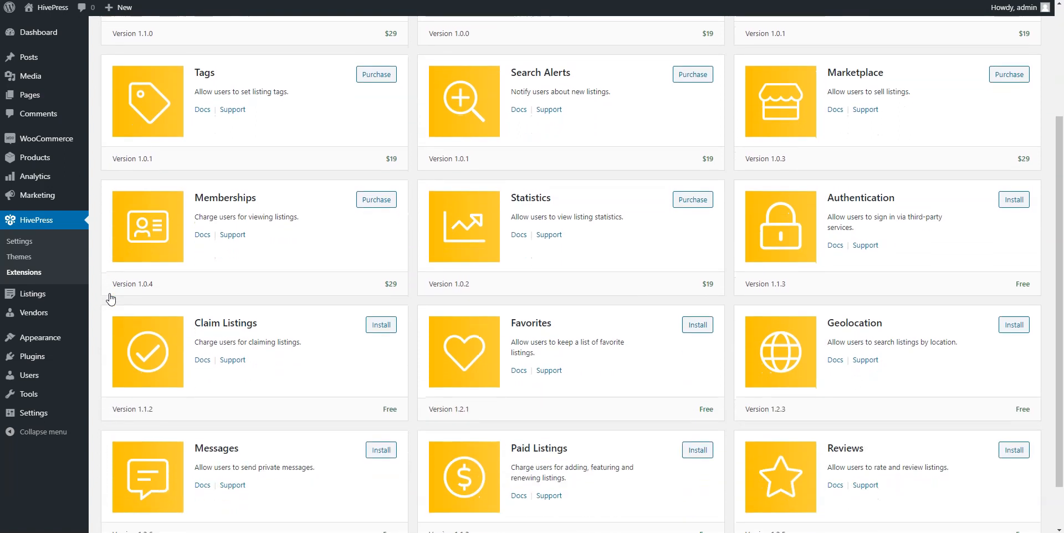
scroll("down", 3)
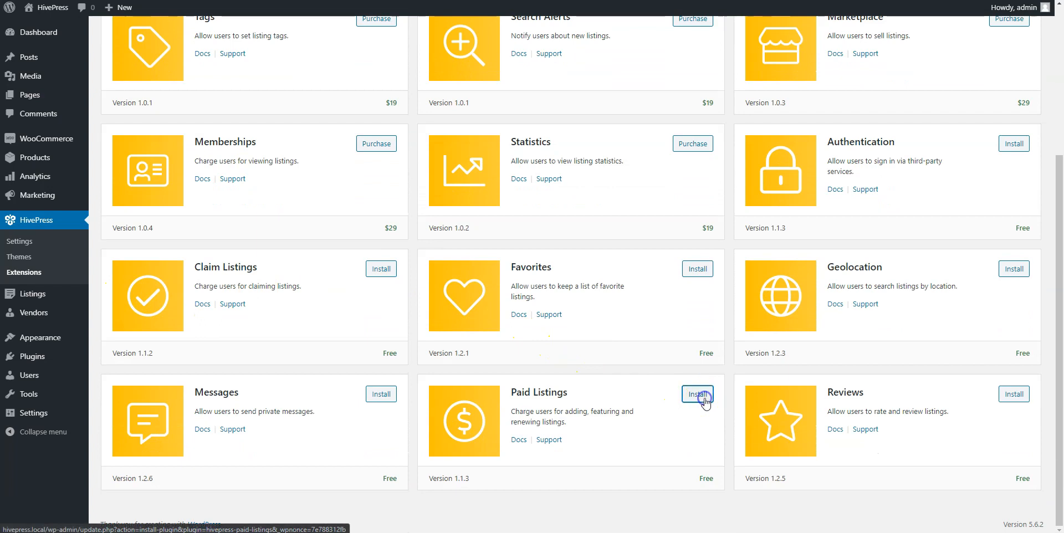
left_click(696, 395)
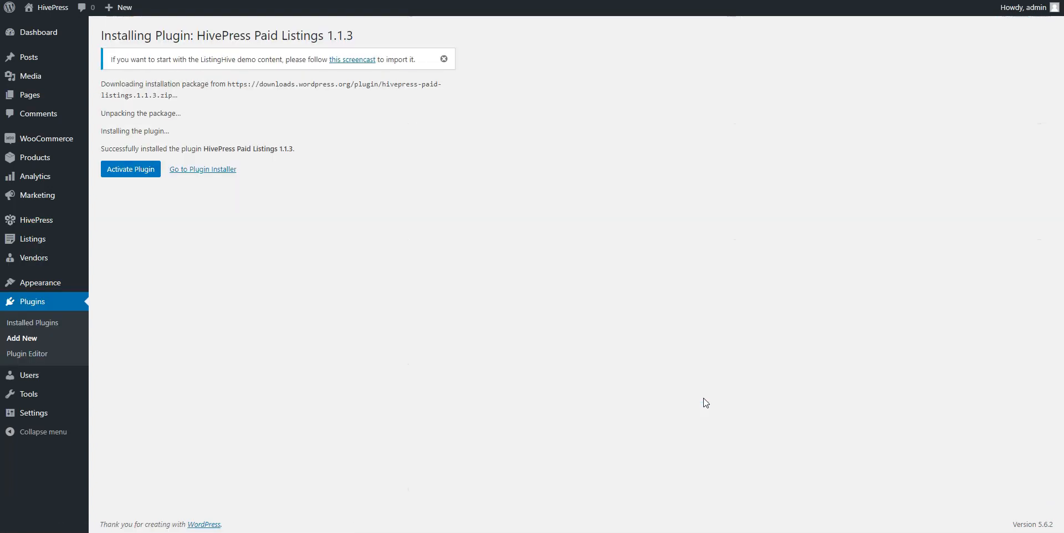
mouse_move(277, 300)
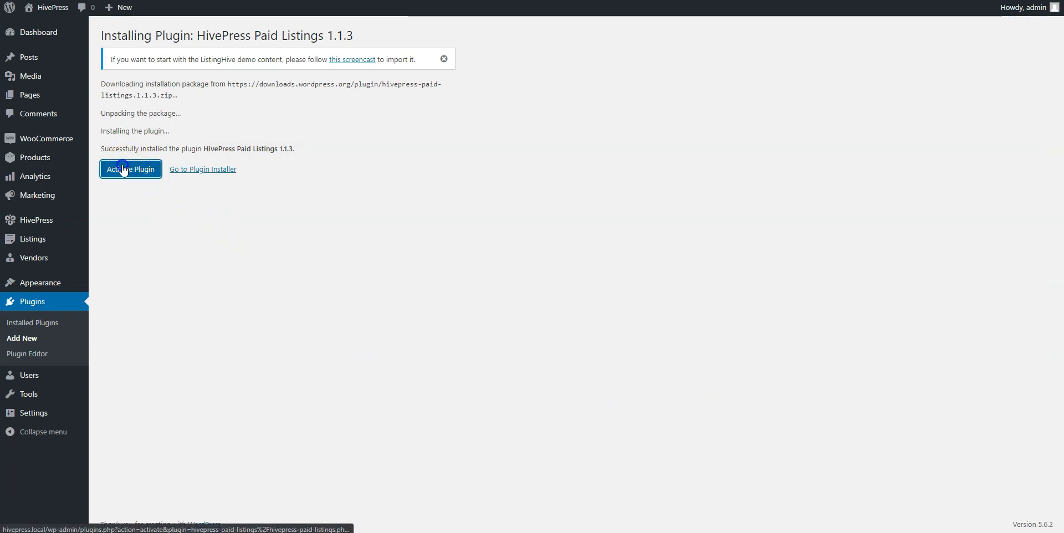
left_click(129, 169)
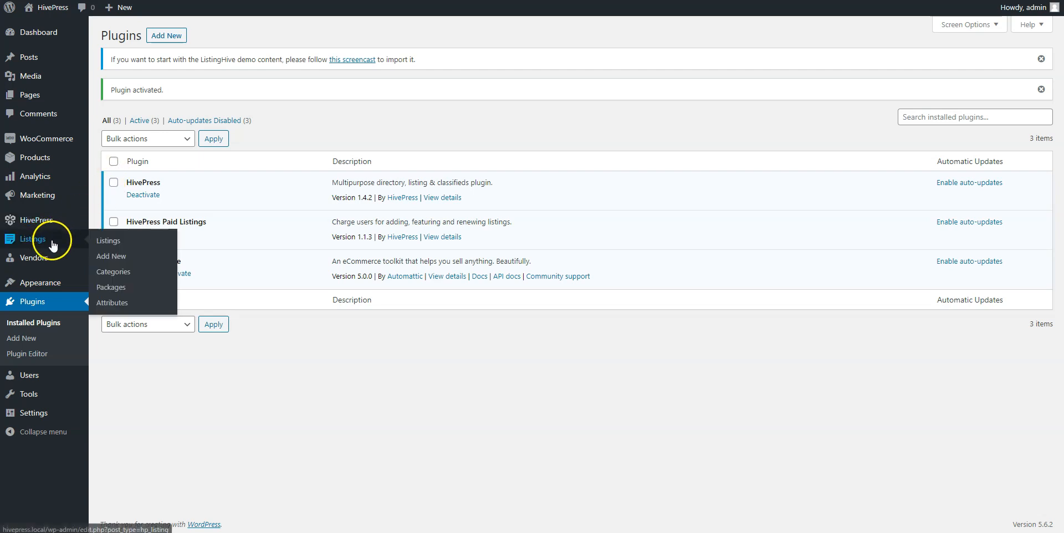
Publish package 'Free', described 'Submit just a single listing', with listing limit 1
left_click(111, 287)
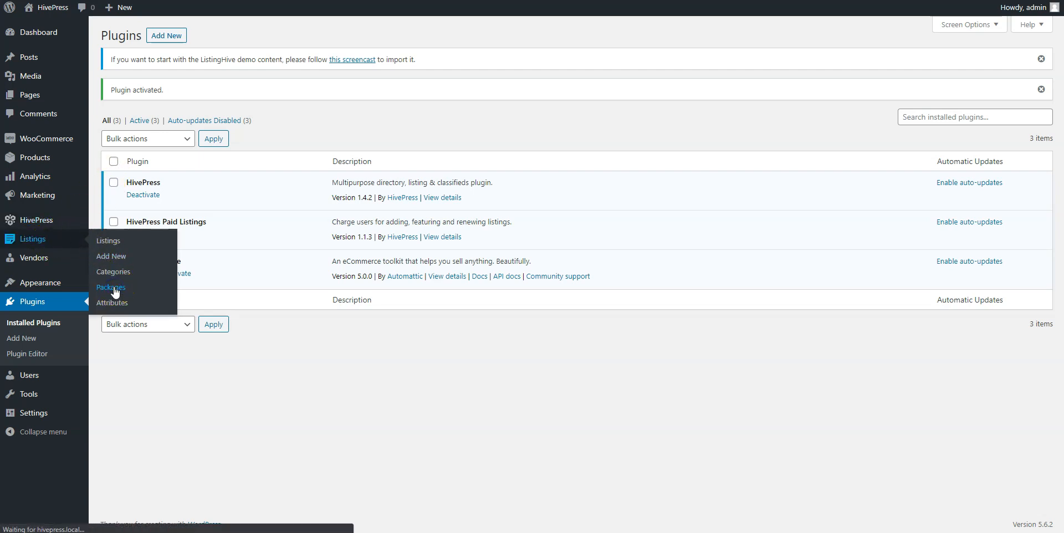
left_click(109, 287)
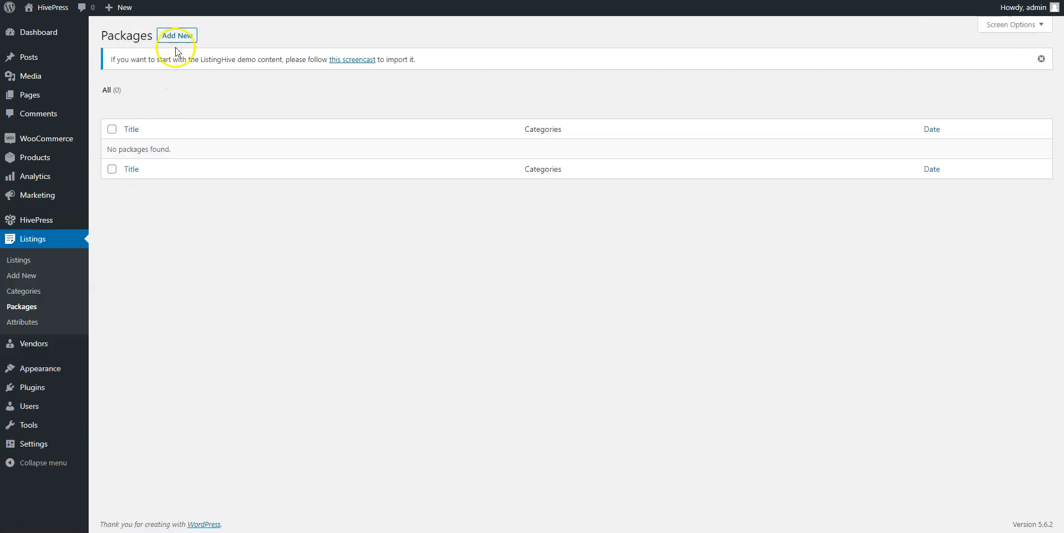
left_click(177, 35)
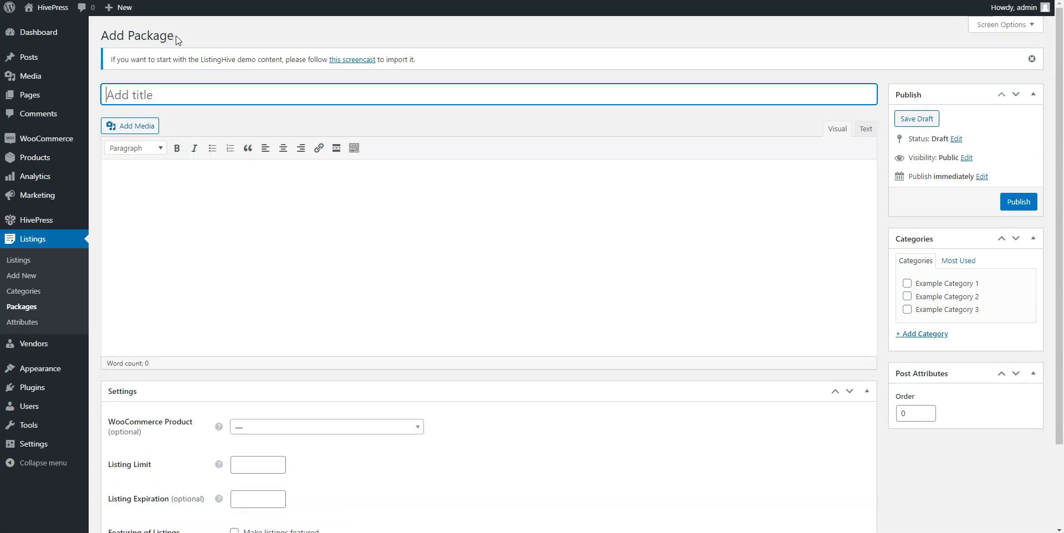
mouse_move(177, 94)
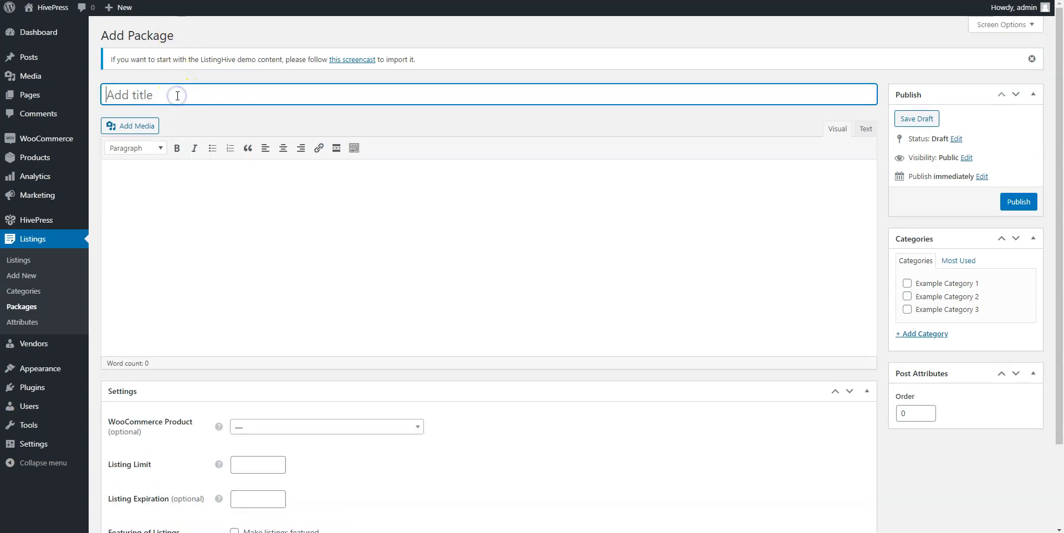
type("Free")
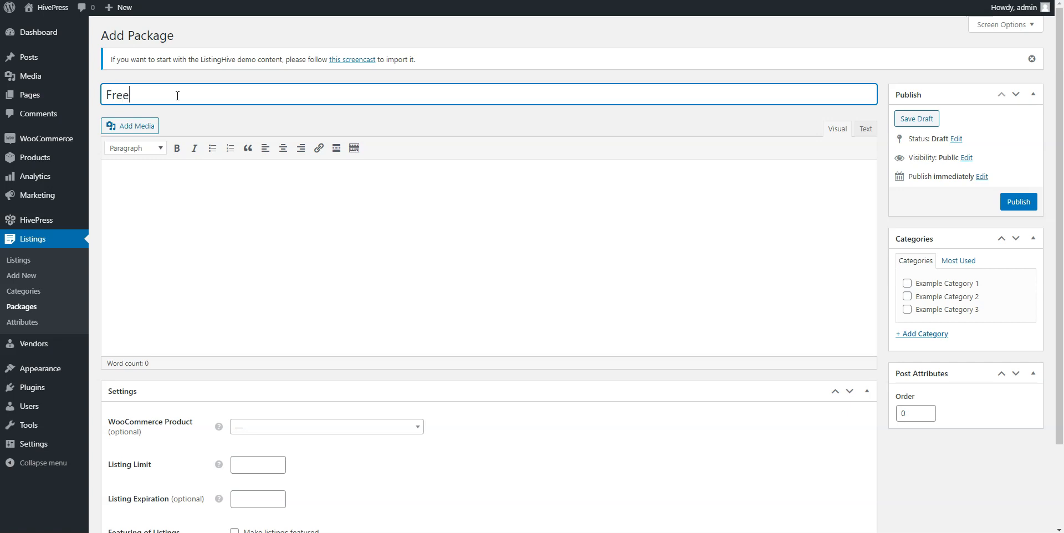
type("Su")
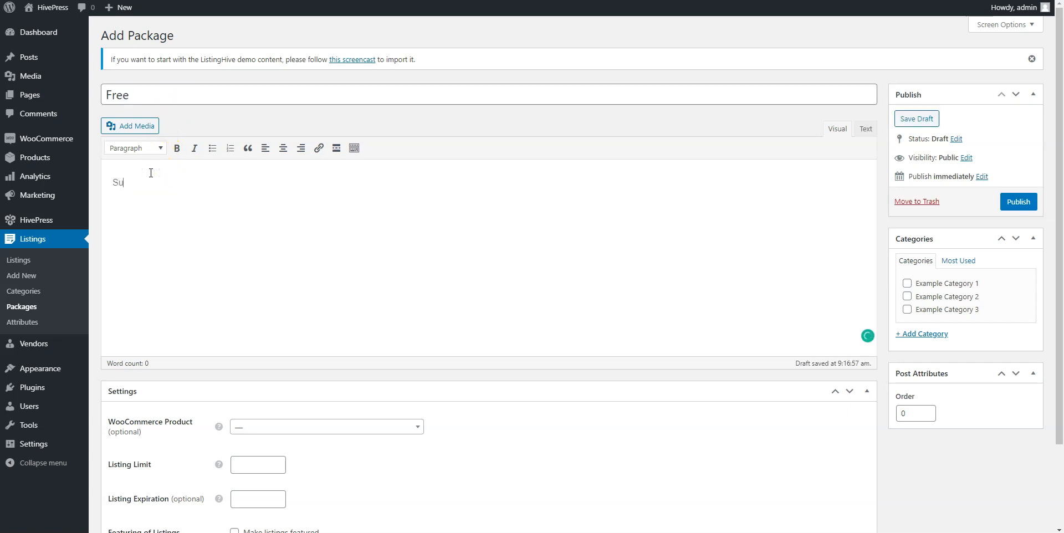
type("bmit just a sin")
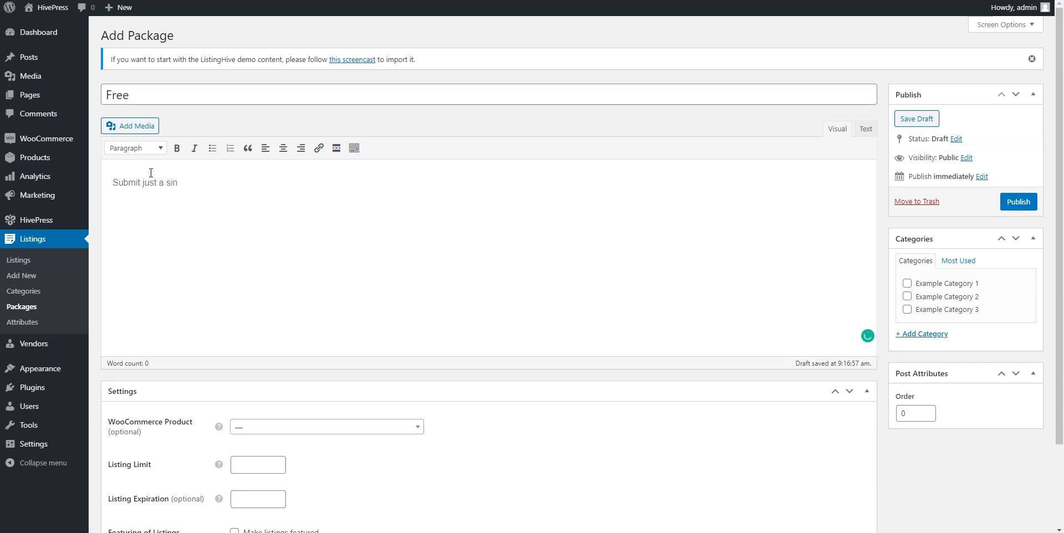
type("gle listing")
left_click(258, 464)
type("1")
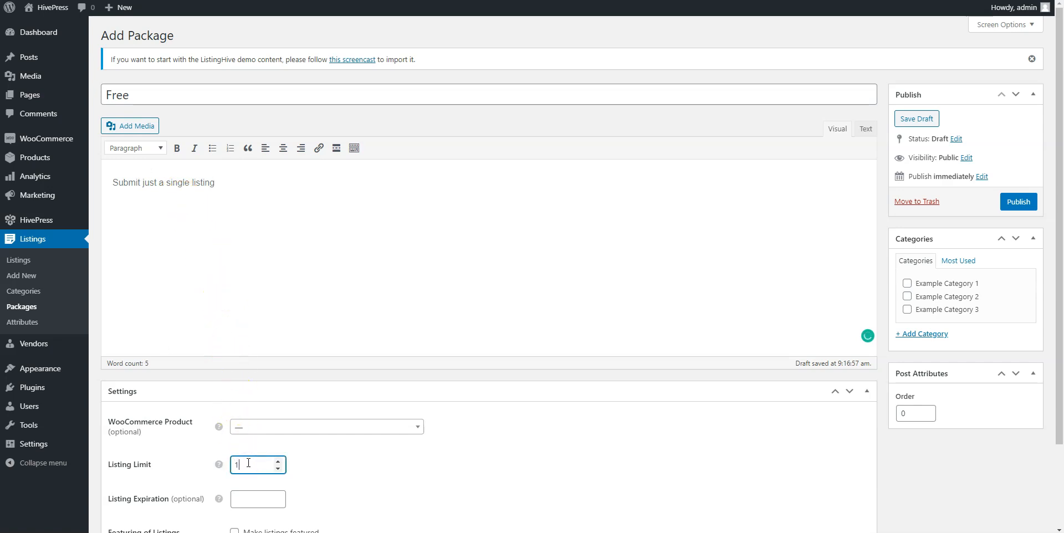
scroll("down", 3)
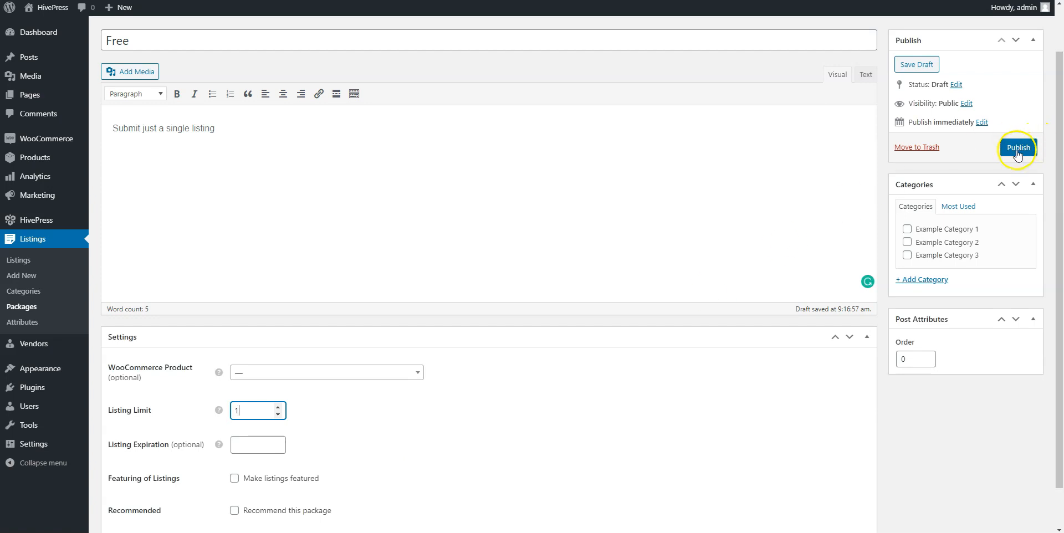
left_click(1017, 148)
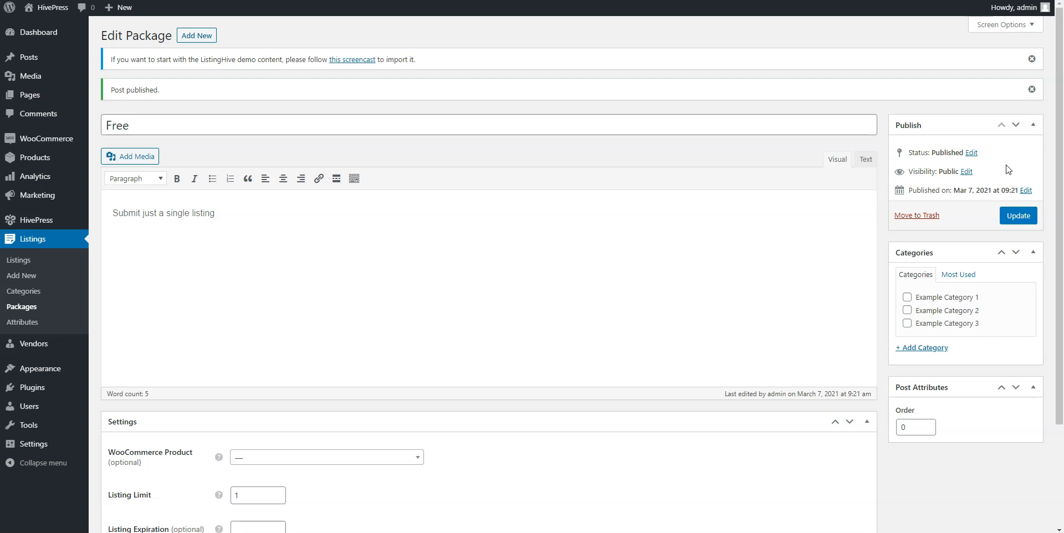
mouse_move(426, 175)
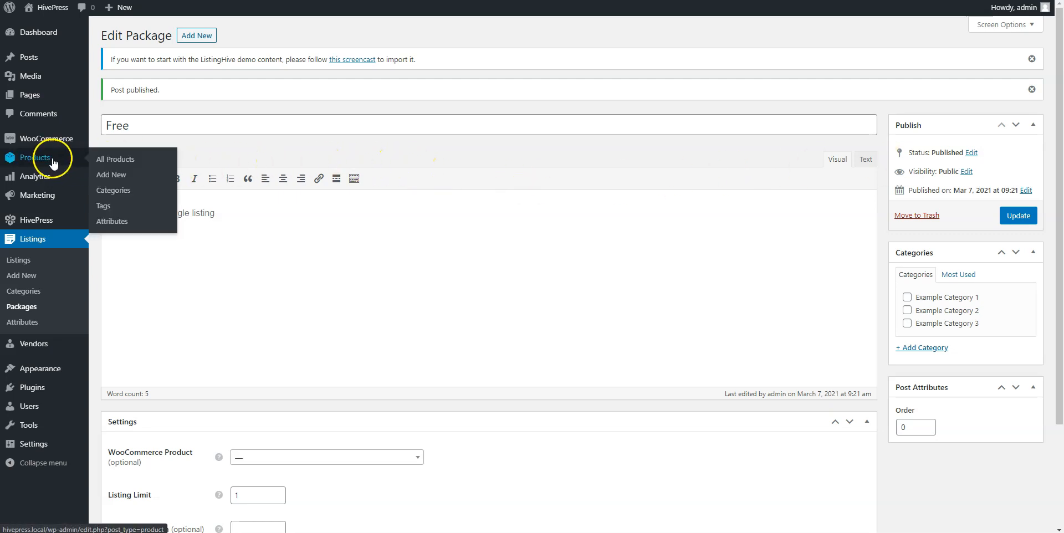
Publish a virtual WooCommerce product 'Premium' with regular price 100
left_click(111, 175)
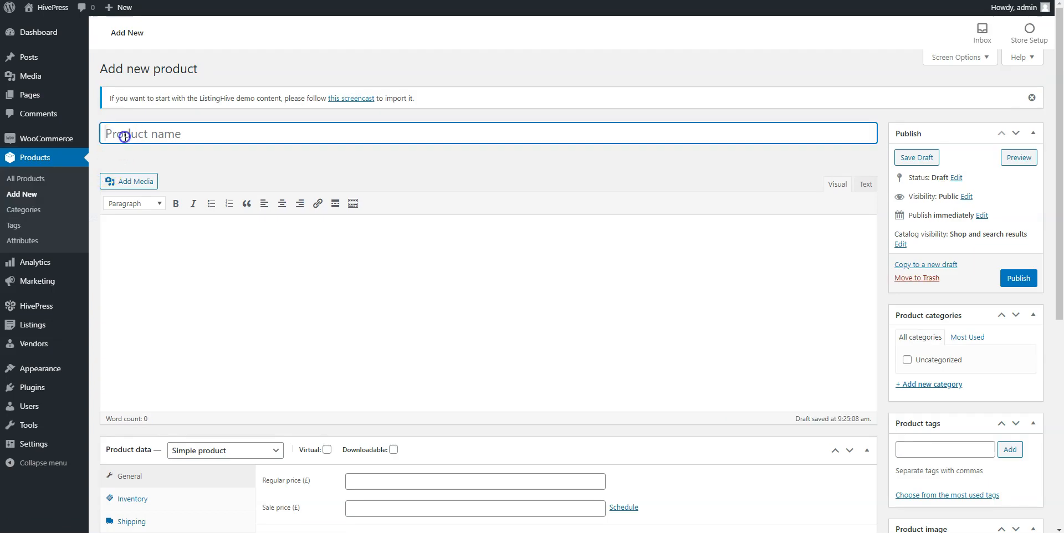
type("Prem")
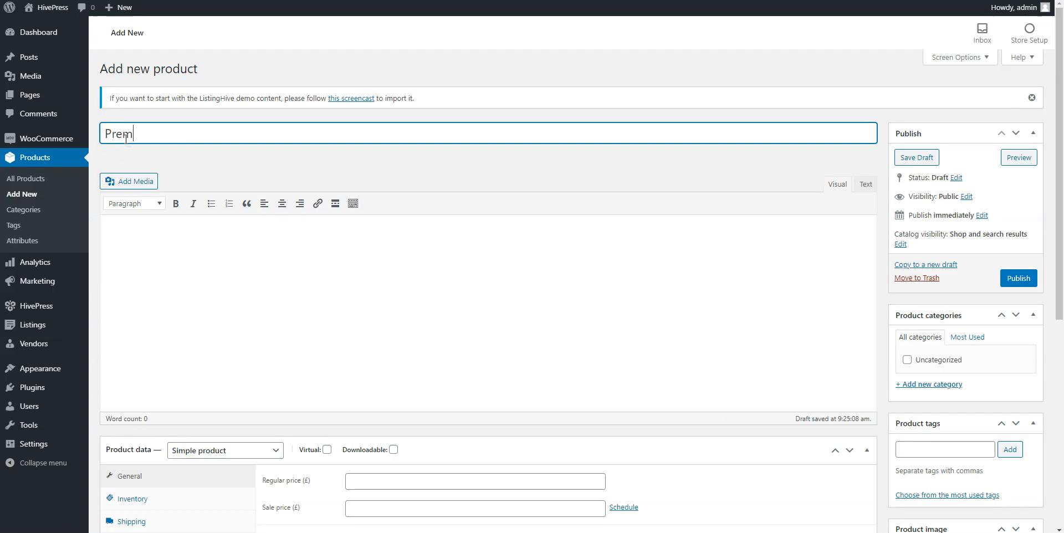
scroll("down", 3)
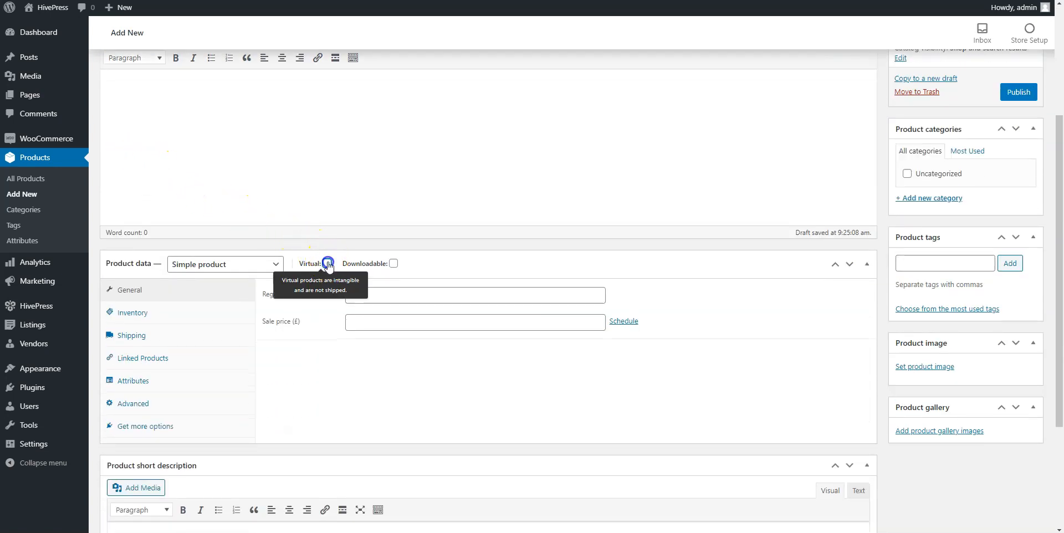
left_click(327, 263)
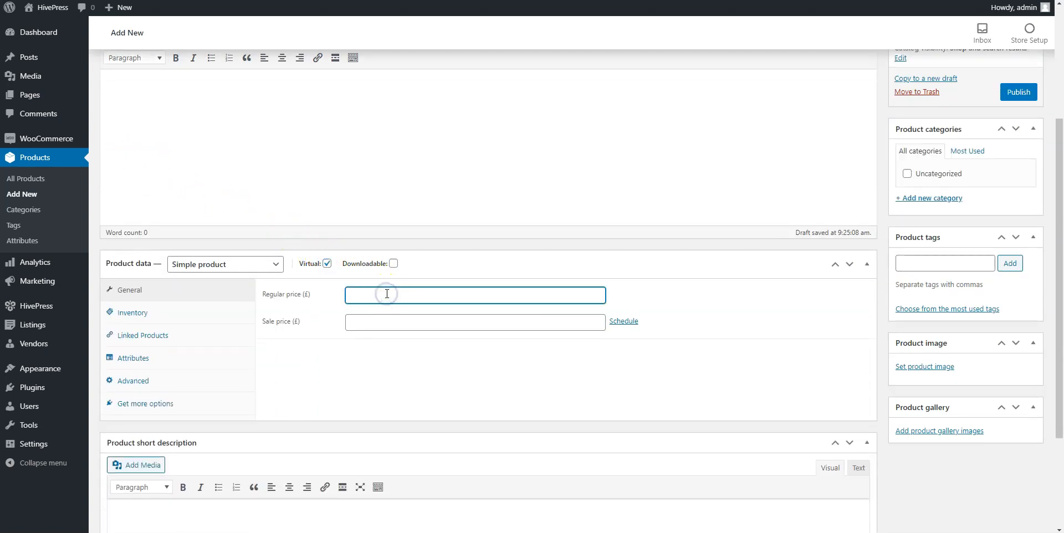
type("100")
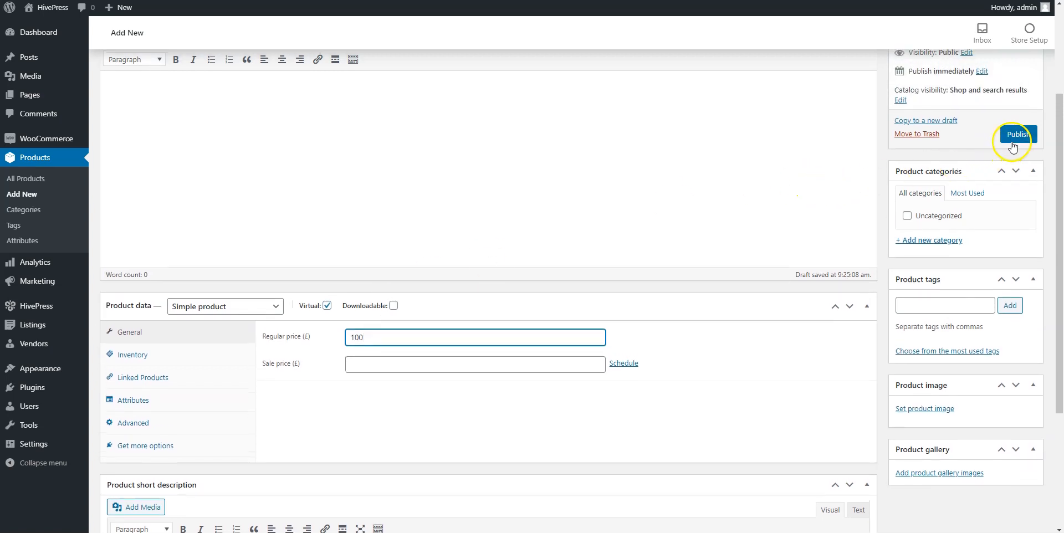
left_click(1015, 134)
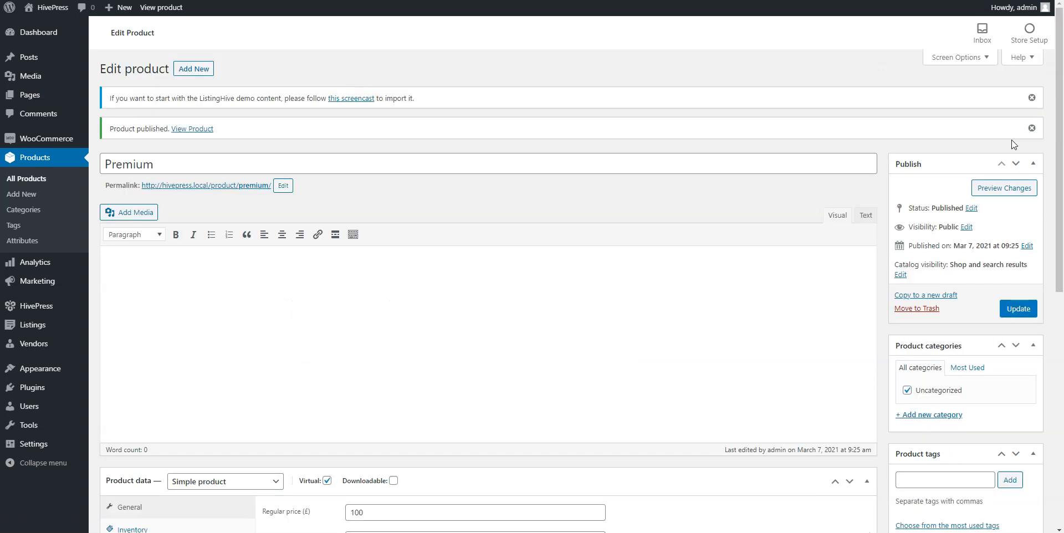
mouse_move(644, 155)
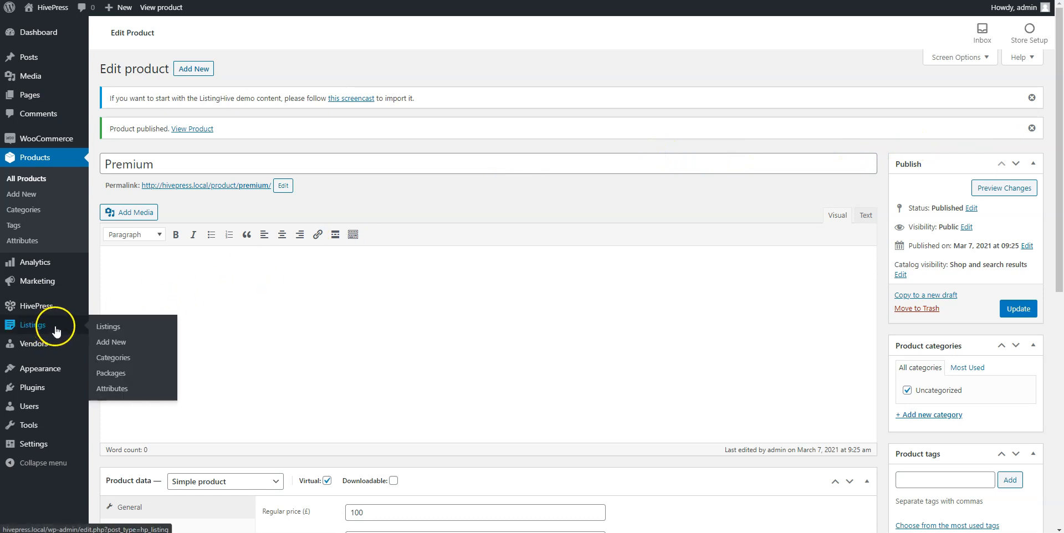
Start a new listing package titled 'Premium', described 'Submit up to 10 listings'
left_click(110, 373)
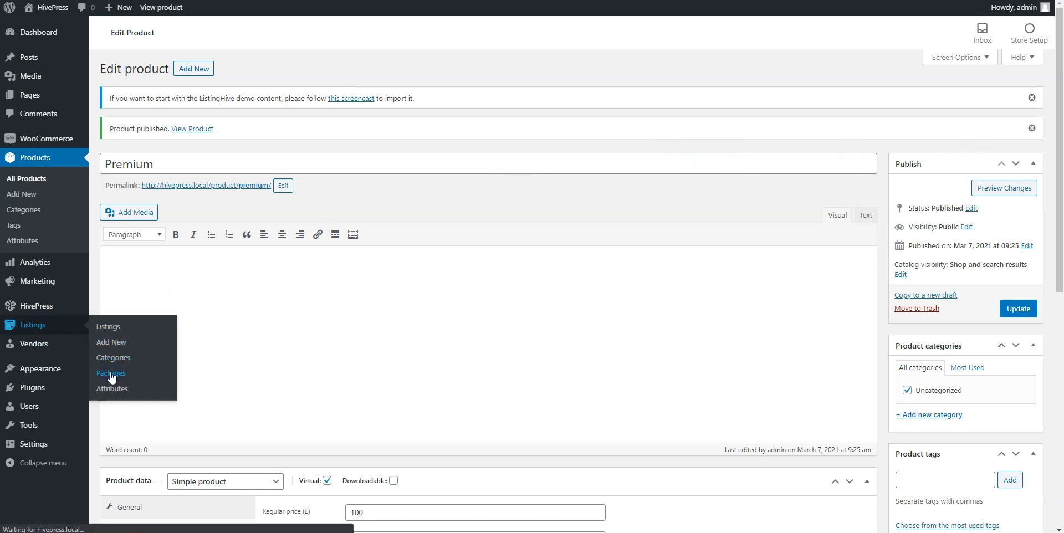
left_click(111, 373)
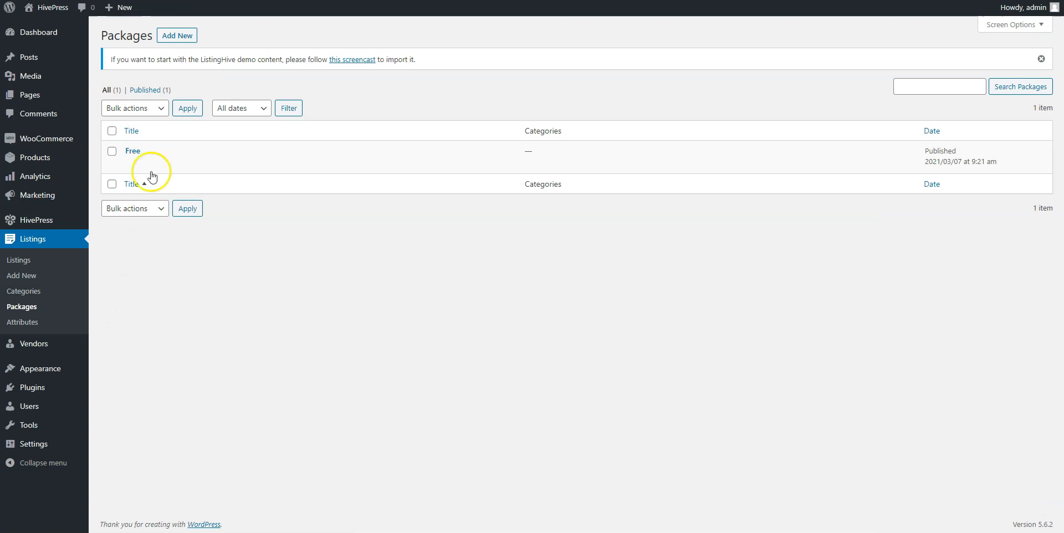
left_click(176, 36)
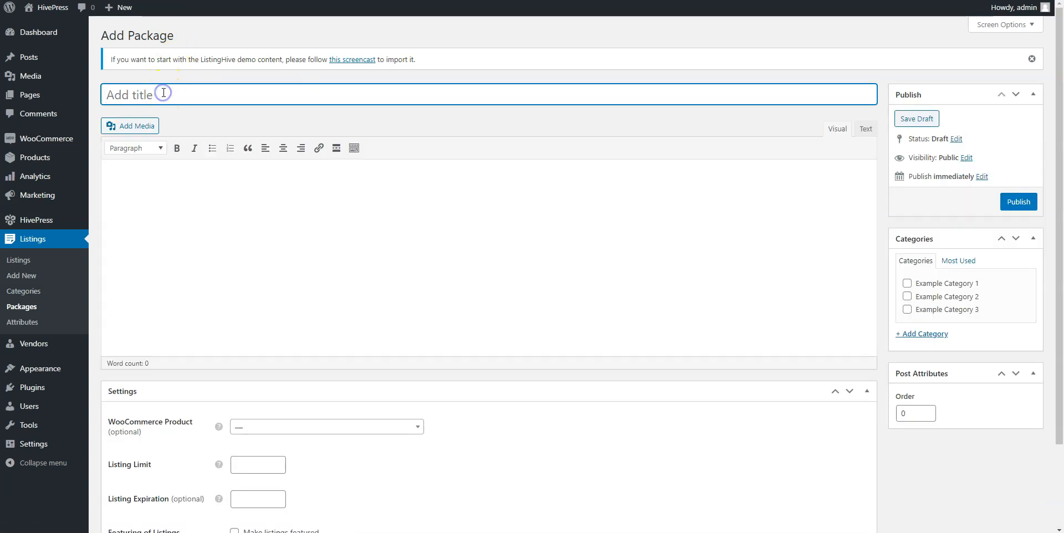
type("Prem")
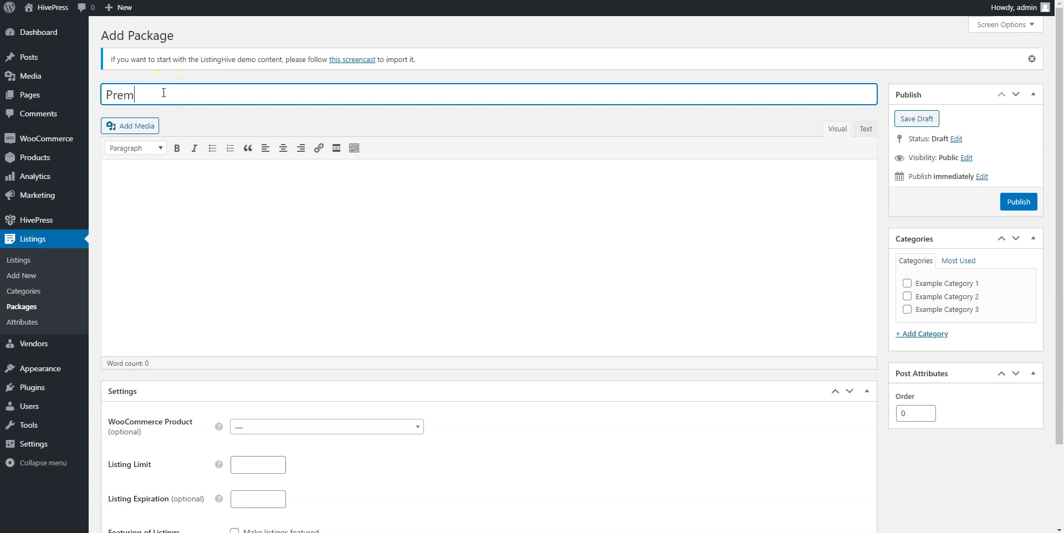
type("ium")
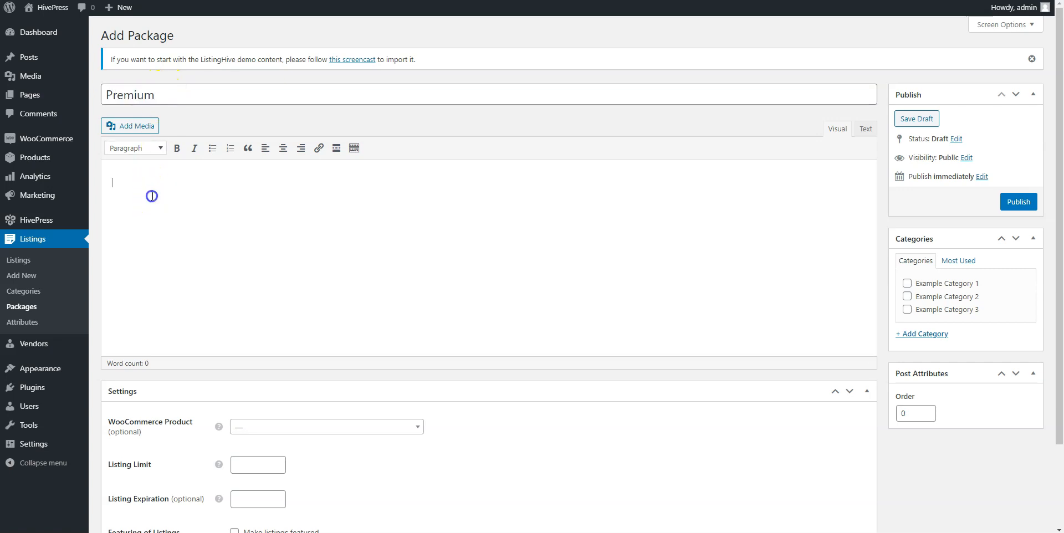
type("Submit")
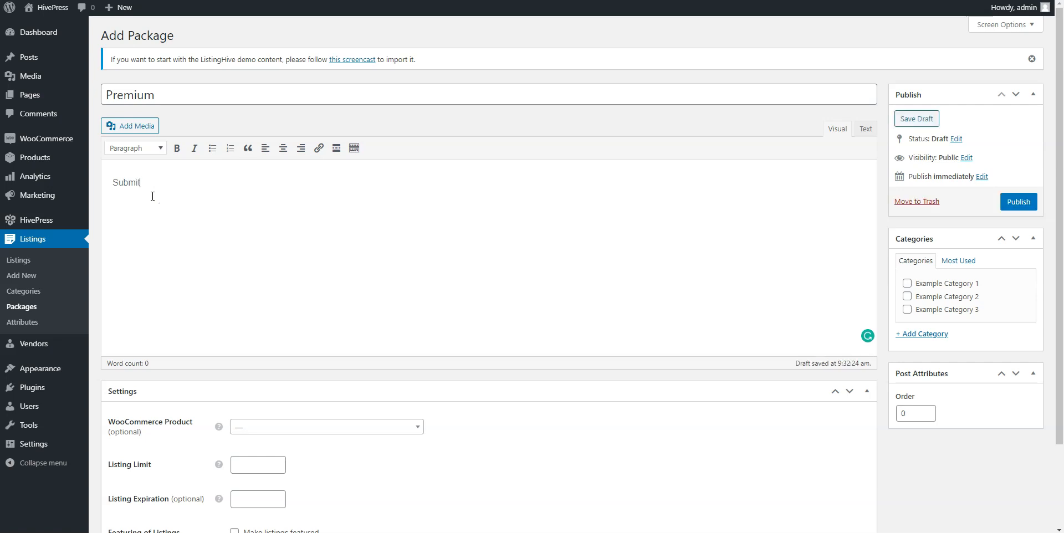
type("up")
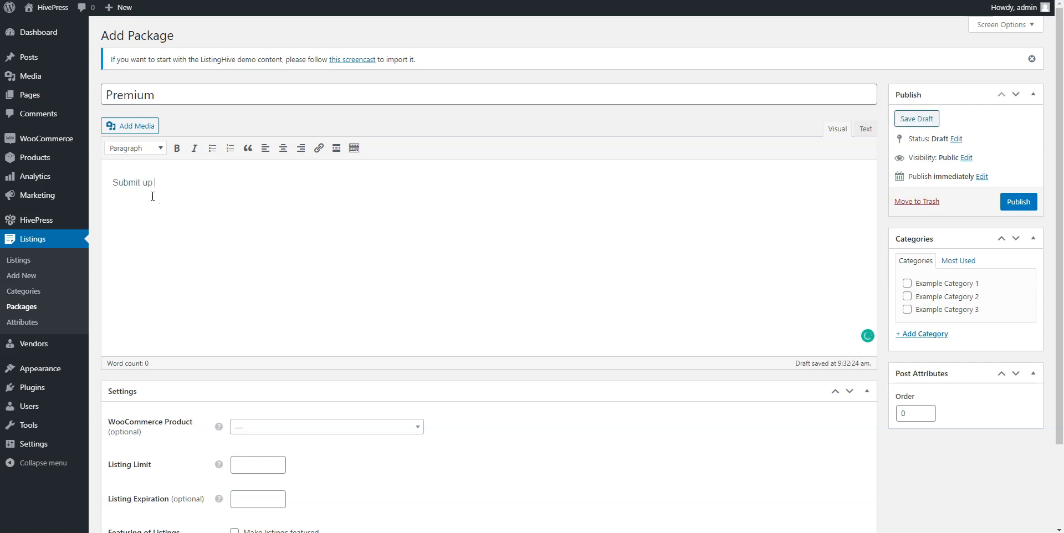
type("to 10")
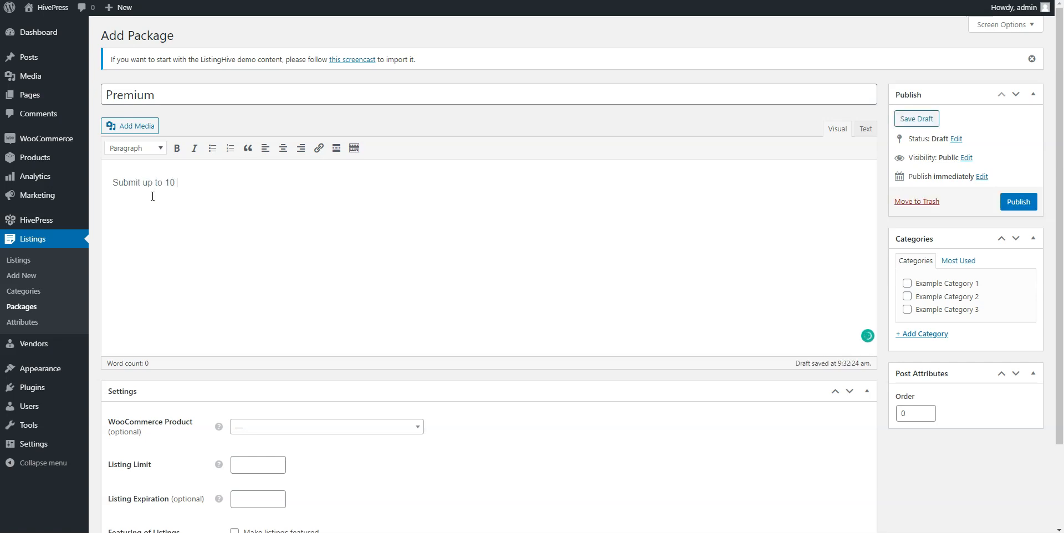
type("listings")
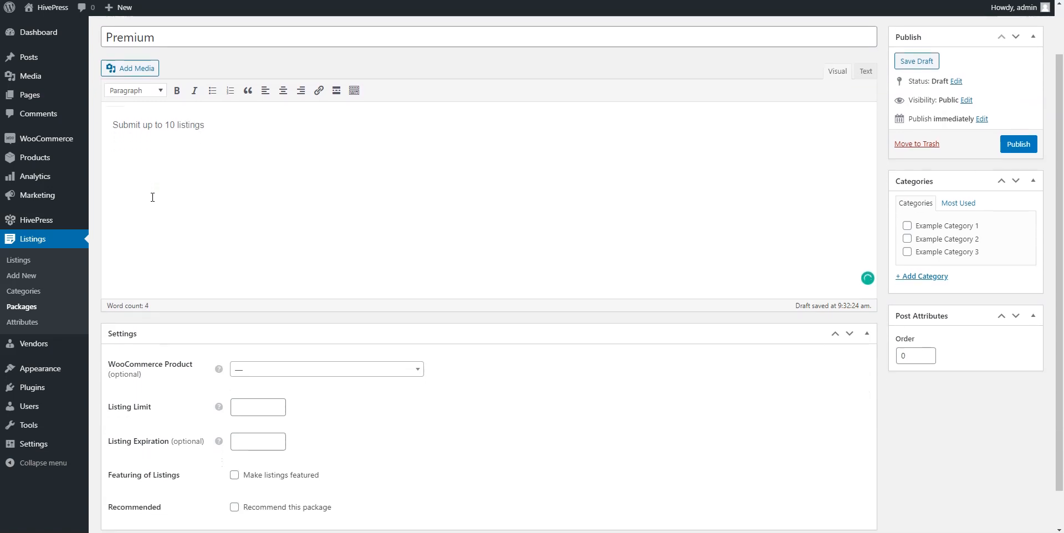
Set listing limit 10, link the Premium product, and publish the package
left_click(257, 406)
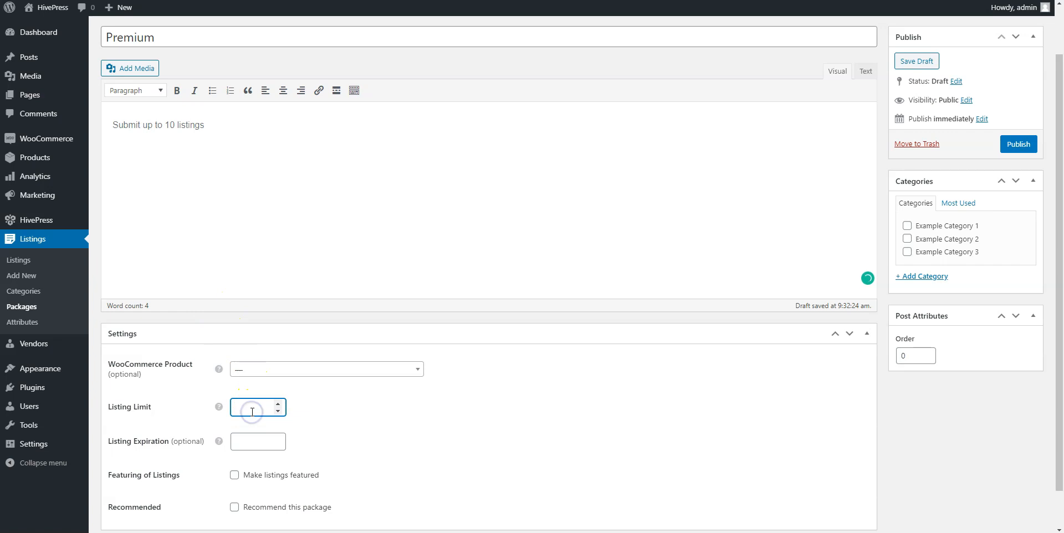
type("10")
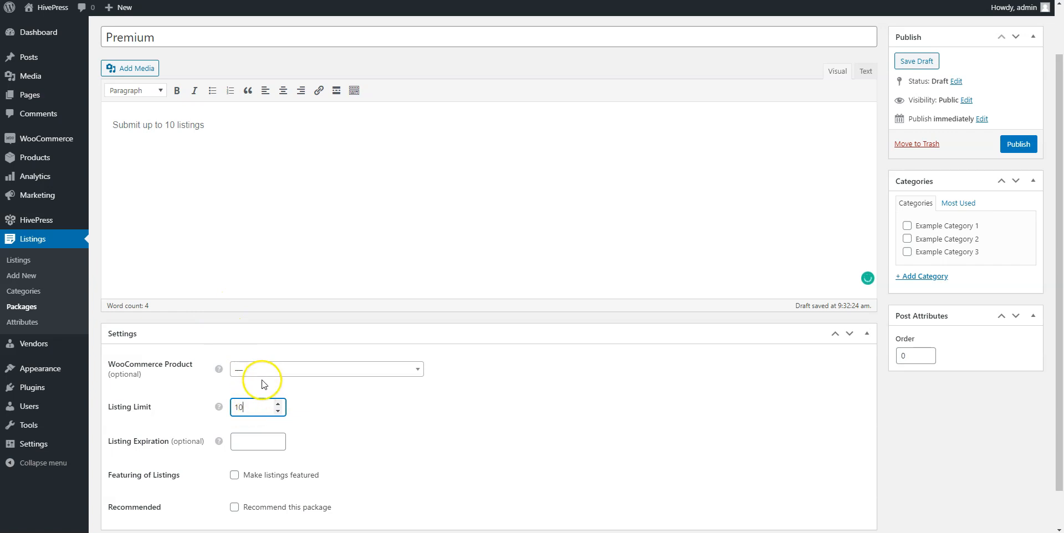
left_click(325, 369)
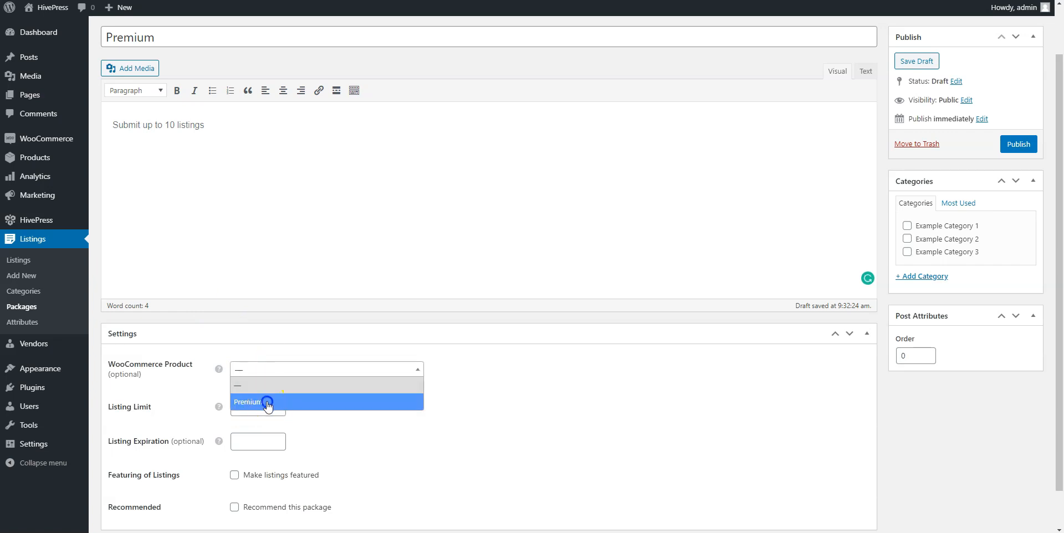
left_click(249, 402)
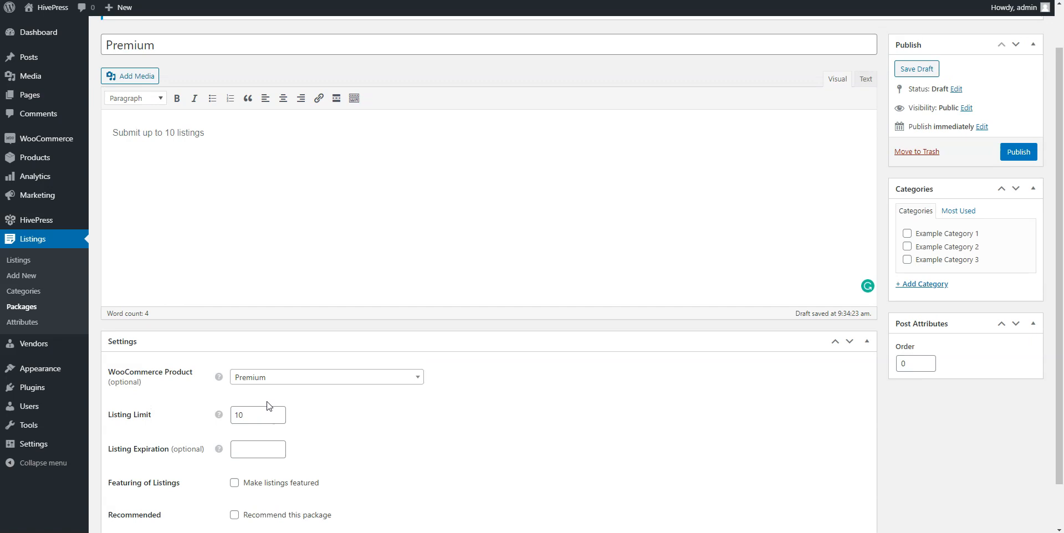
mouse_move(828, 267)
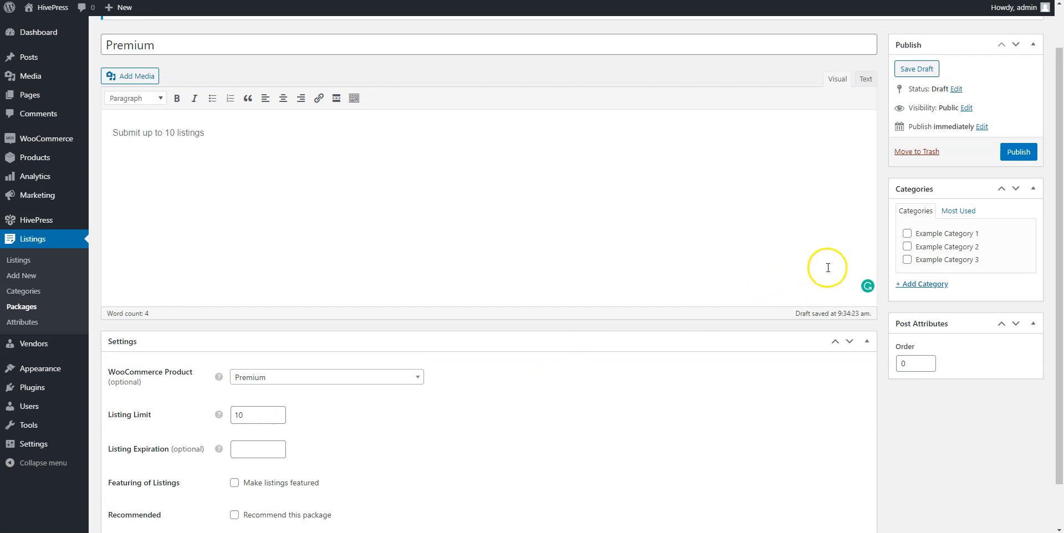
mouse_move(980, 252)
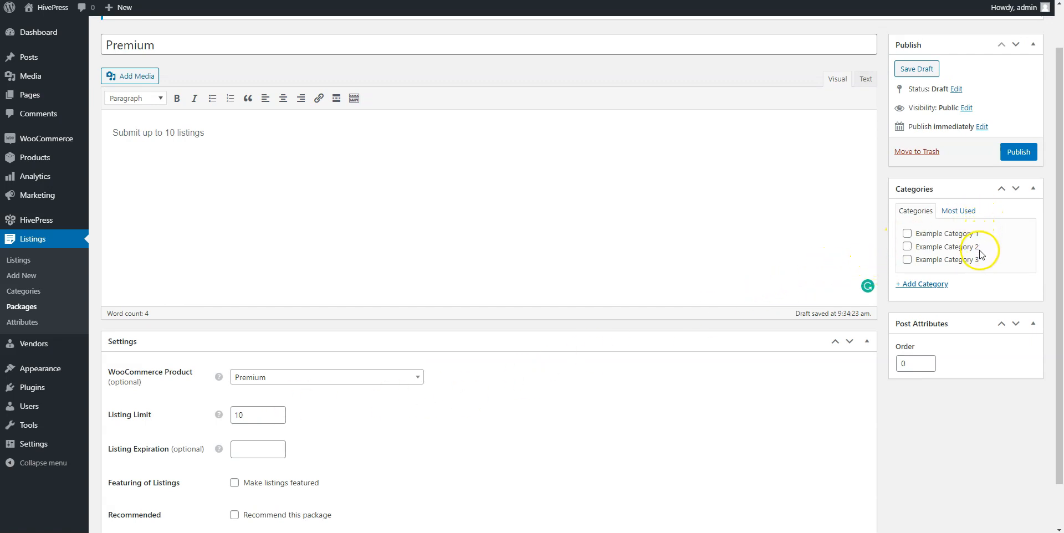
mouse_move(898, 348)
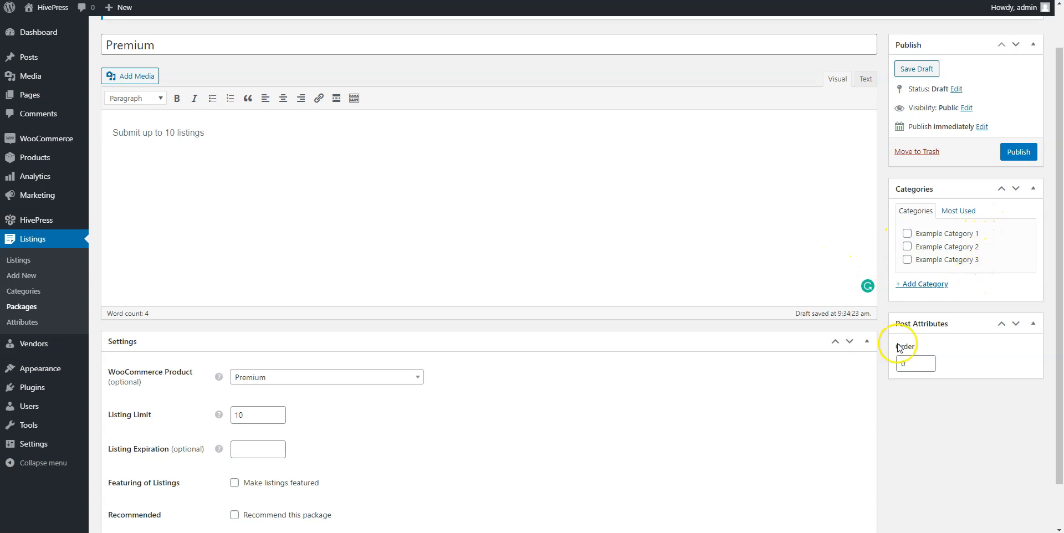
scroll("down", 3)
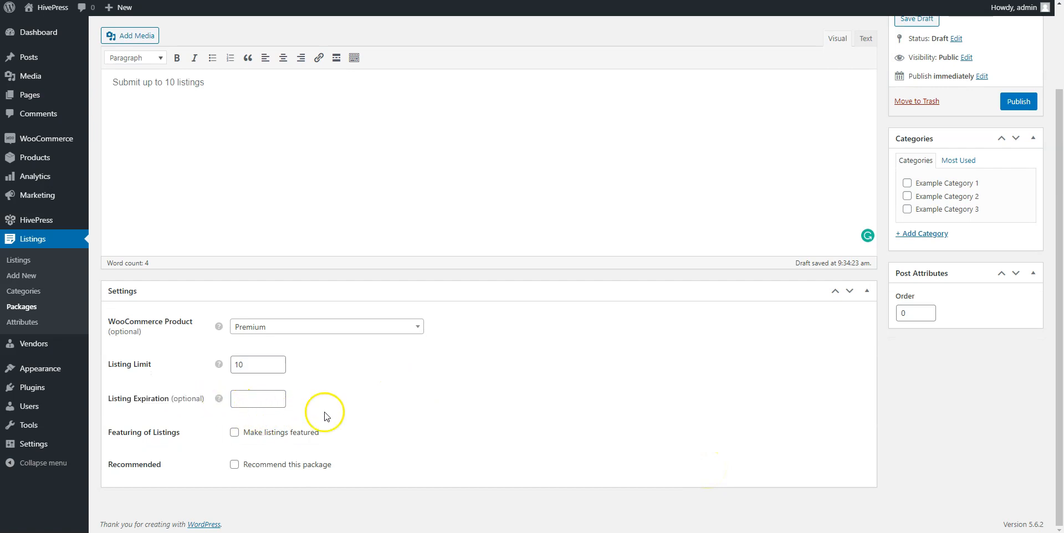
scroll("up", 3)
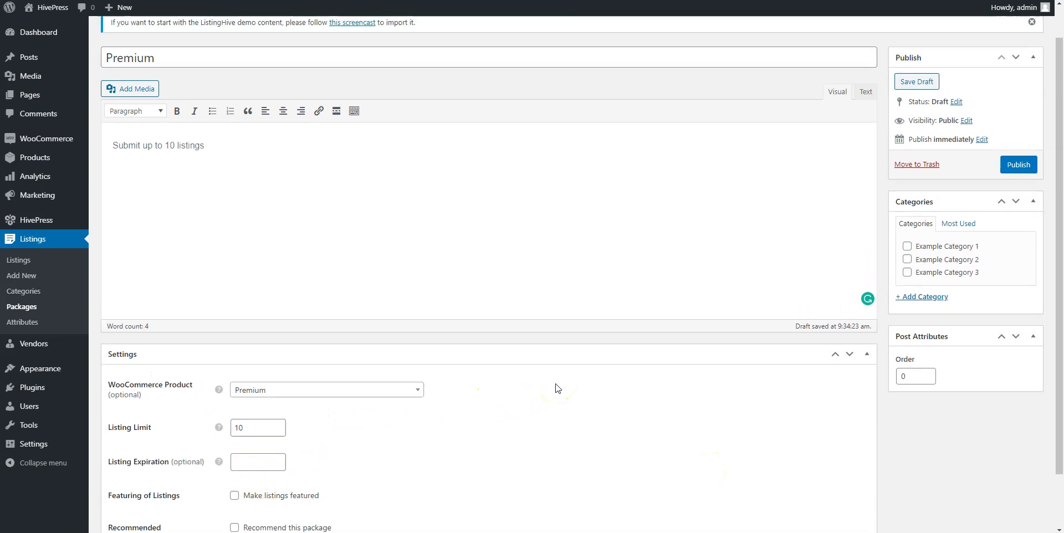
scroll("up", 3)
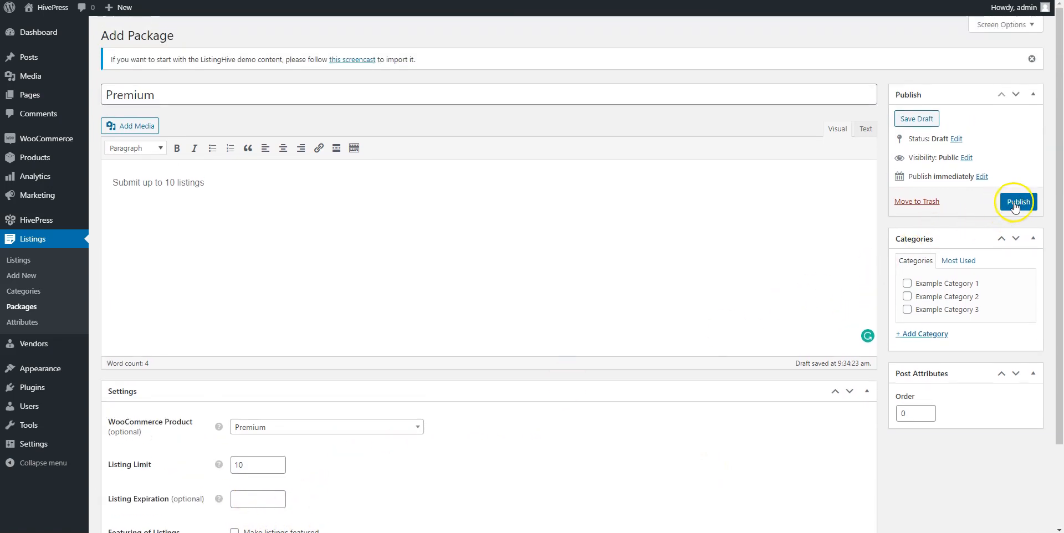
left_click(1016, 202)
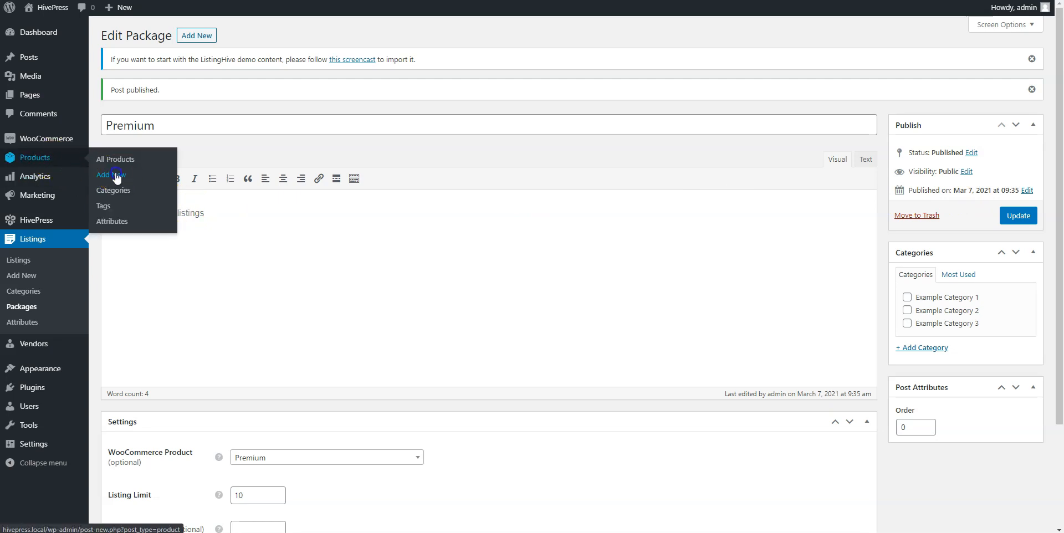
Create a new product titled 'Featured status (10 days)'
left_click(110, 175)
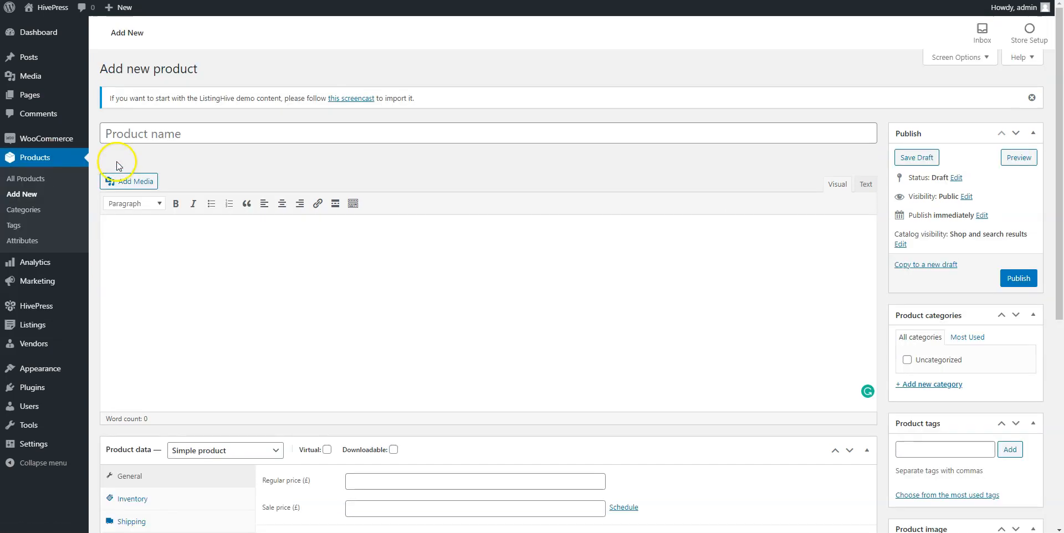
type("Fe")
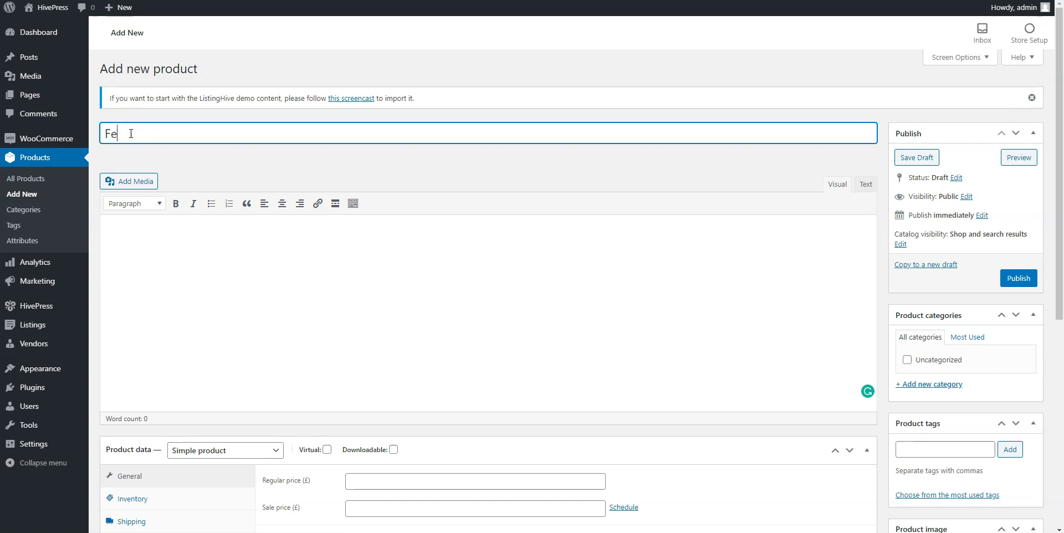
type("atured")
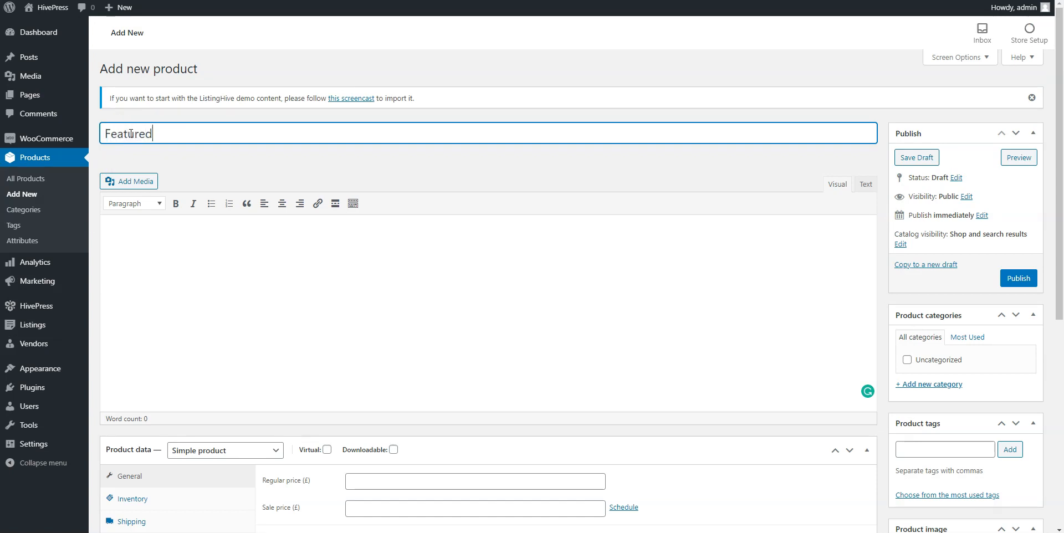
type("status")
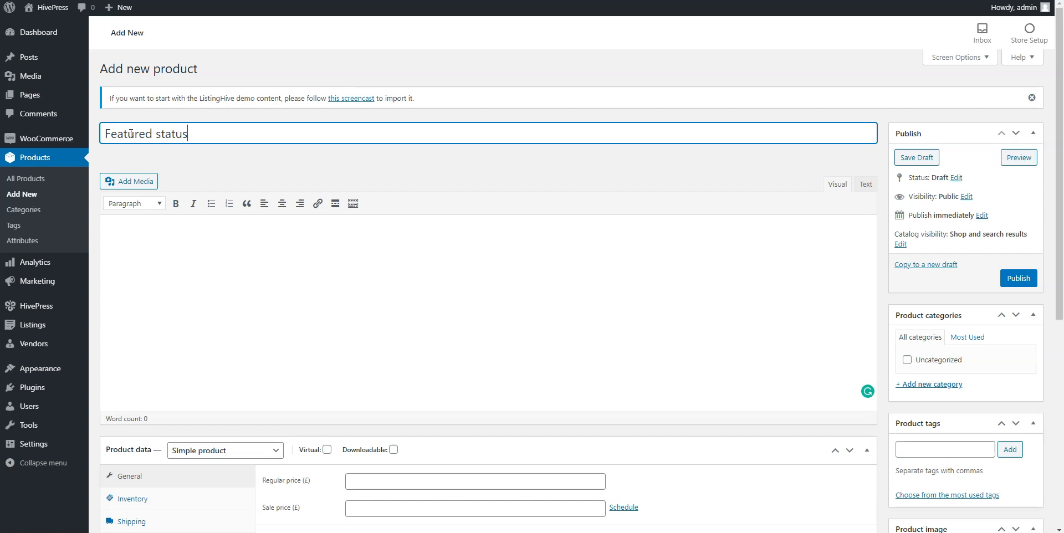
type("(10")
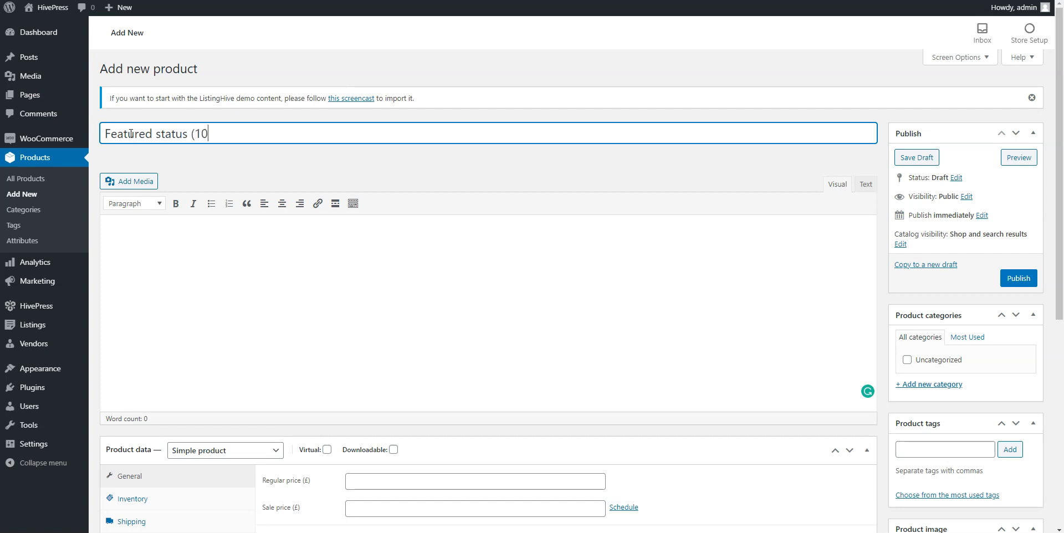
type("days)")
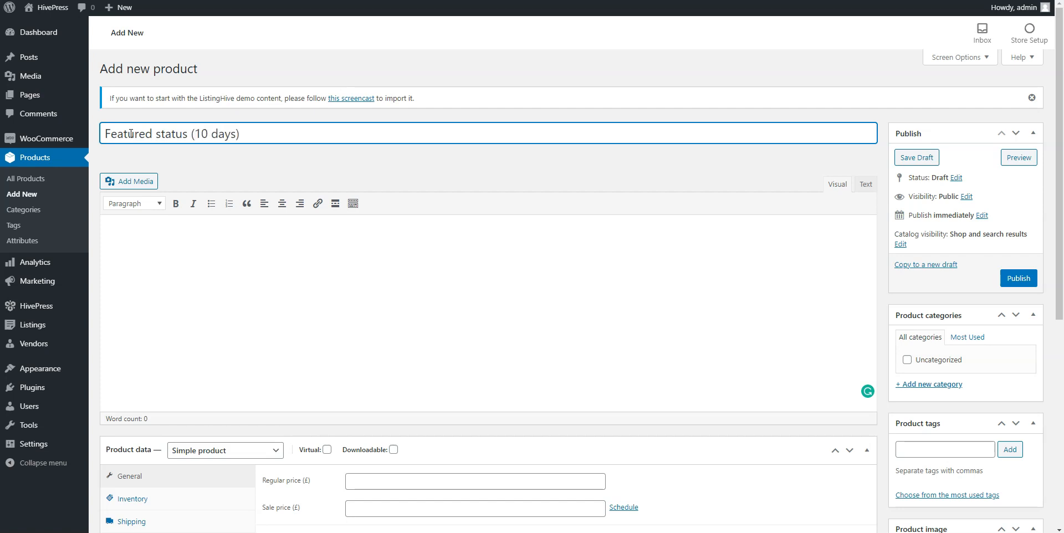
Mark the product virtual, set regular price 50, and publish it
scroll("down", 3)
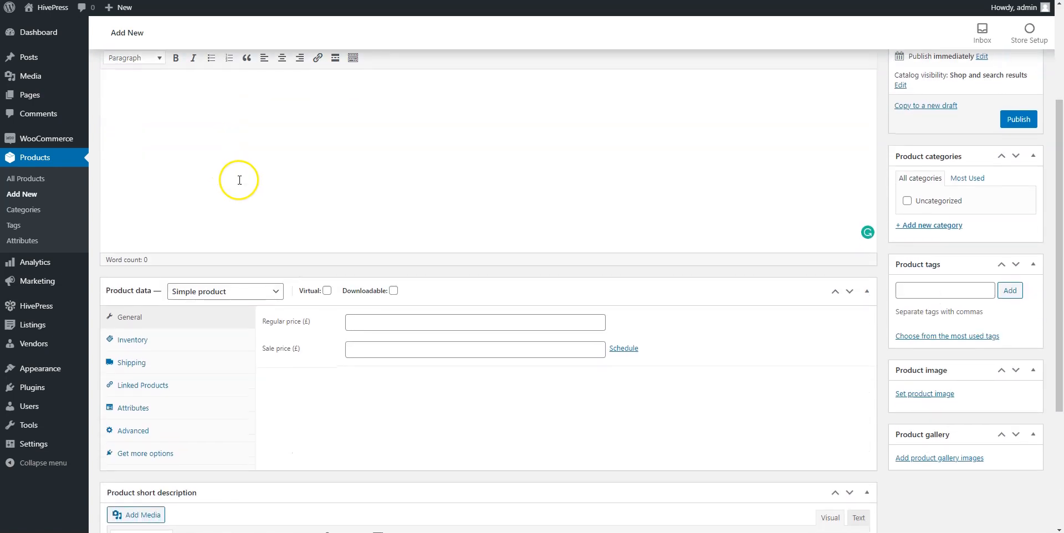
left_click(326, 291)
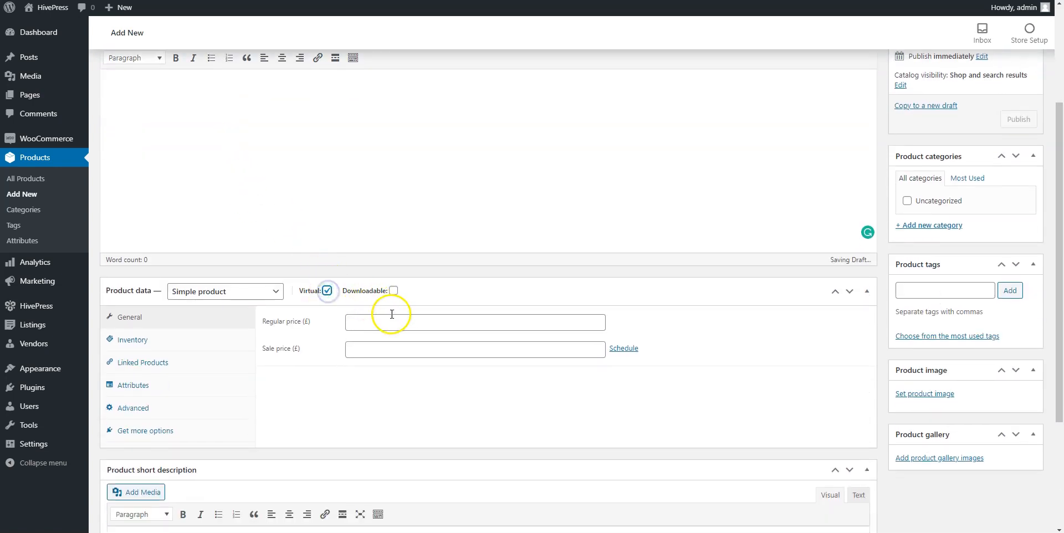
type("50")
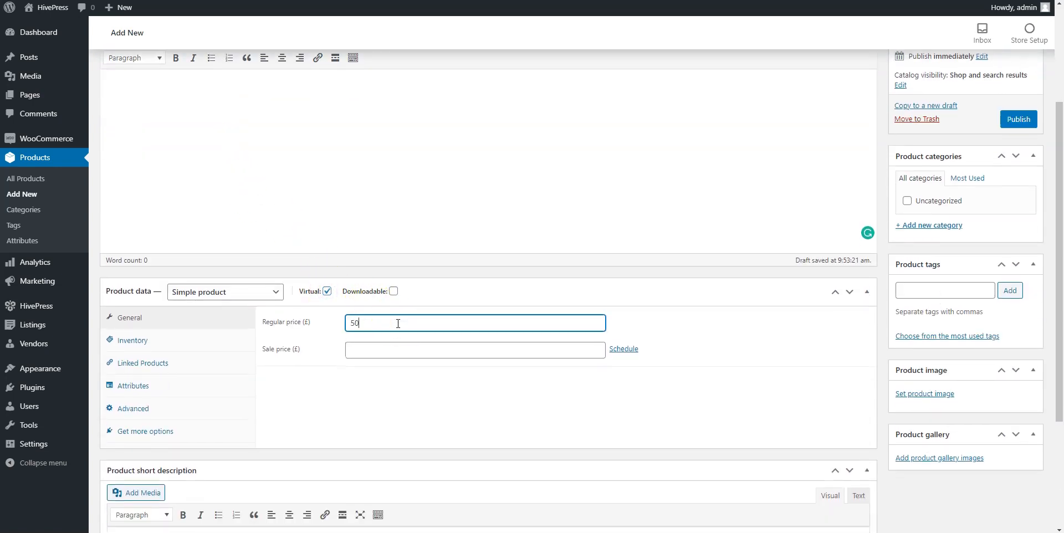
scroll("up", 3)
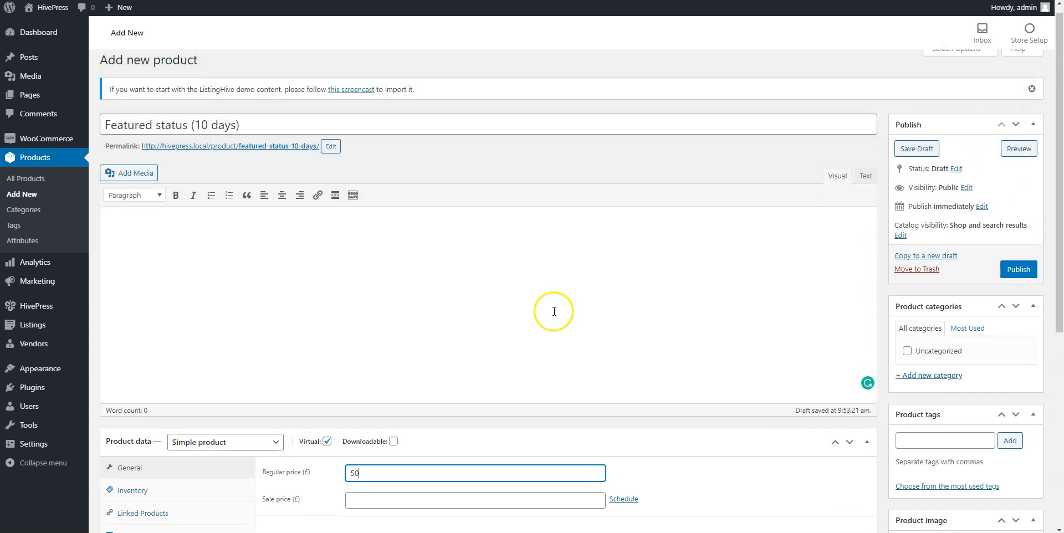
left_click(1017, 269)
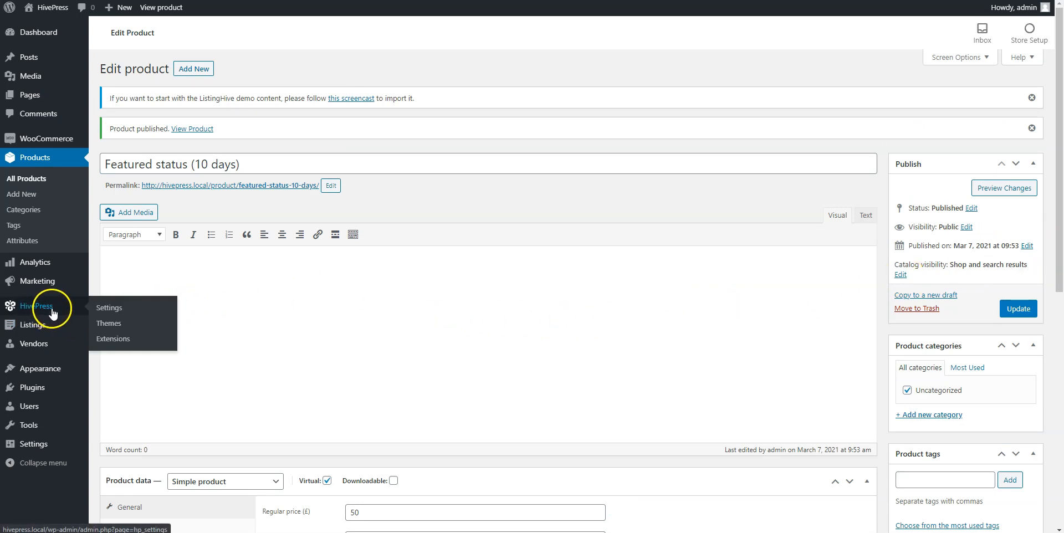
In HivePress Settings, set featuring product 'Featured status (10 days)', period 10, and save
left_click(109, 307)
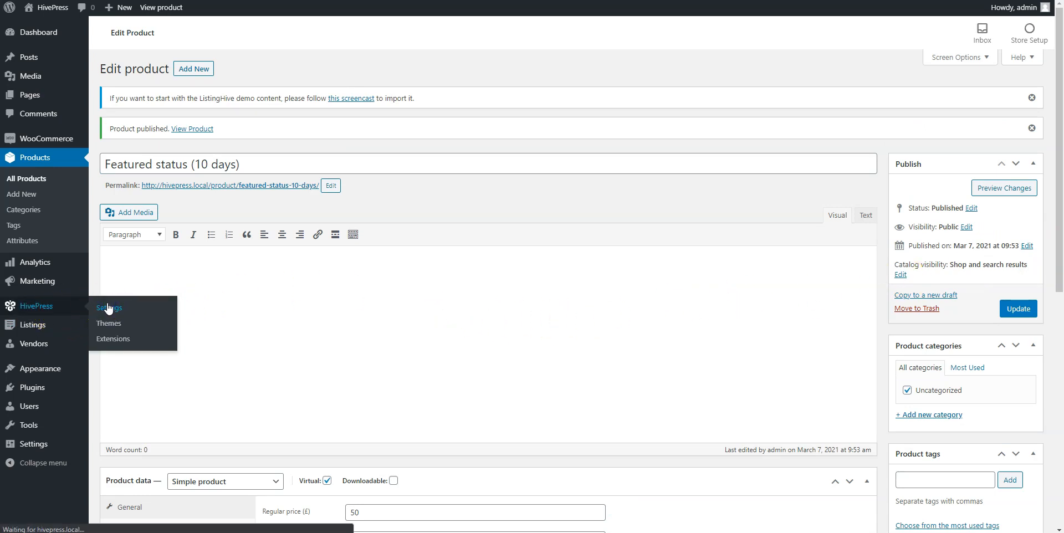
left_click(109, 307)
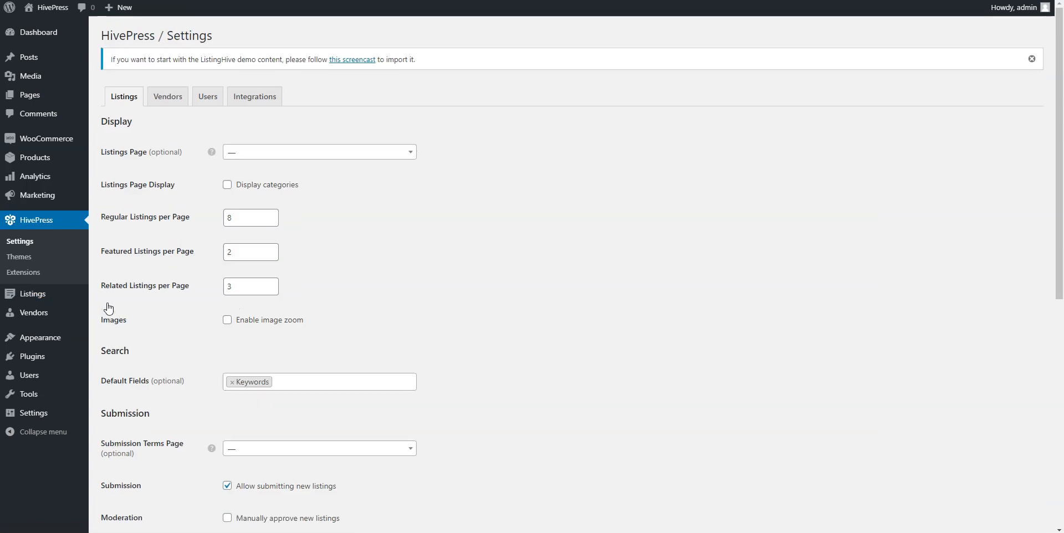
scroll("down", 3)
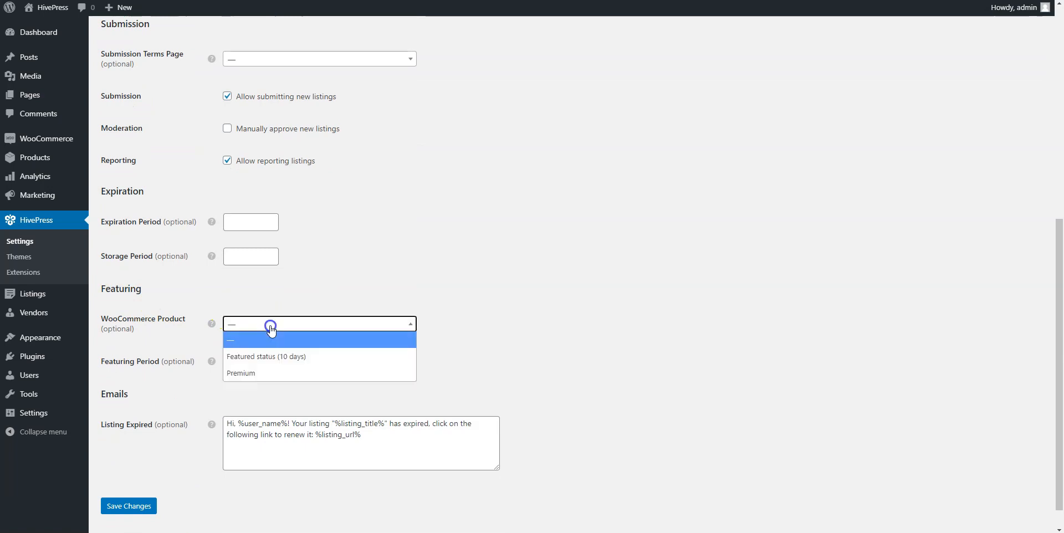
left_click(266, 357)
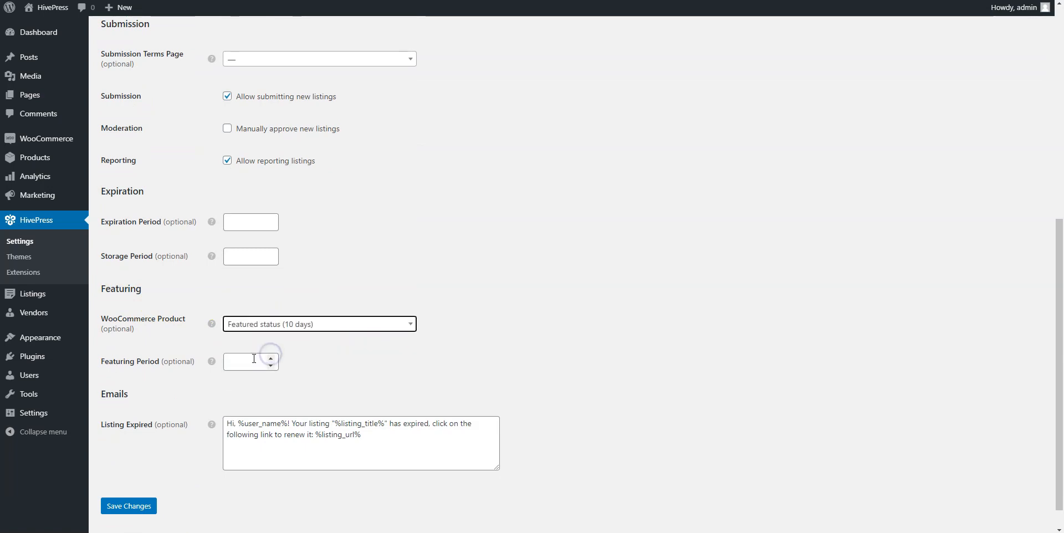
type("10")
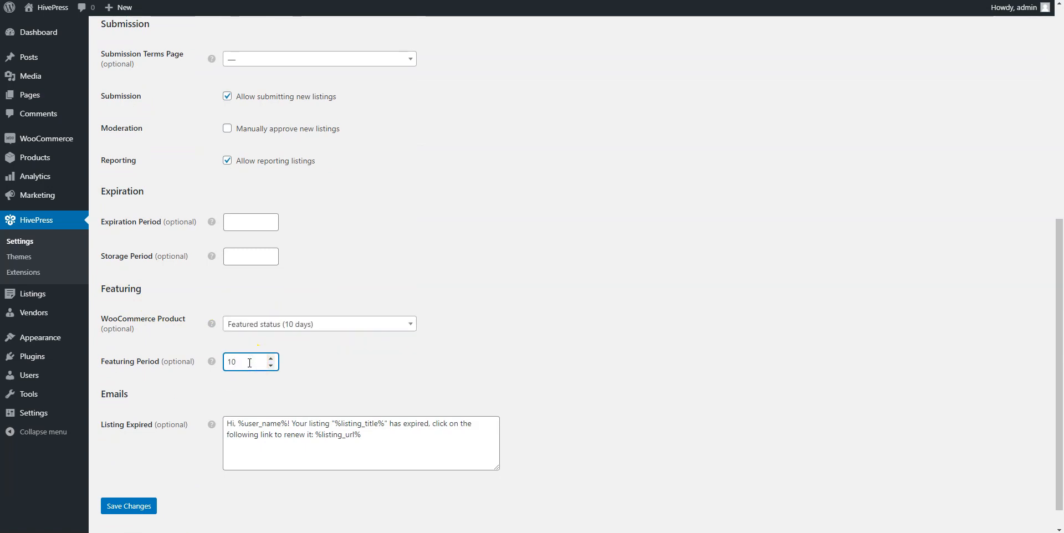
left_click(128, 506)
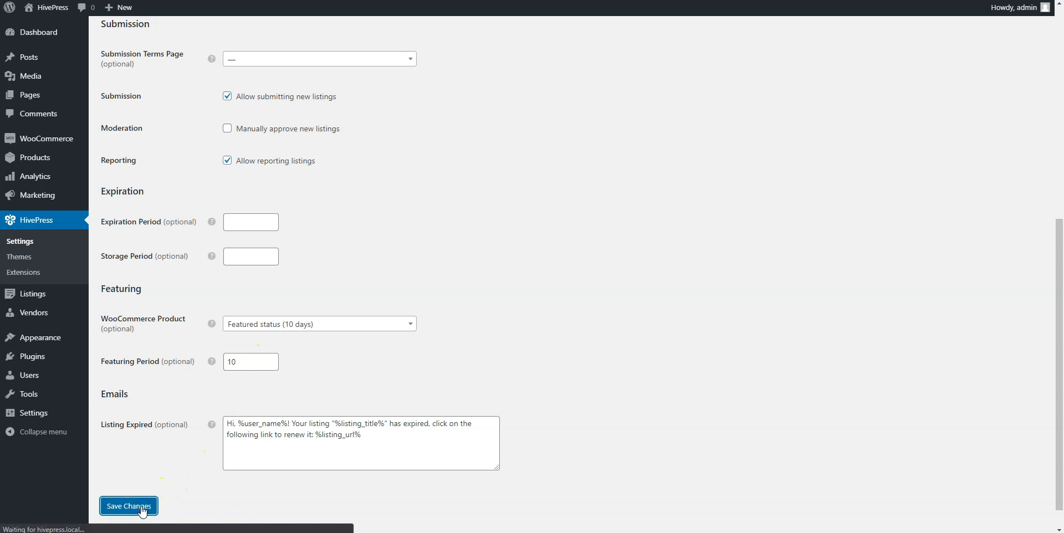
left_click(128, 506)
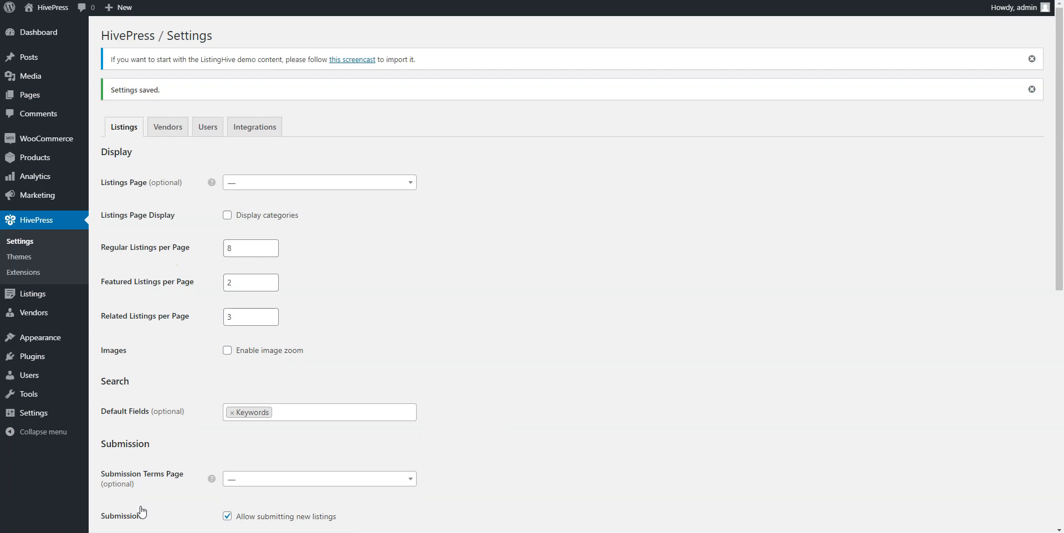
mouse_move(109, 354)
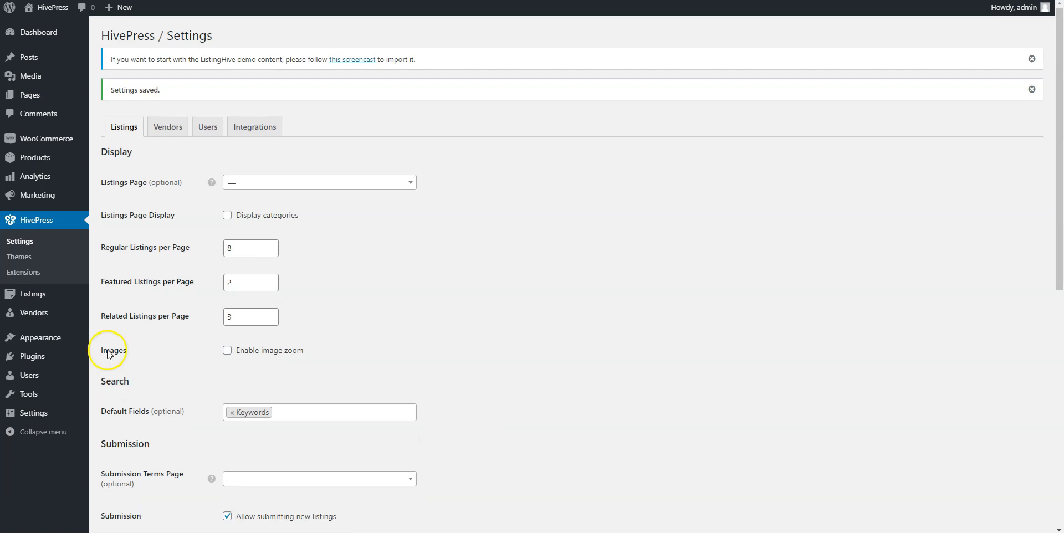
Visit the public site and start adding a new listing
left_click(53, 8)
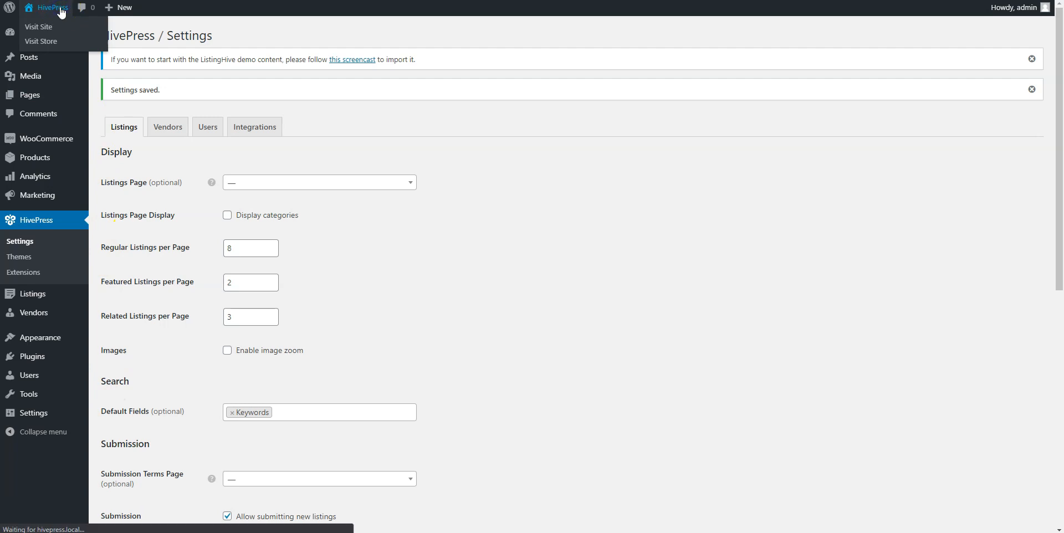
left_click(39, 26)
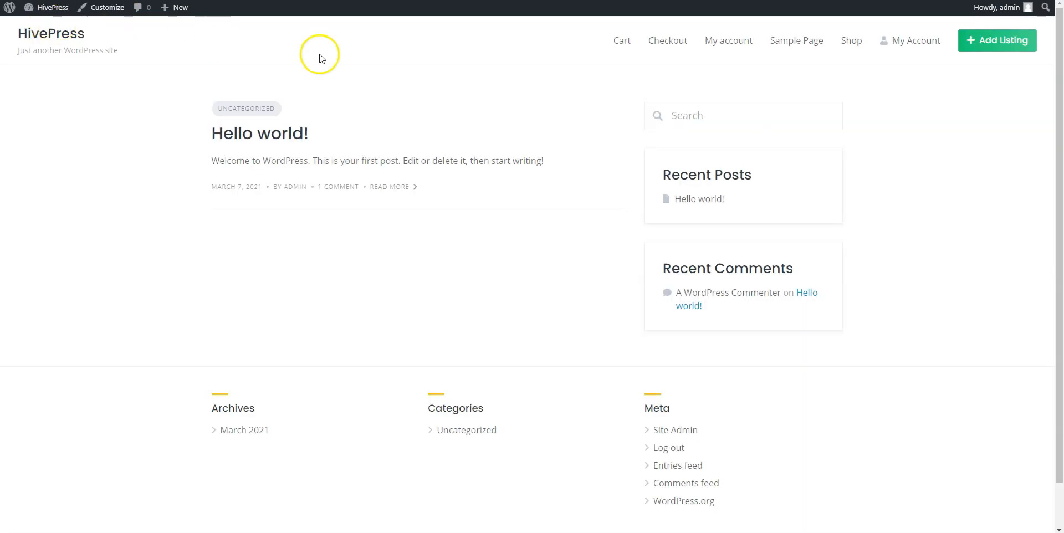
mouse_move(923, 53)
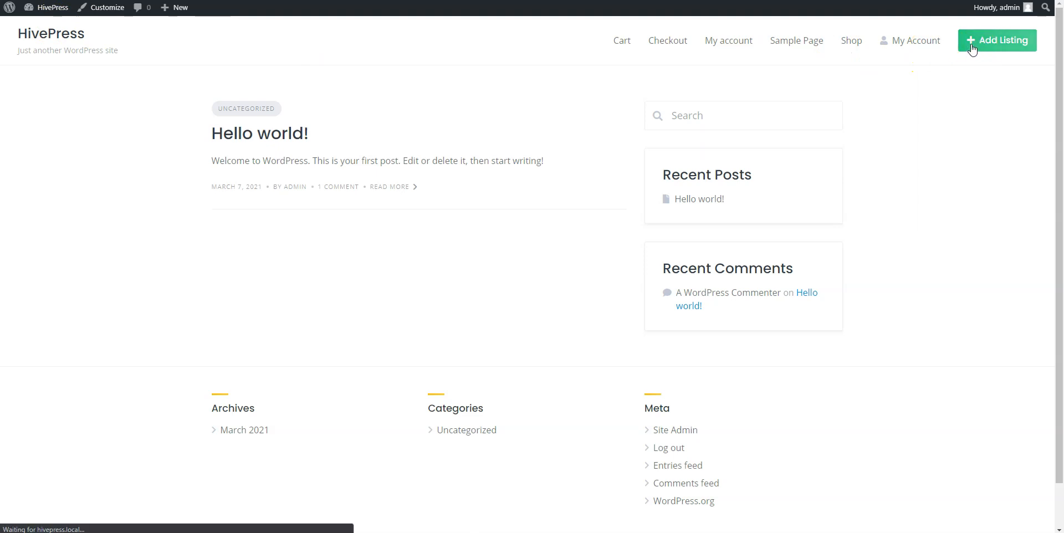
left_click(997, 40)
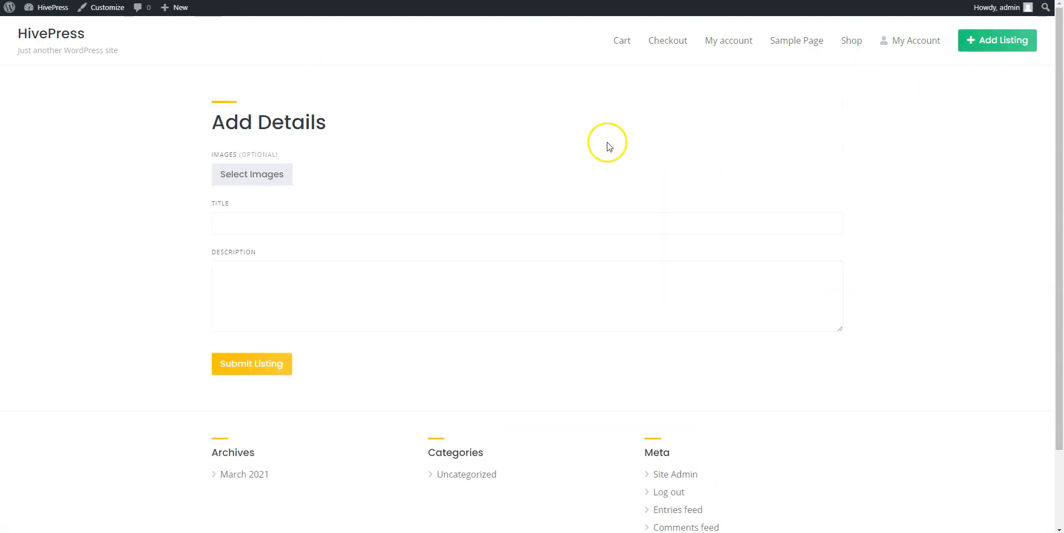
Add an image, title and description 'Example', and submit the listing
left_click(251, 174)
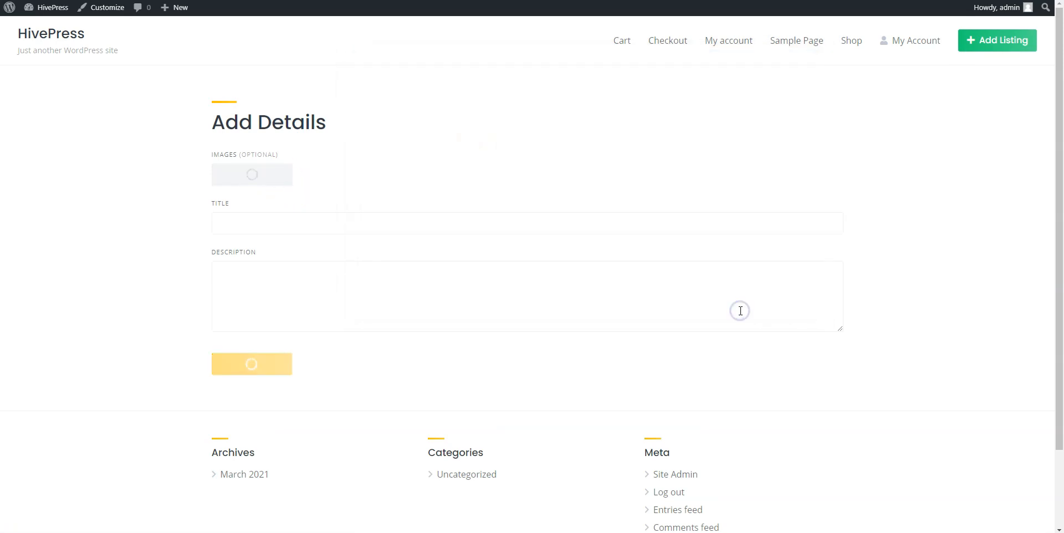
left_click(252, 175)
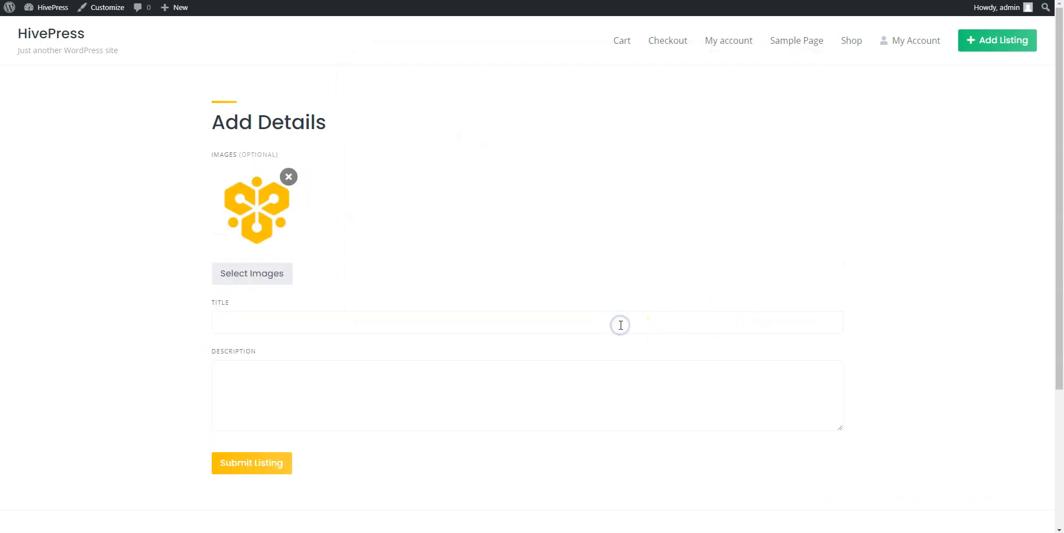
type("Exam")
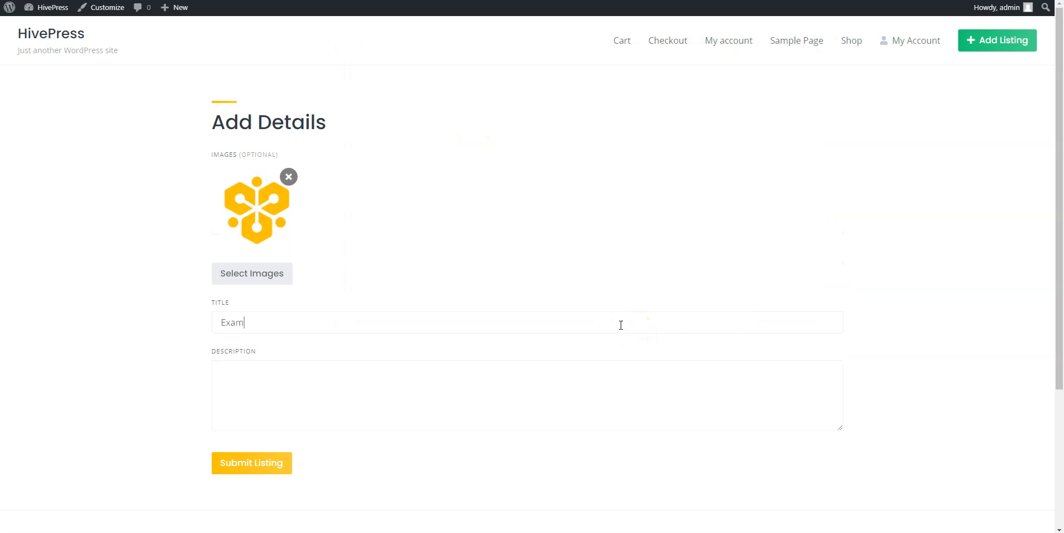
type("ple")
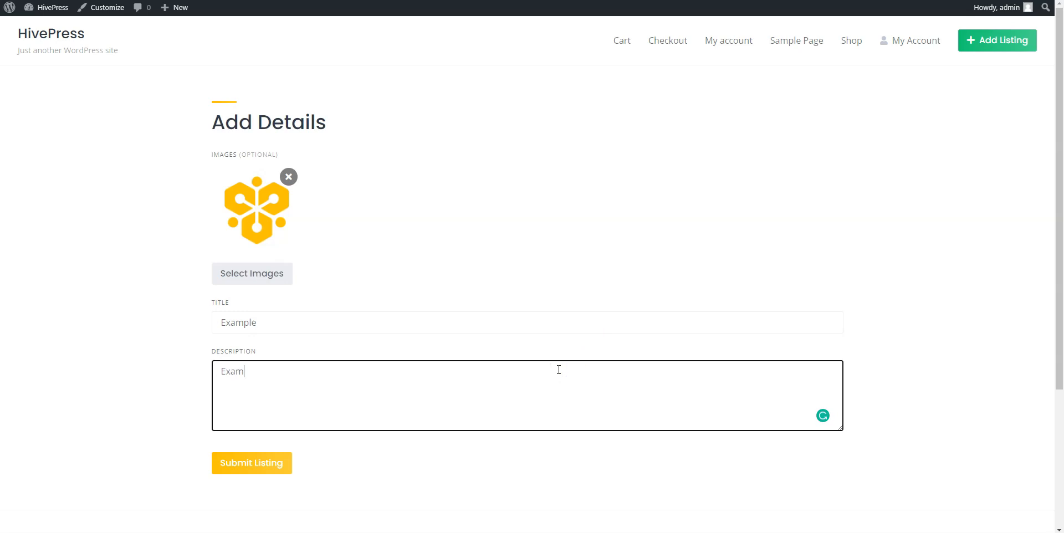
type("ple")
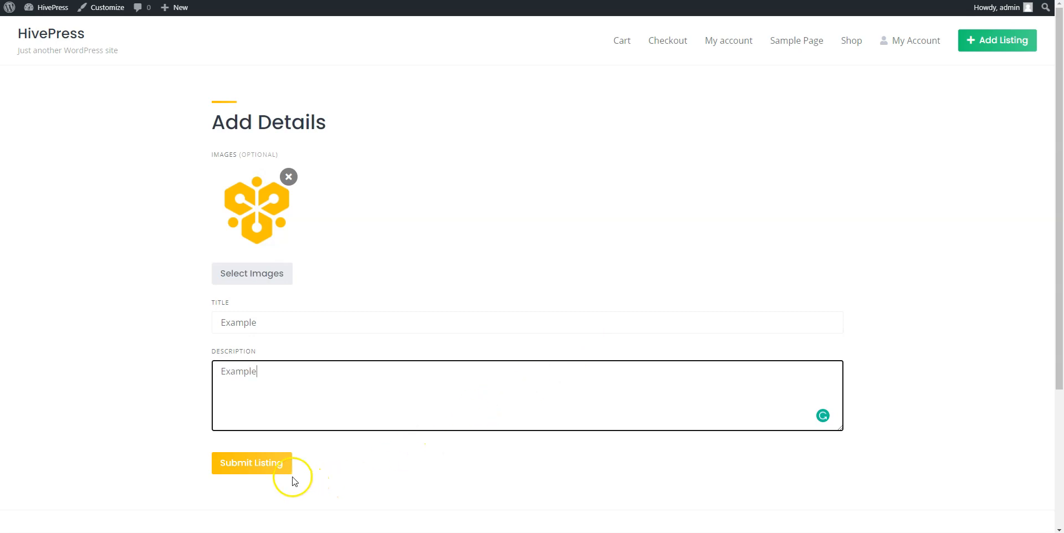
left_click(251, 463)
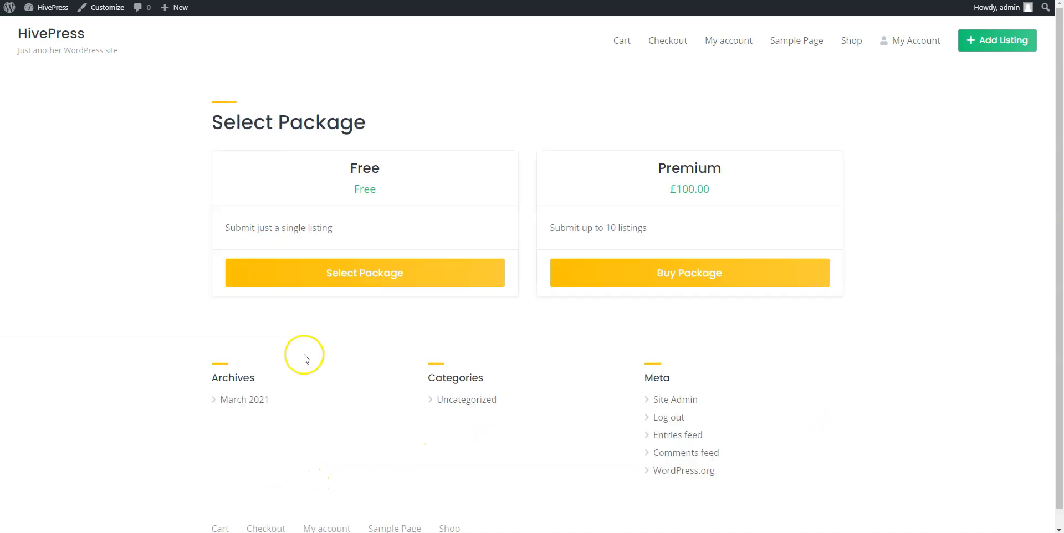
mouse_move(461, 350)
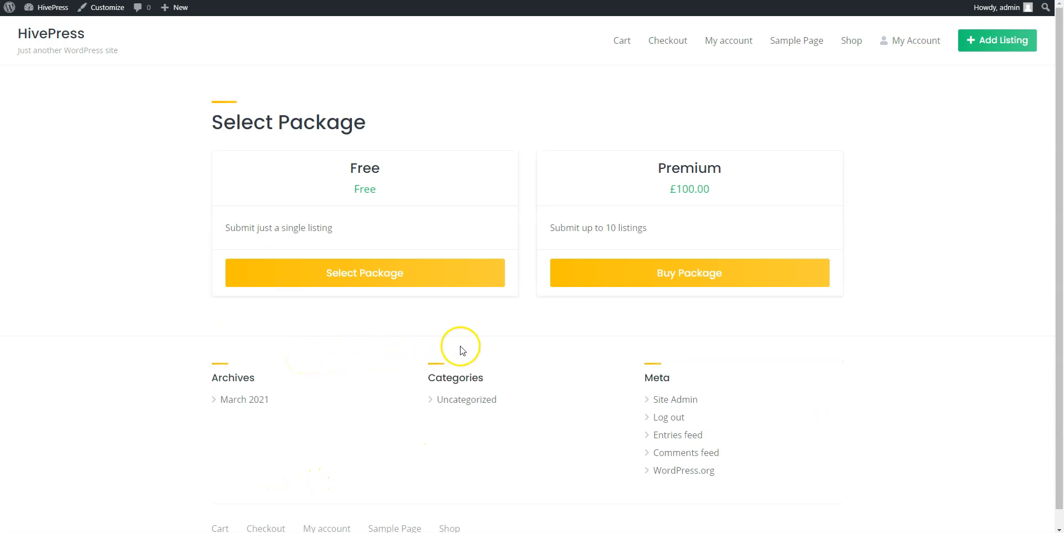
mouse_move(613, 273)
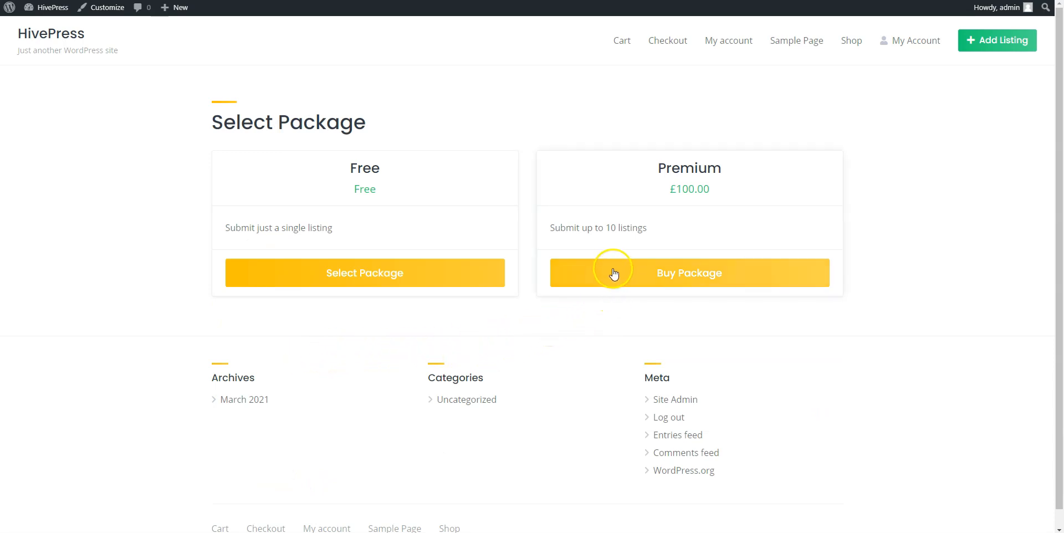
mouse_move(377, 296)
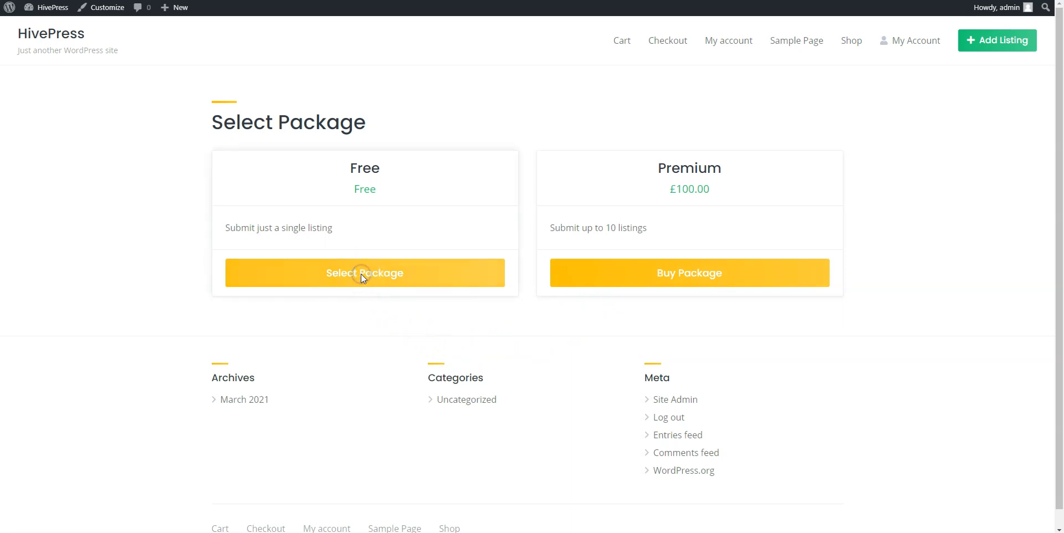
Choose the Free package to publish the Example listing and view its page
left_click(364, 273)
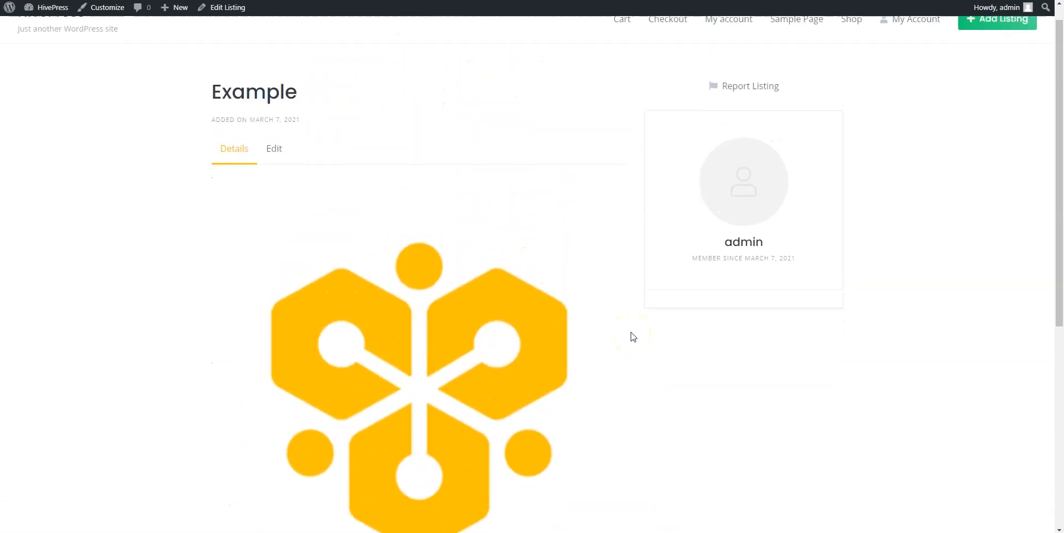
scroll("up", 3)
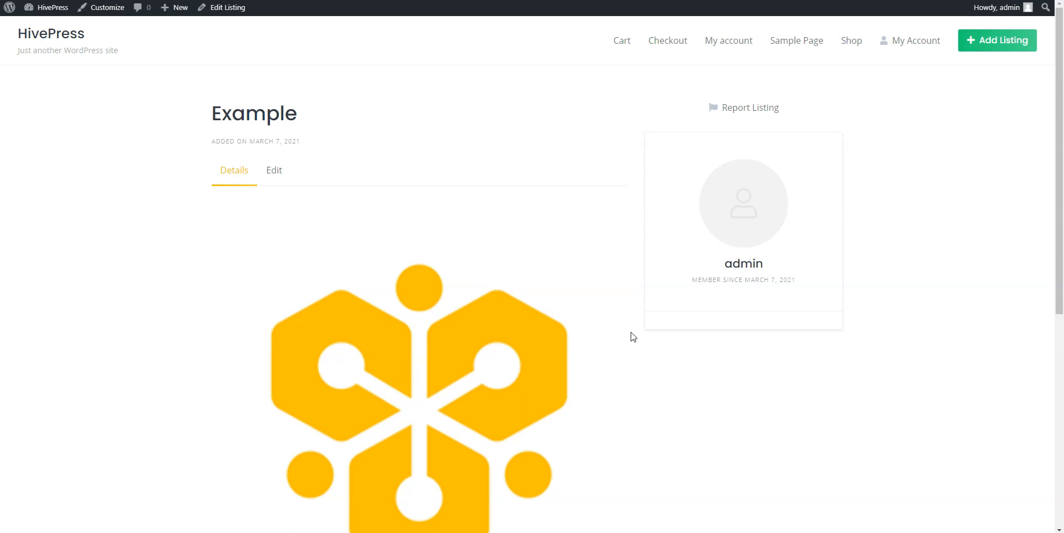
mouse_move(915, 41)
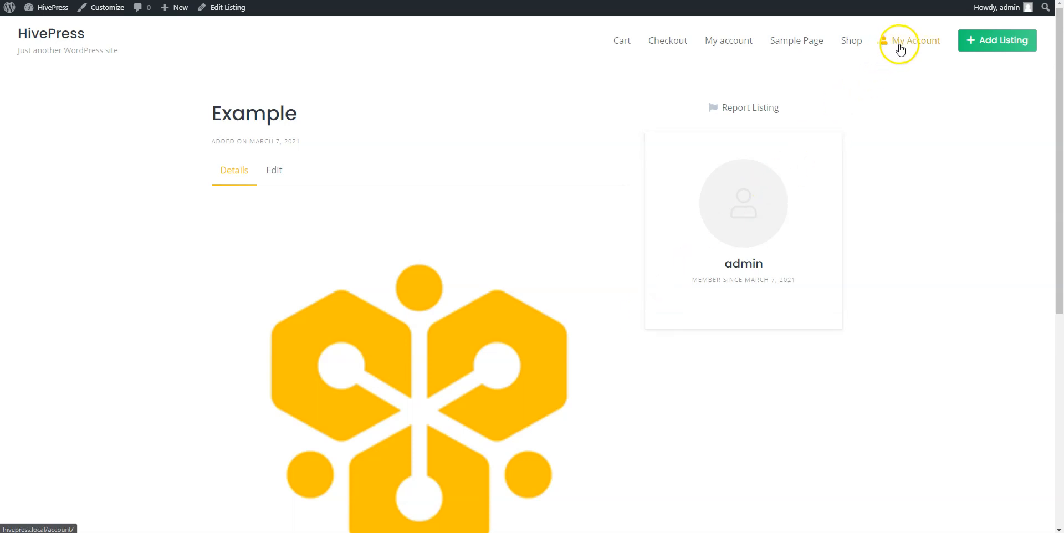
Buy featured status for Example from My Account and review the £50 order
left_click(916, 40)
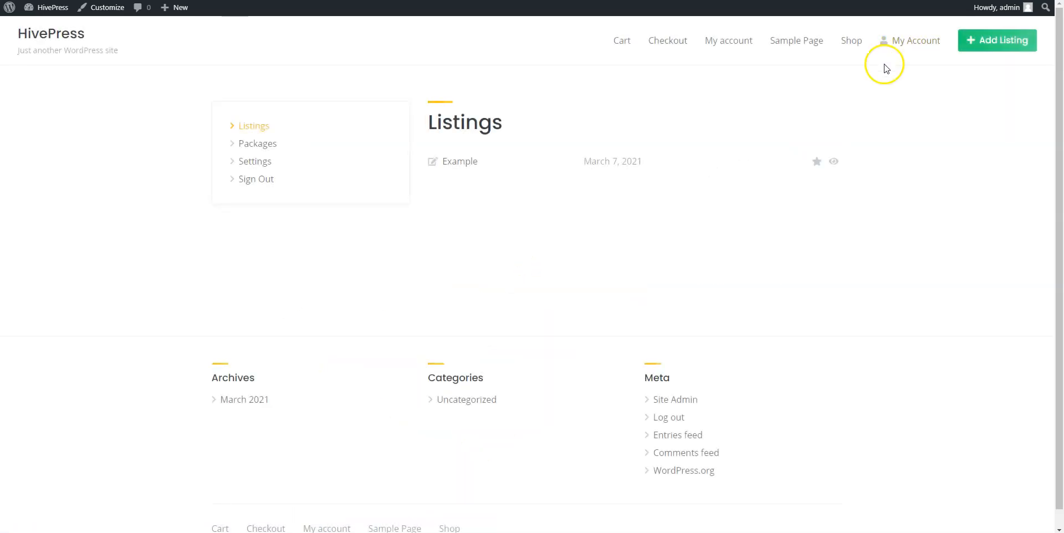
left_click(817, 161)
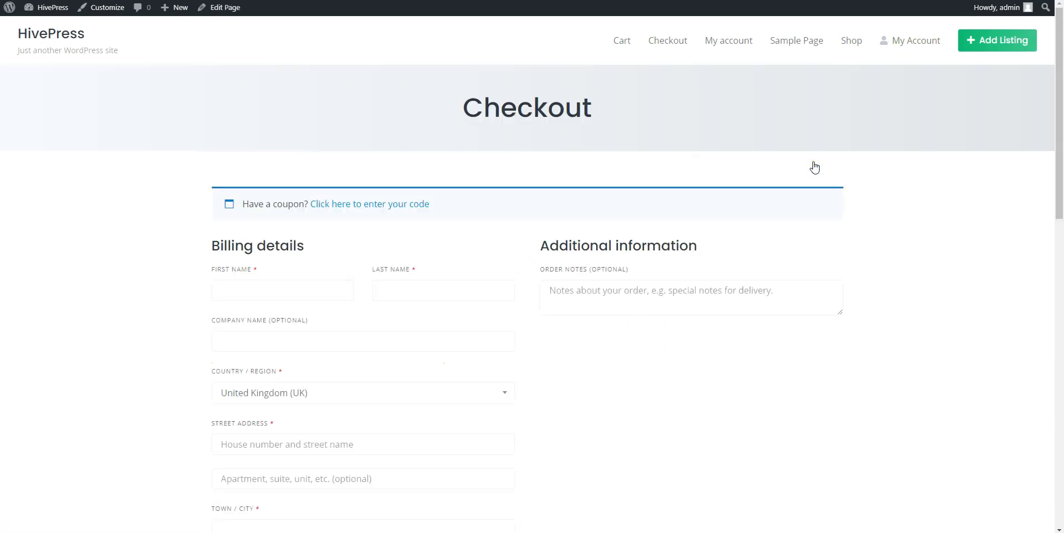
mouse_move(646, 344)
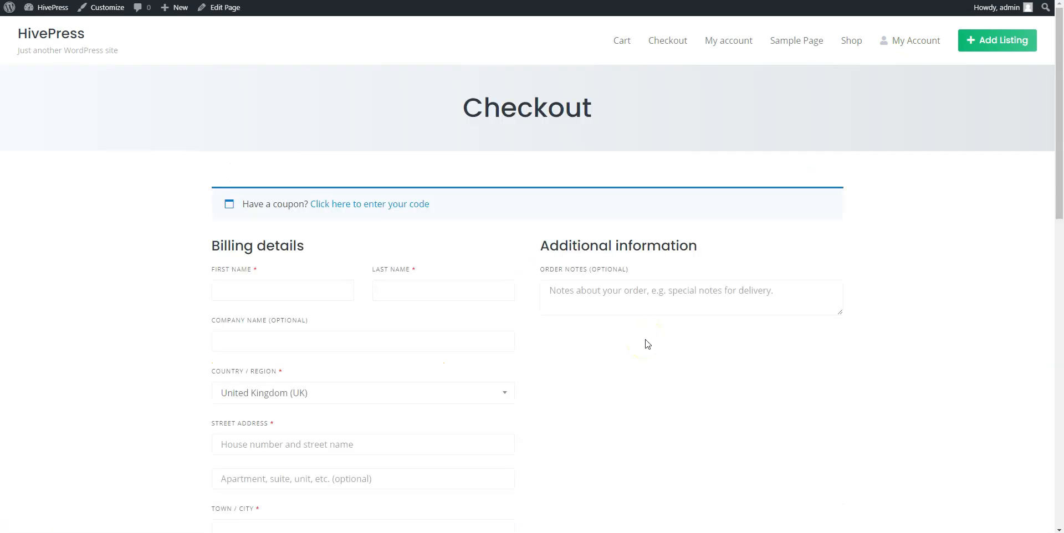
scroll("down", 3)
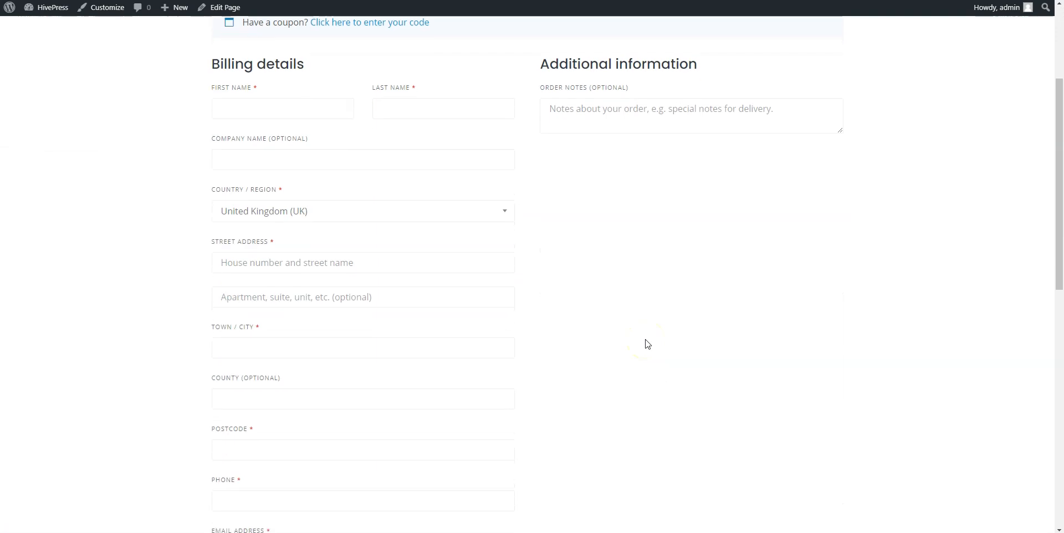
scroll("down", 3)
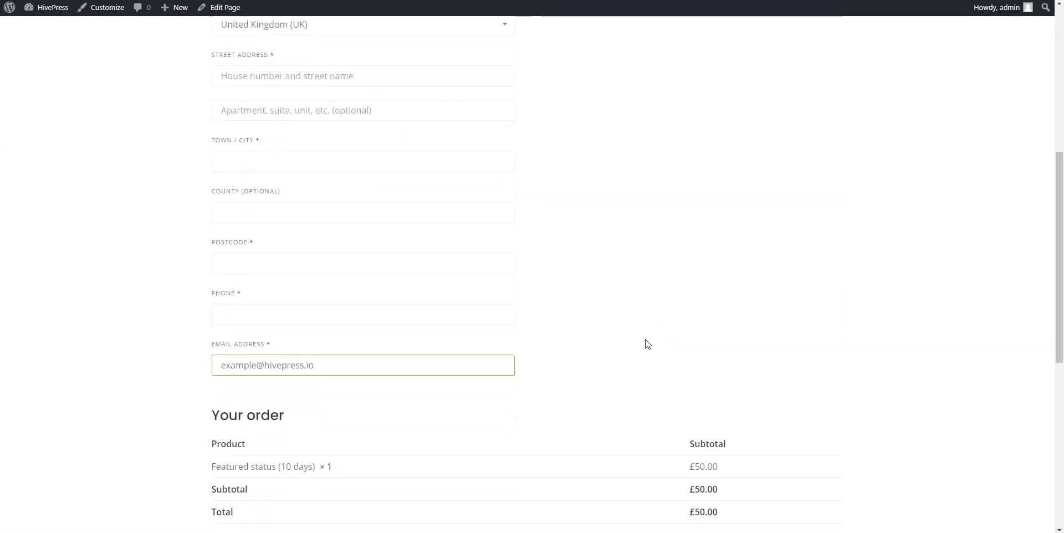
scroll("up", 3)
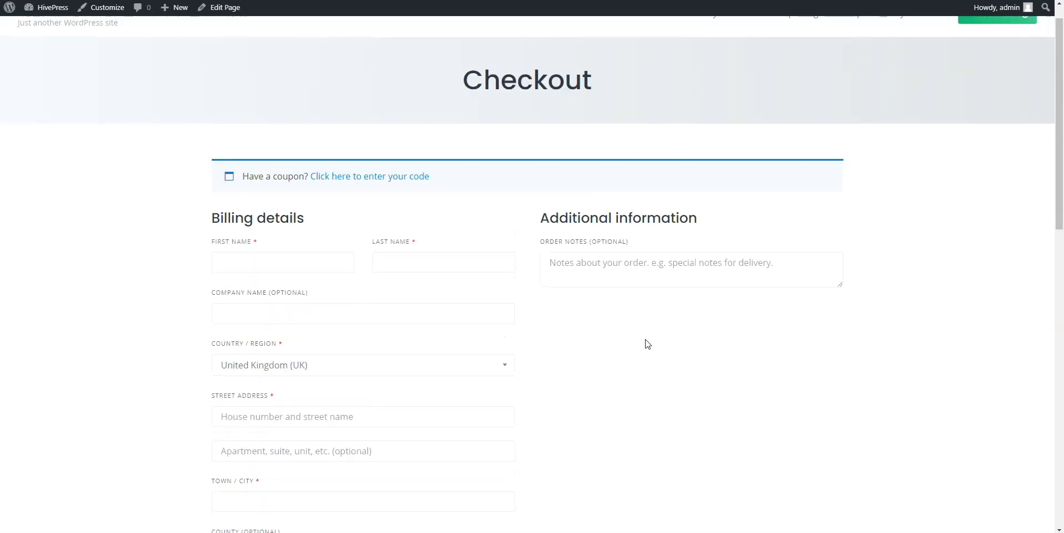
scroll("up", 3)
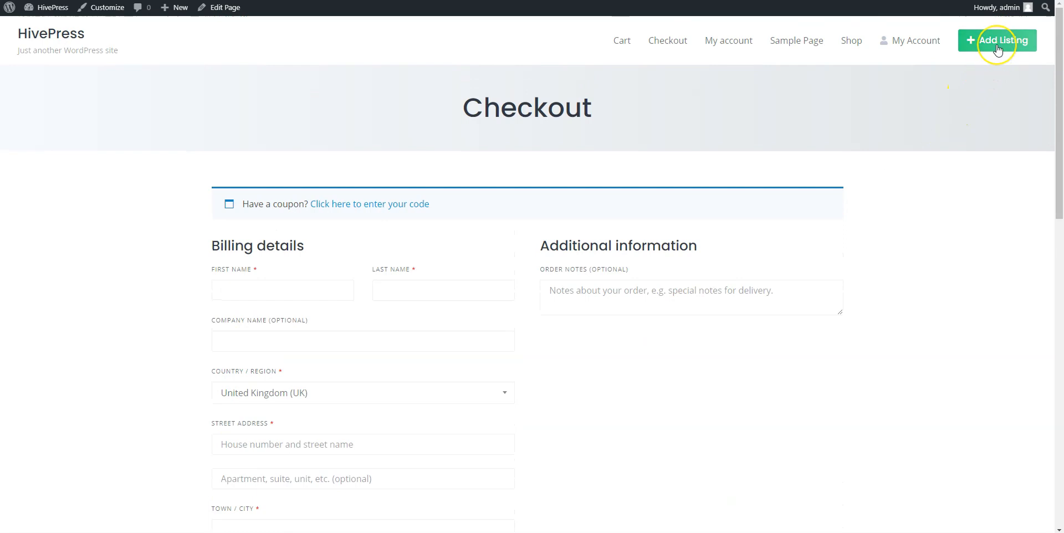
Start a new listing and attach the HivePress.png image
left_click(996, 40)
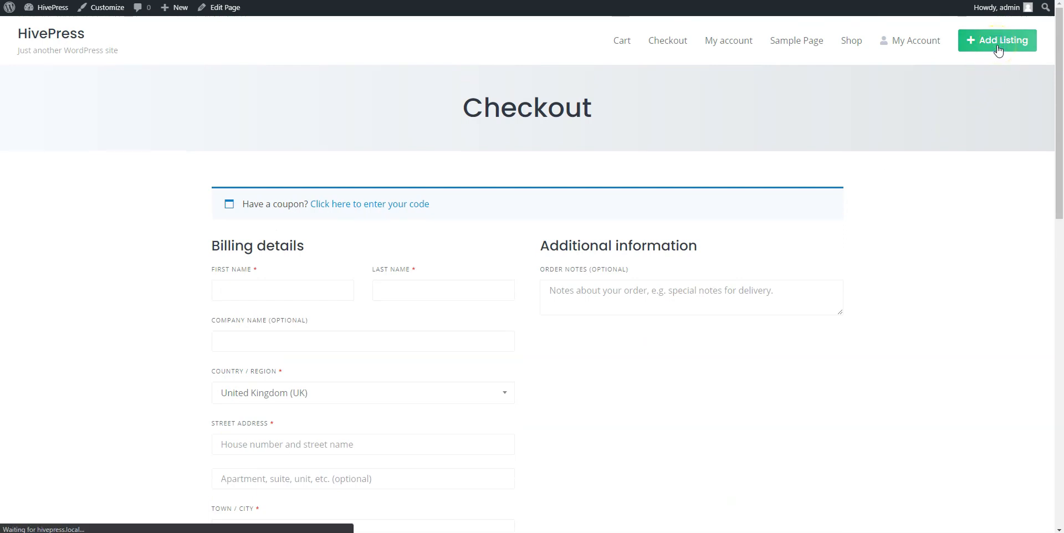
left_click(997, 40)
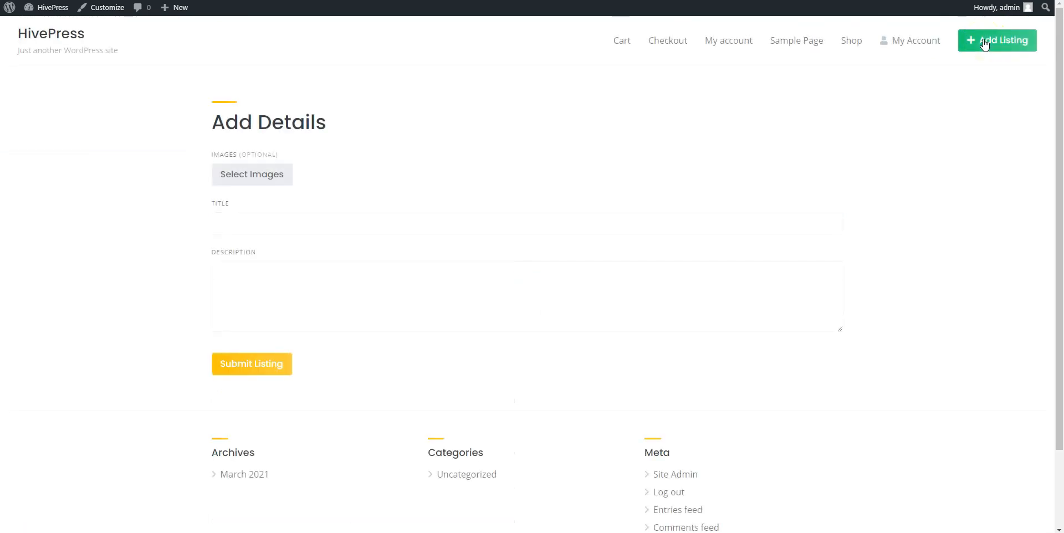
left_click(251, 174)
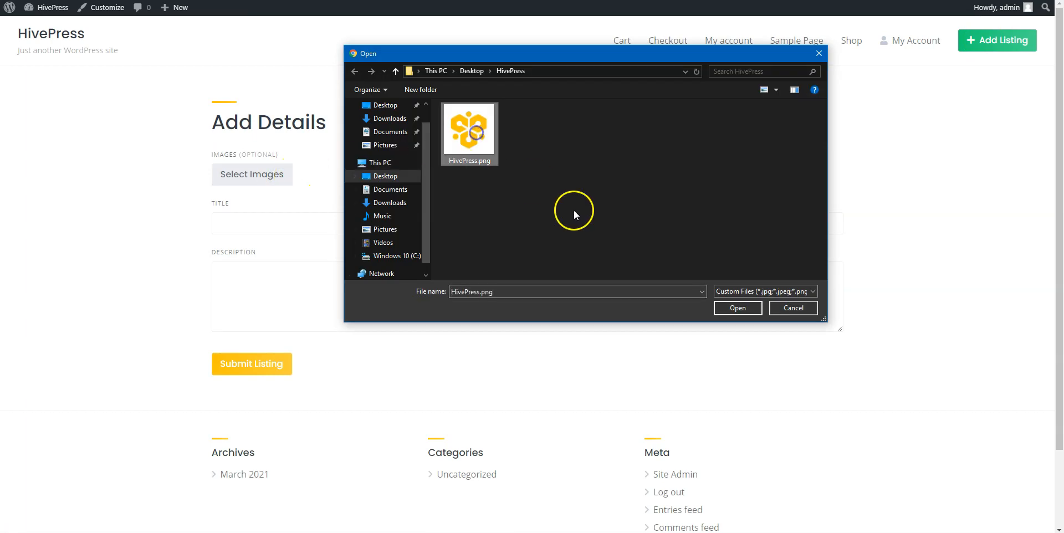
left_click(737, 308)
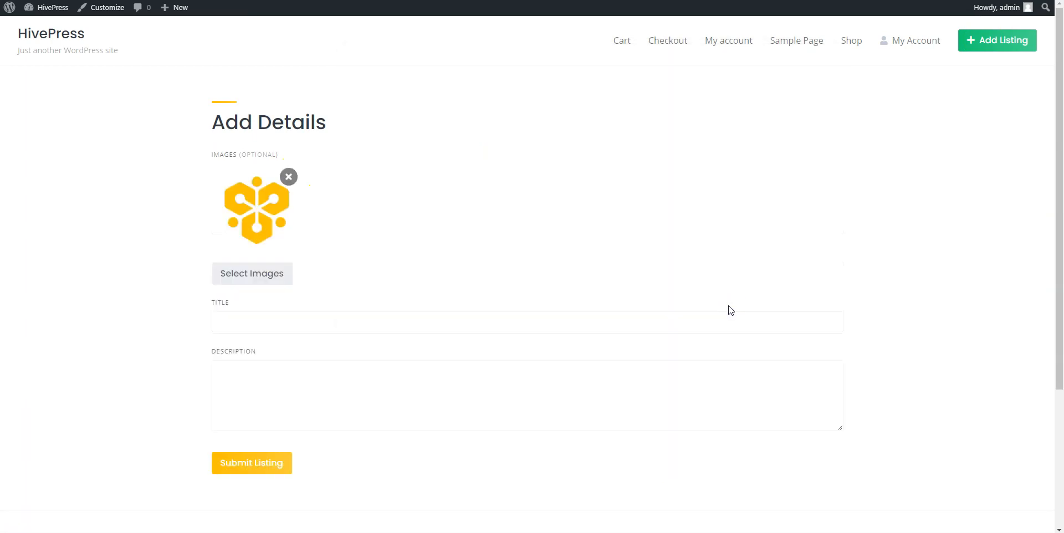
Enter 'Example2' as title and description, then submit the listing
type("Exa")
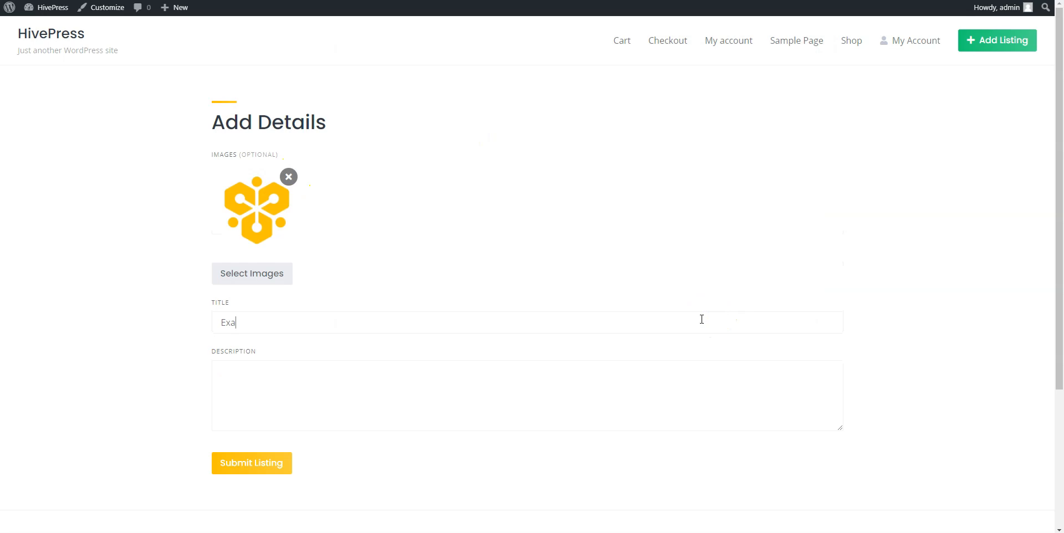
type("mple2")
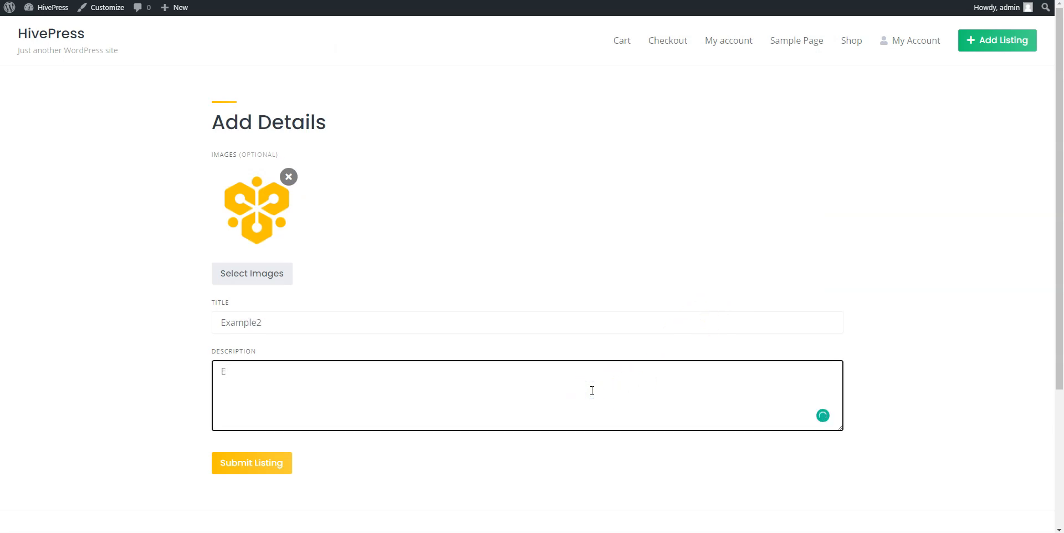
type("xample2")
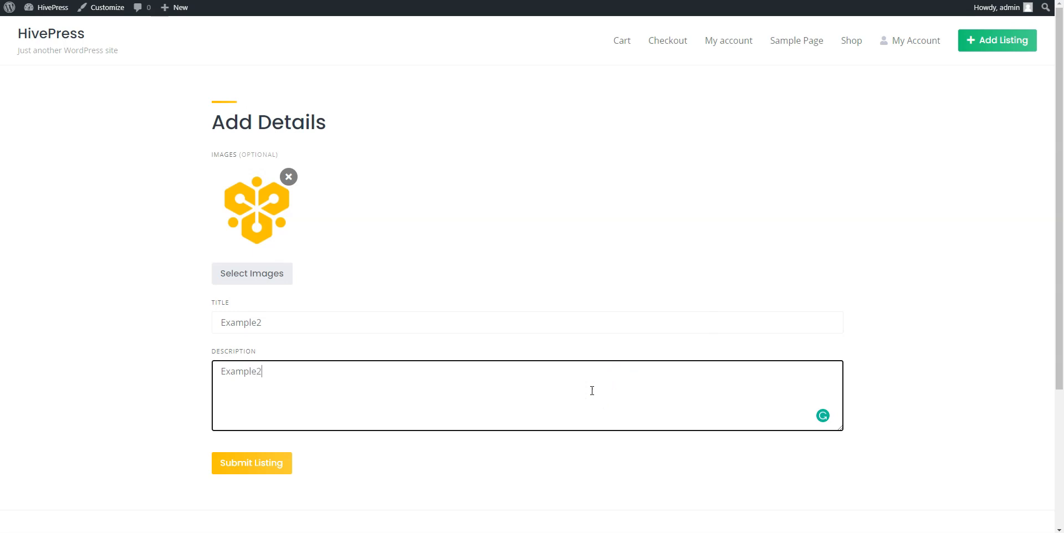
left_click(251, 464)
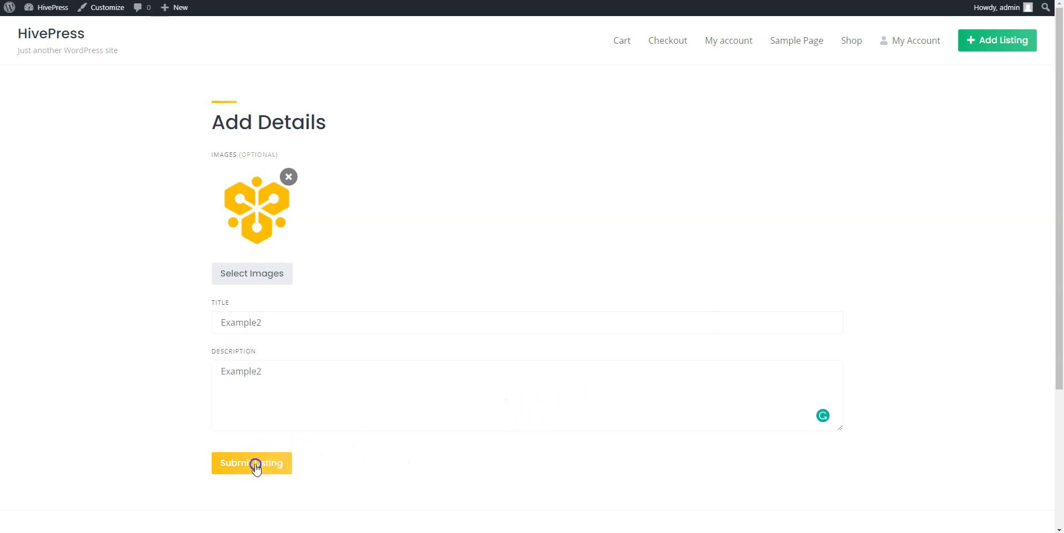
left_click(251, 463)
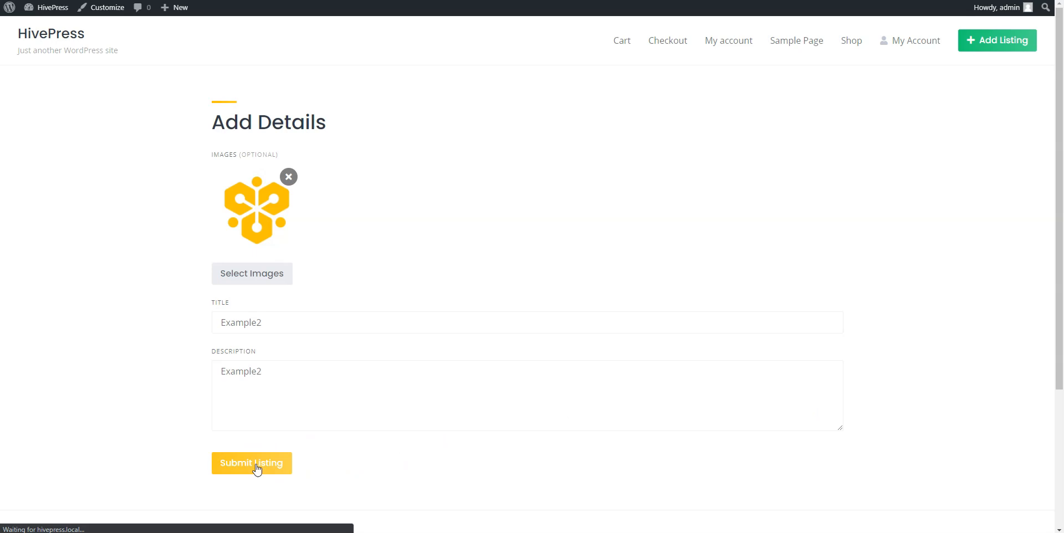
Submit Example2 again to reach package selection, where Free shows Limit Exceeded
left_click(251, 464)
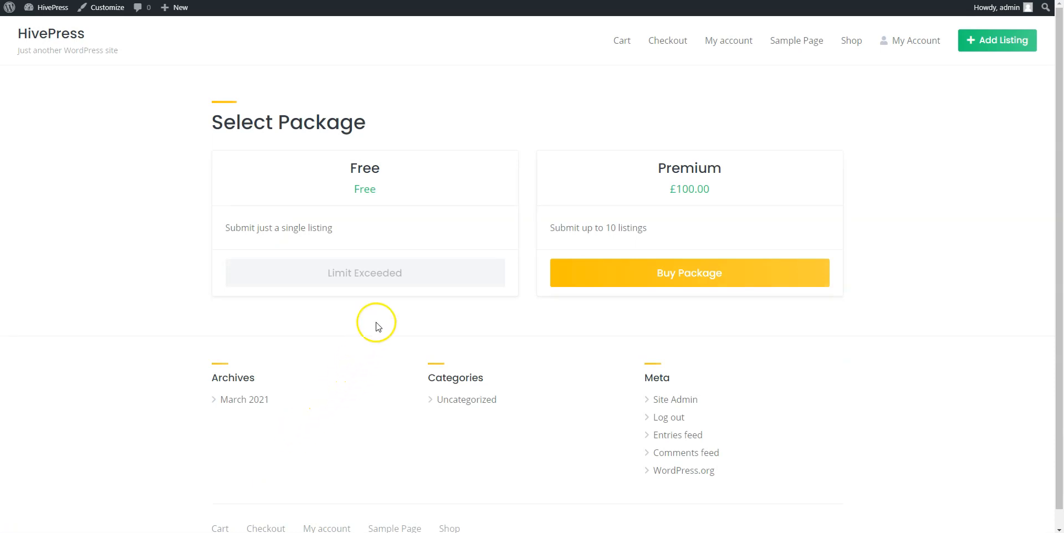
mouse_move(568, 314)
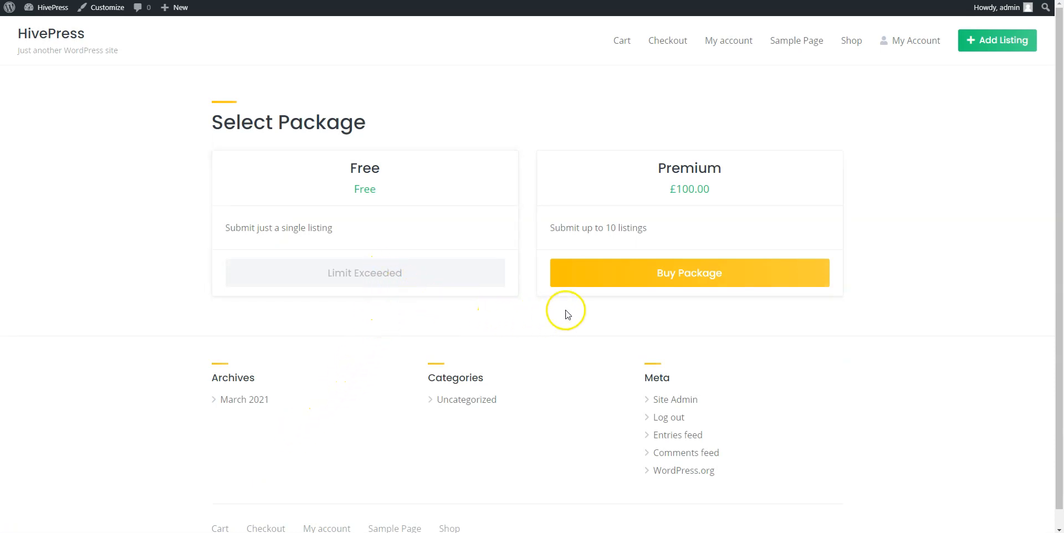
mouse_move(602, 292)
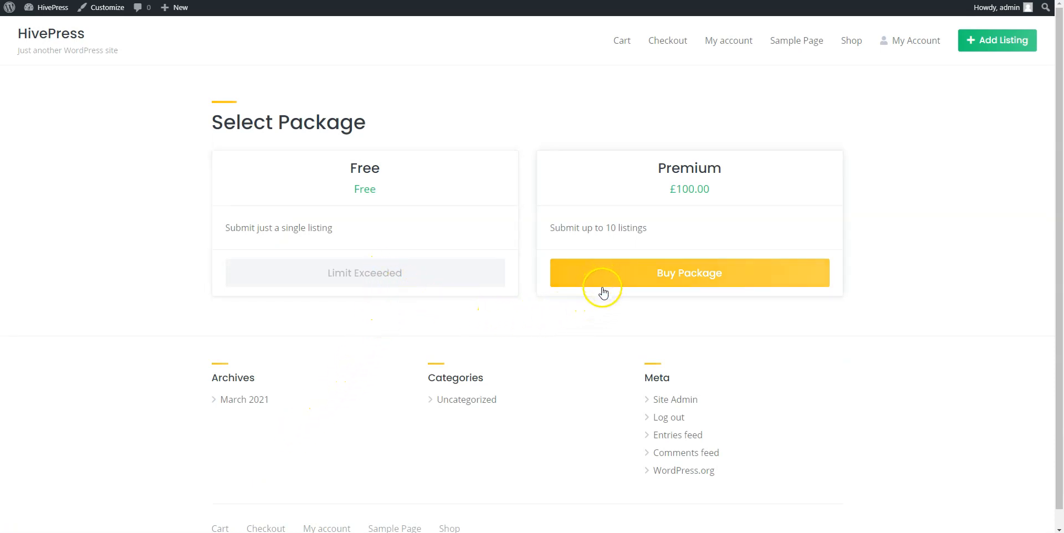